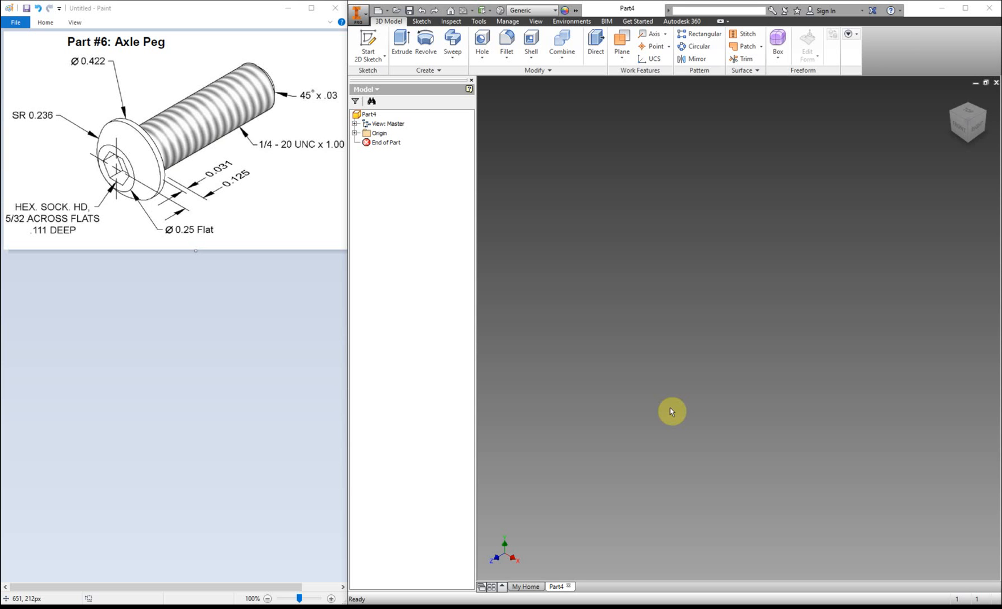
pyautogui.moveTo(503, 219)
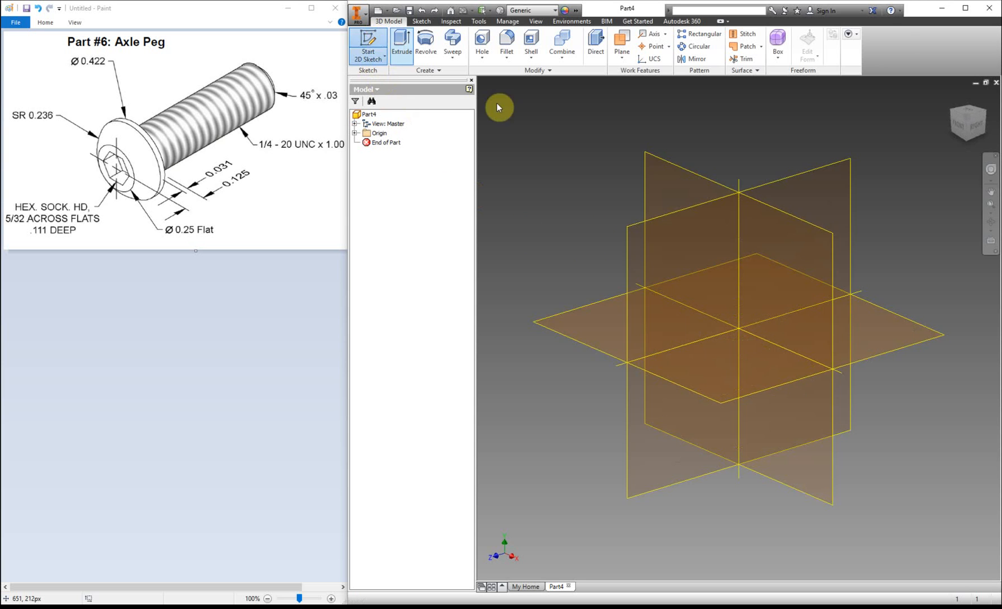
pyautogui.moveTo(670, 183)
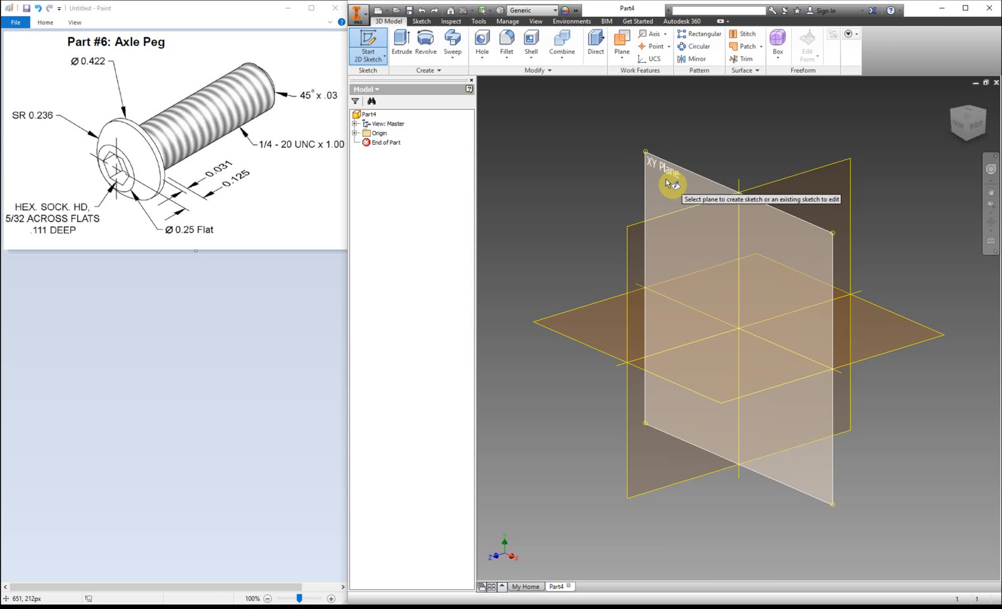
# Begin Sketch1 on the part's XY plane.
pyautogui.click(670, 184)
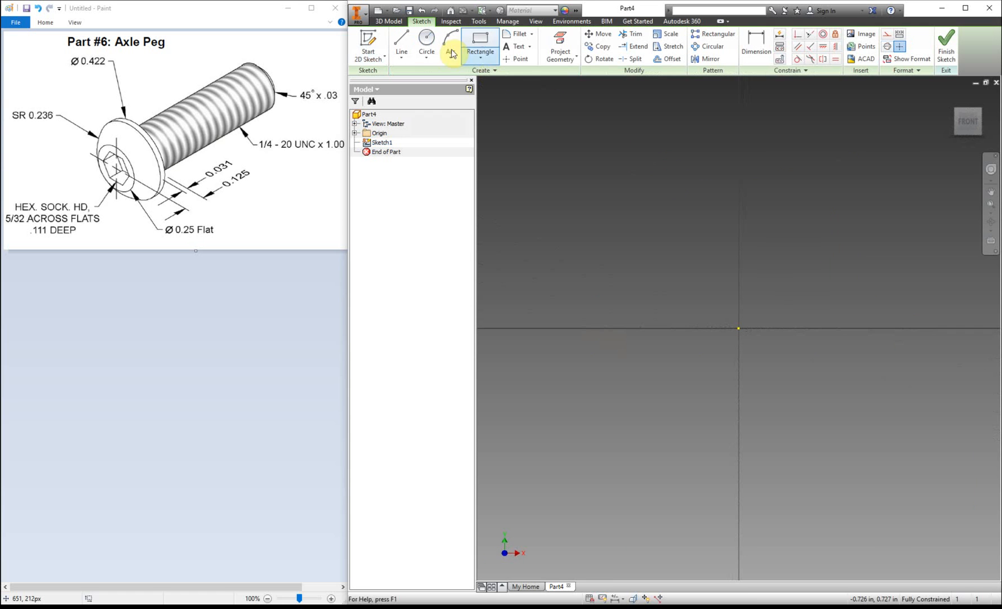
# Draw a vertical line starting at the sketch origin with the Line tool.
pyautogui.click(401, 42)
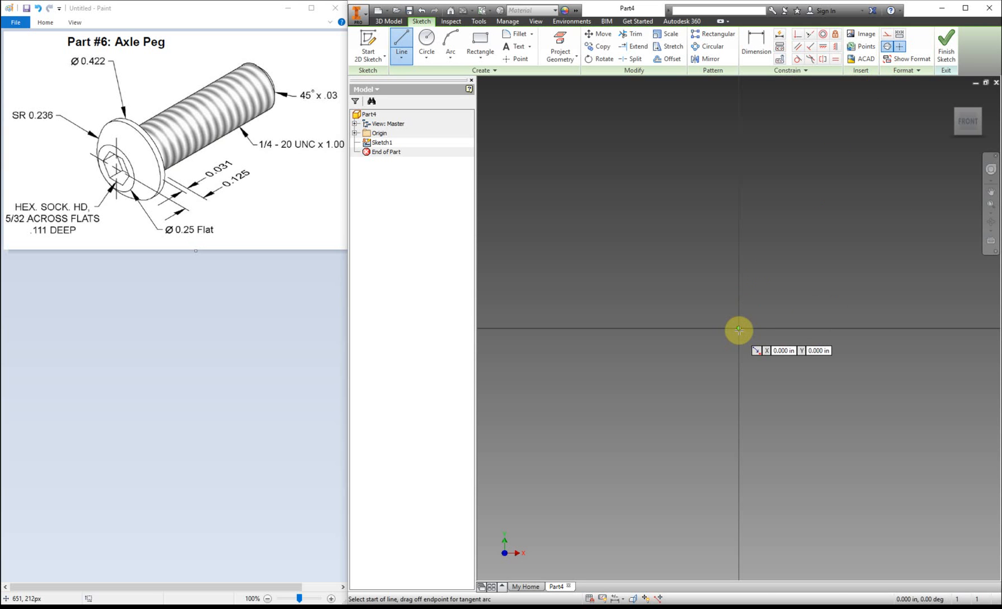
pyautogui.click(740, 330)
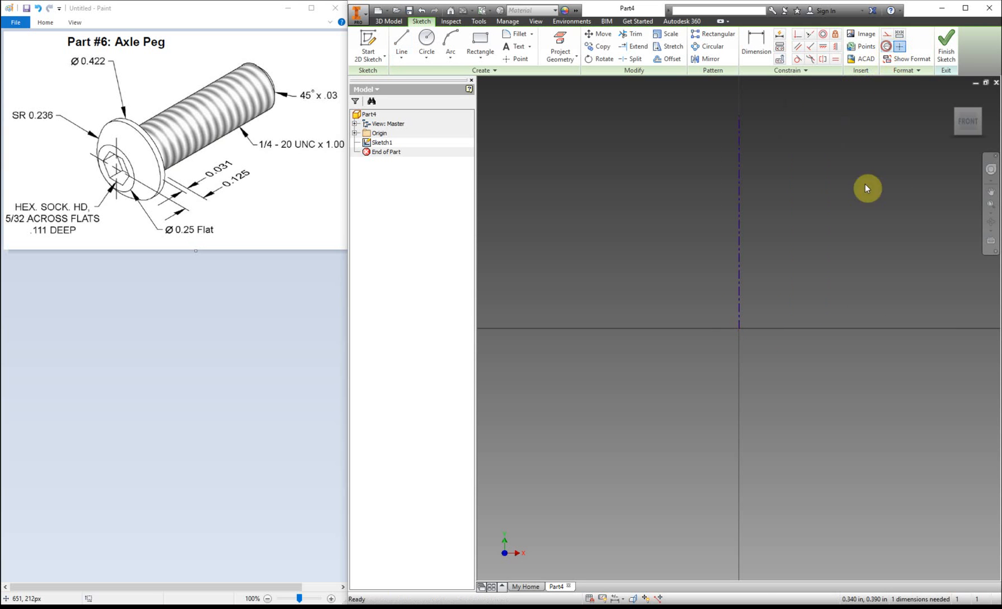
pyautogui.moveTo(685, 132)
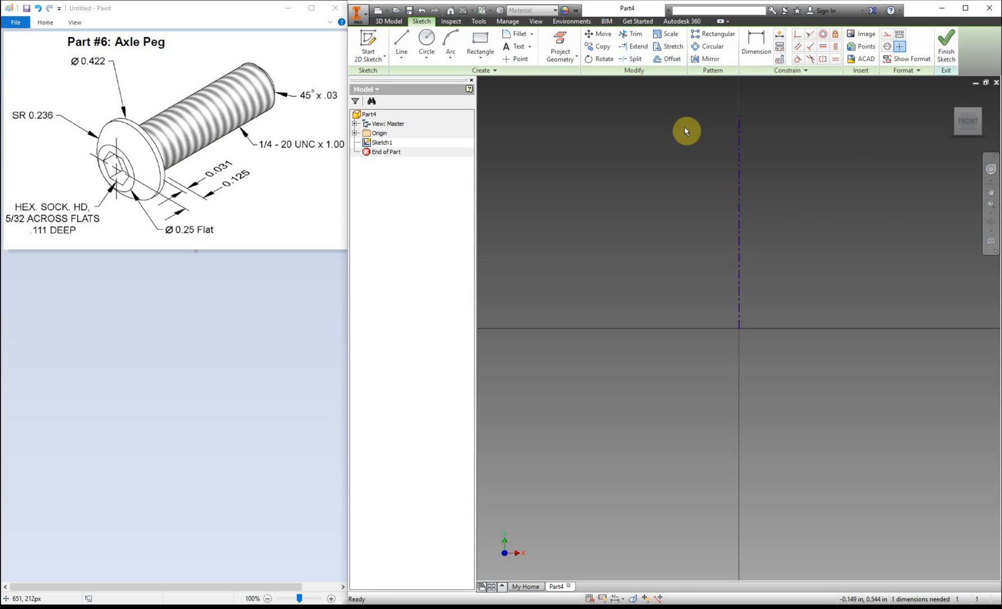
# Dimension the vertical centre line to a length of 1.125 in.
pyautogui.click(756, 41)
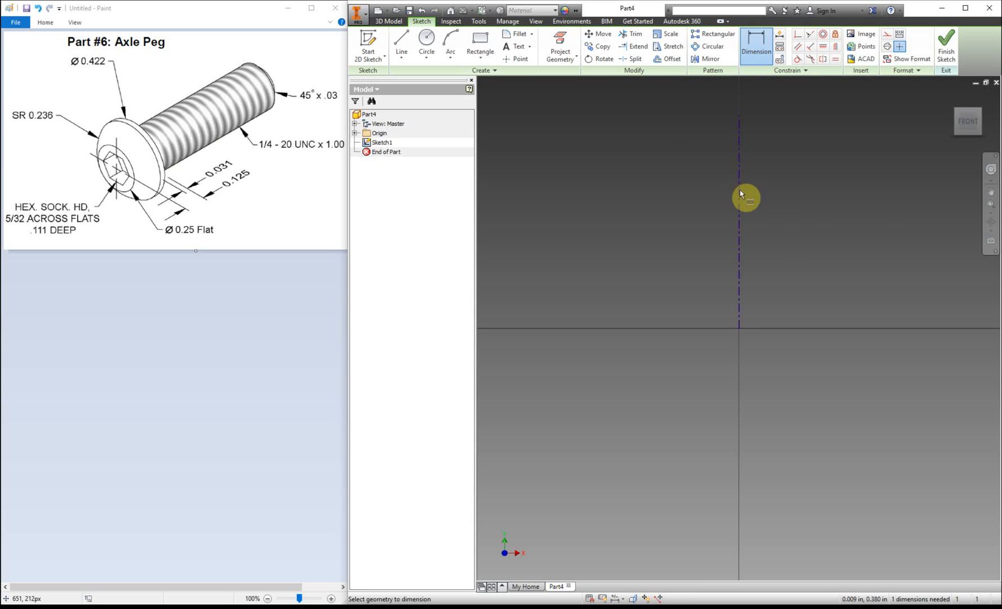
pyautogui.click(745, 316)
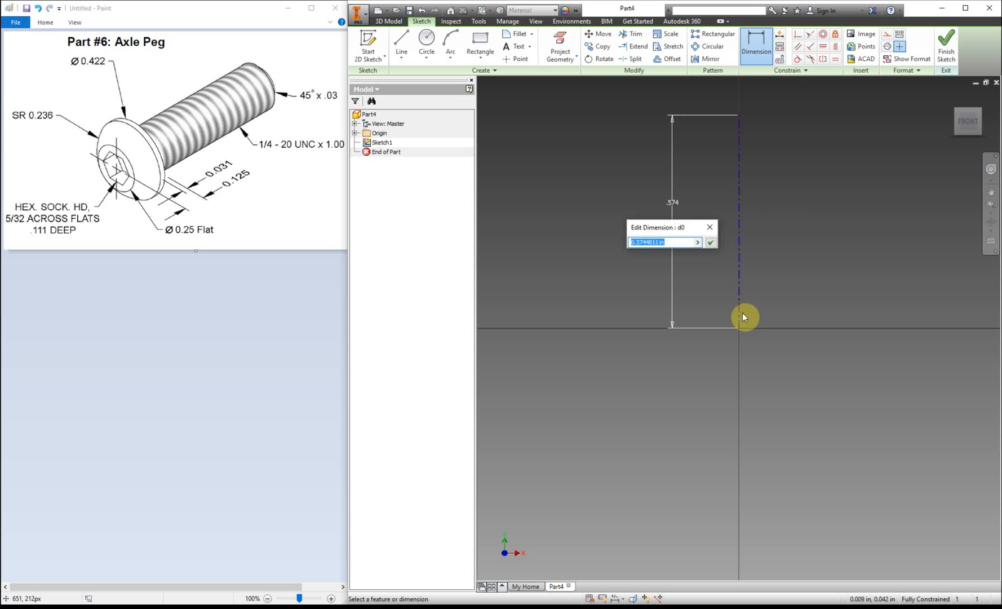
pyautogui.moveTo(358, 203)
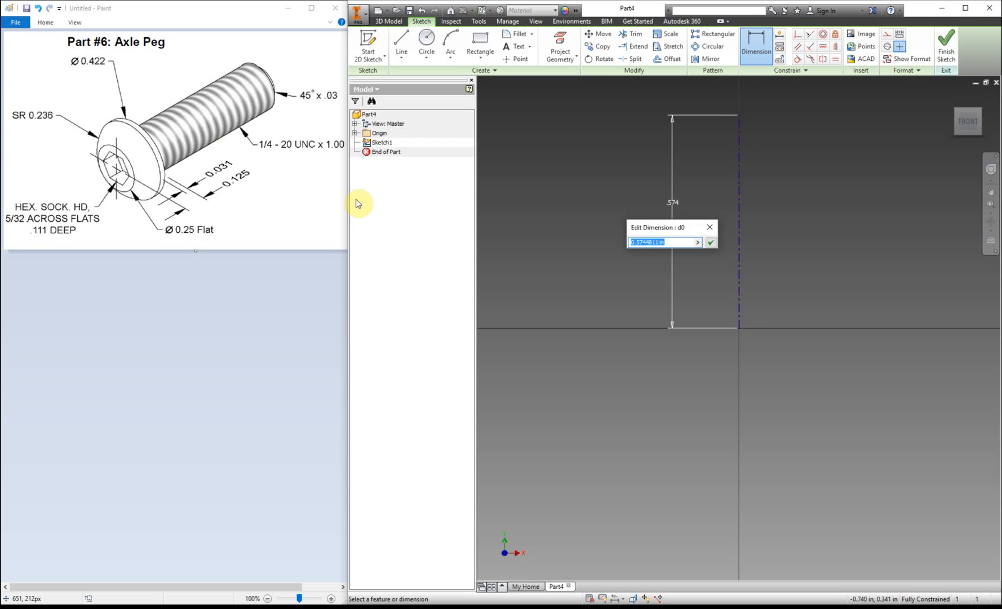
pyautogui.moveTo(196, 207)
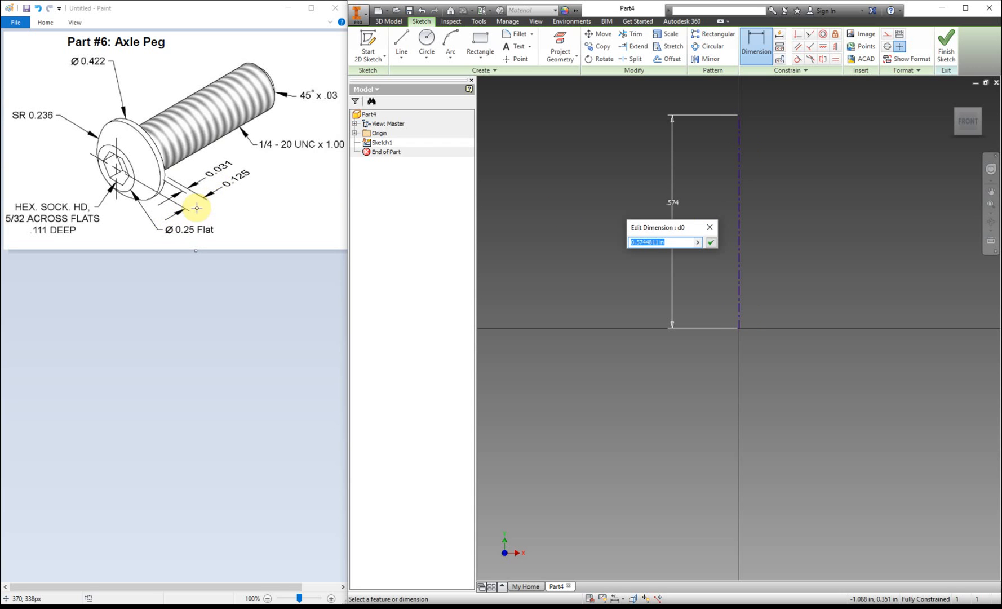
pyautogui.moveTo(181, 165)
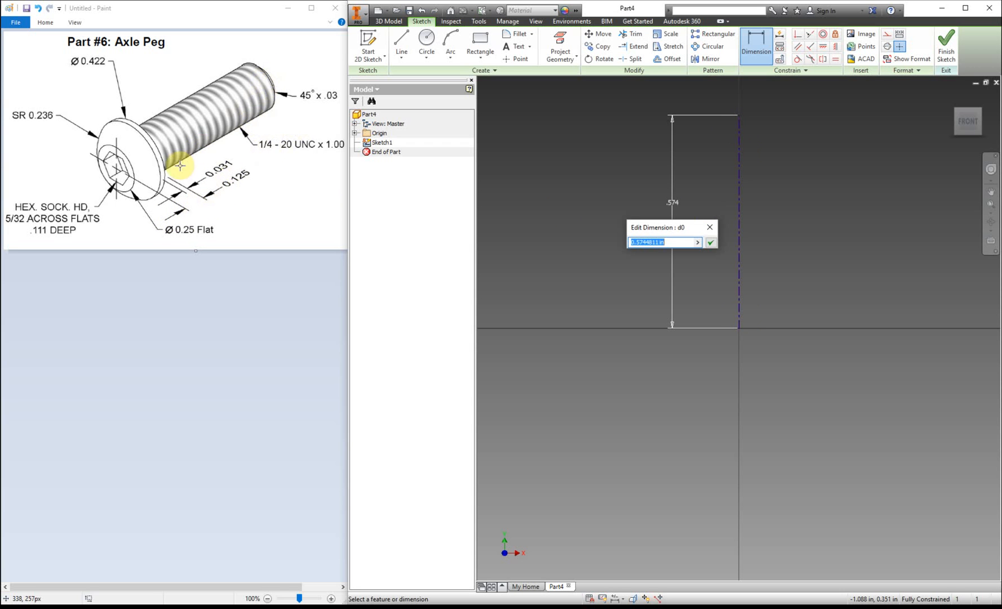
pyautogui.moveTo(128, 176)
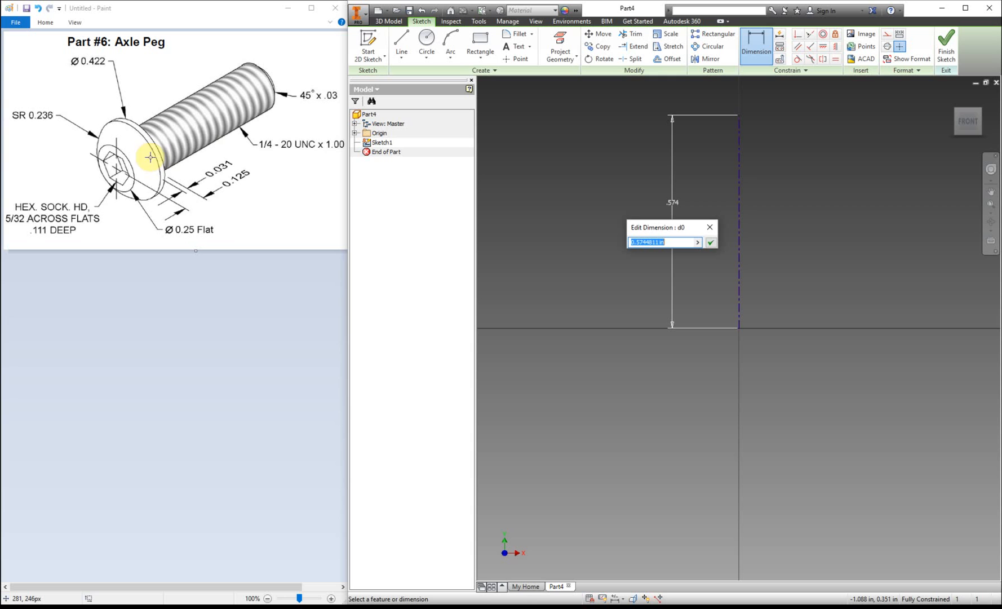
pyautogui.moveTo(230, 189)
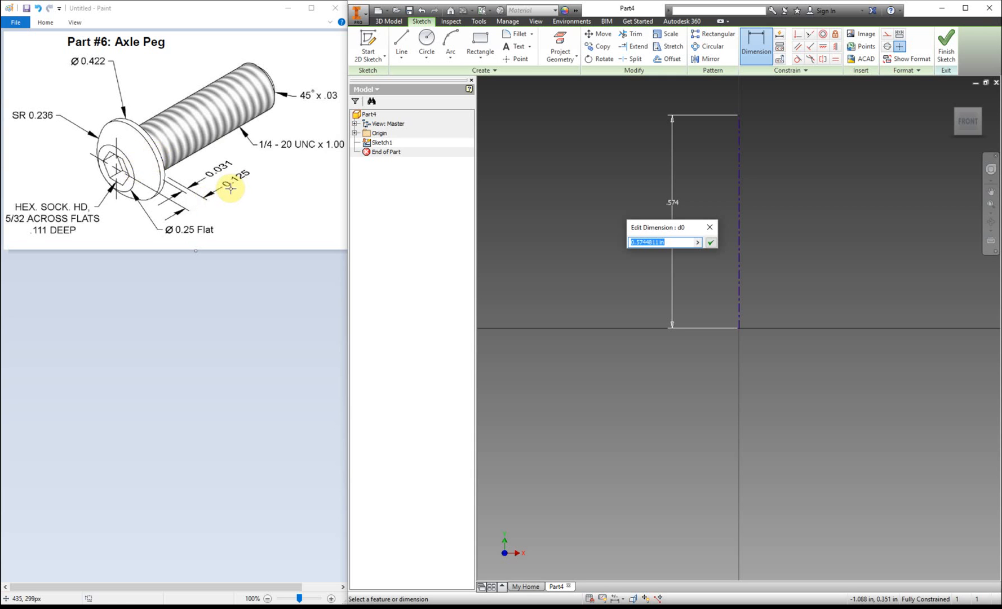
pyautogui.moveTo(246, 186)
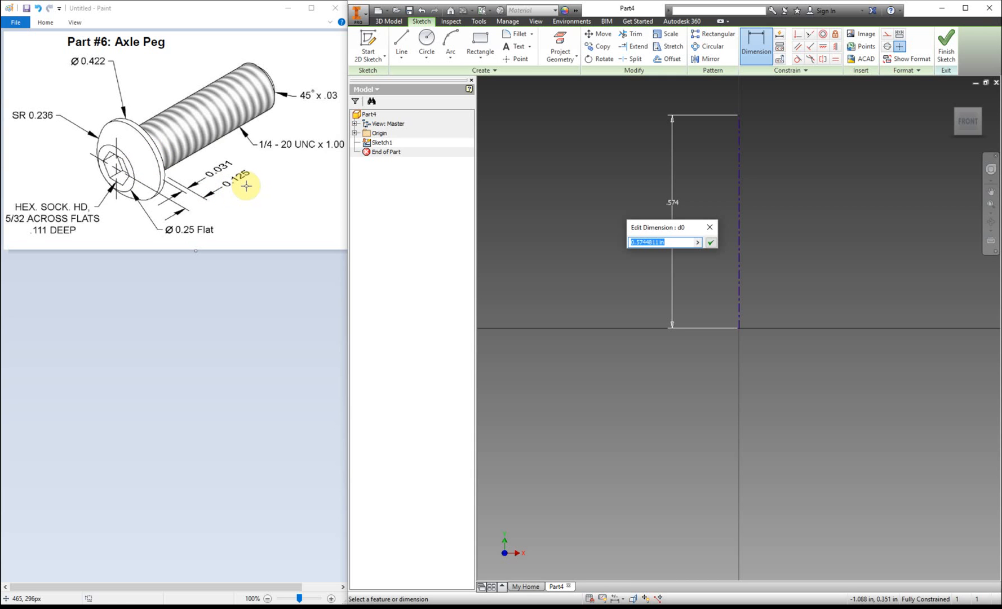
pyautogui.moveTo(269, 172)
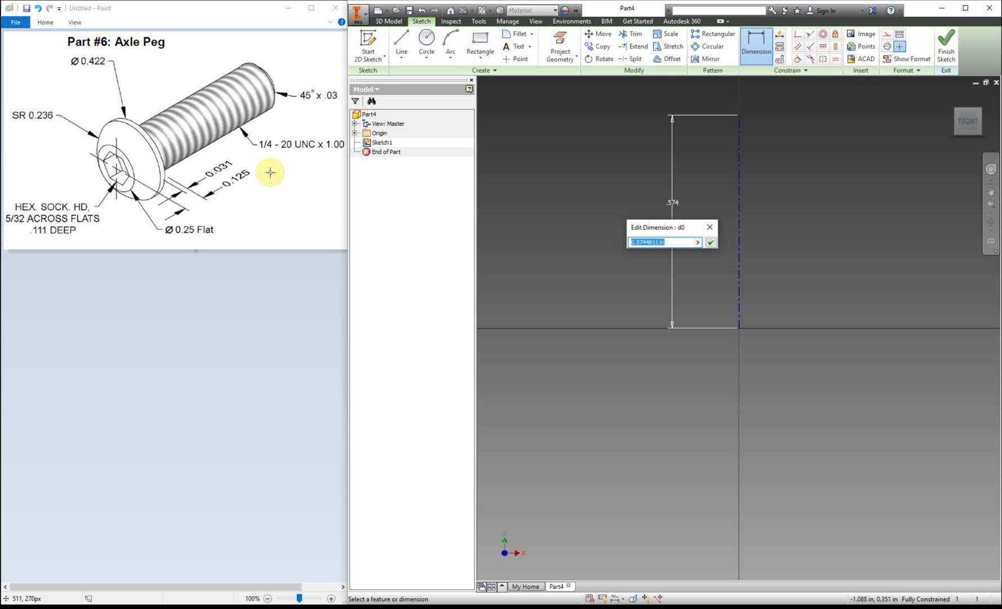
pyautogui.moveTo(220, 123)
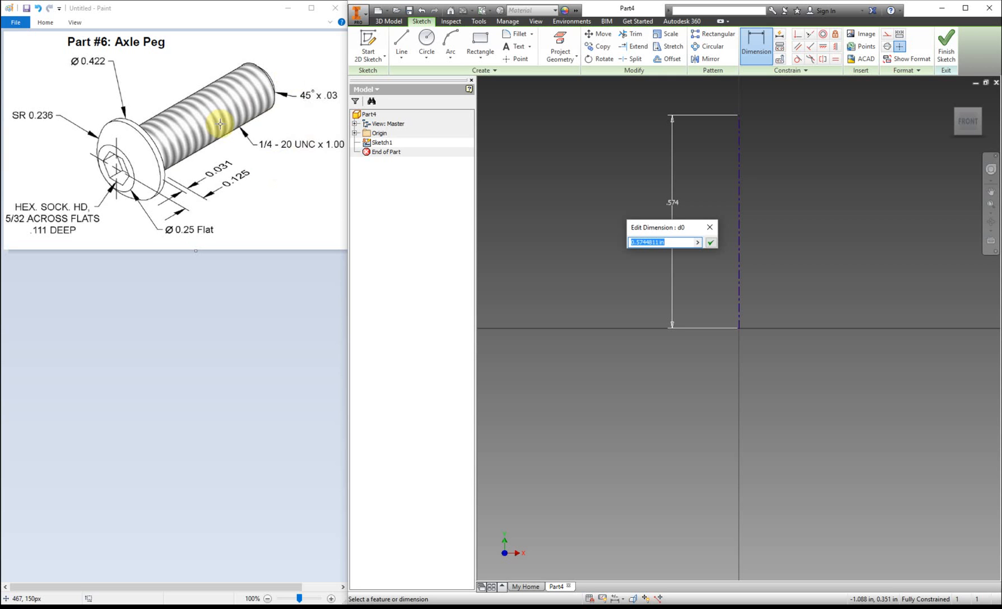
pyautogui.moveTo(277, 158)
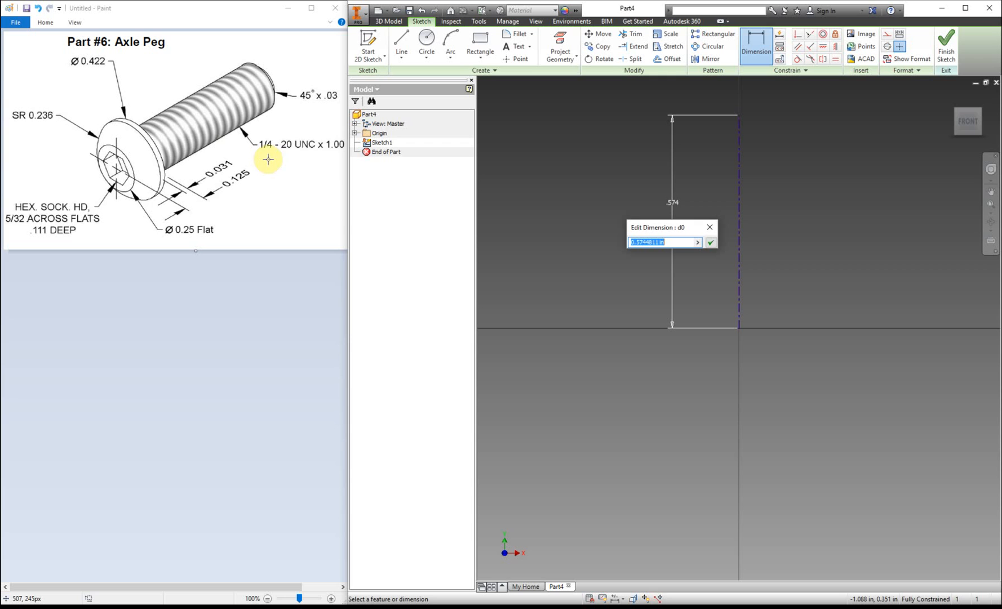
pyautogui.moveTo(252, 152)
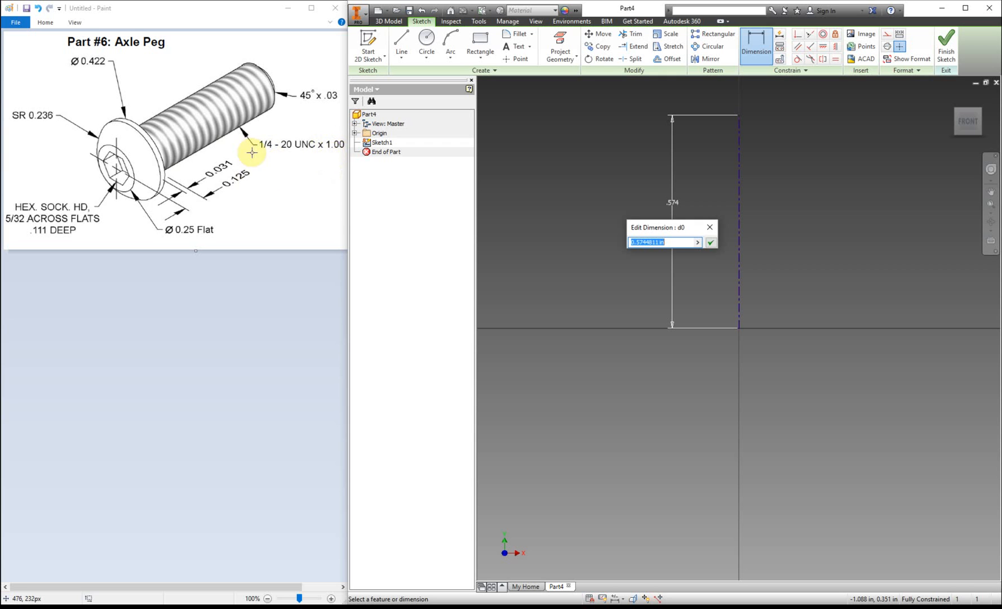
pyautogui.moveTo(291, 183)
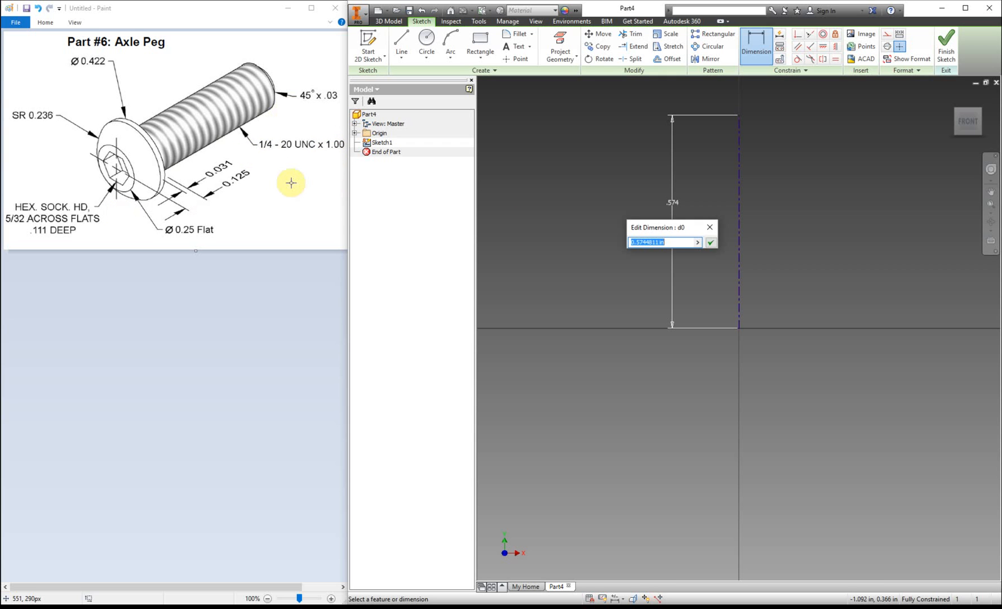
pyautogui.write('1')
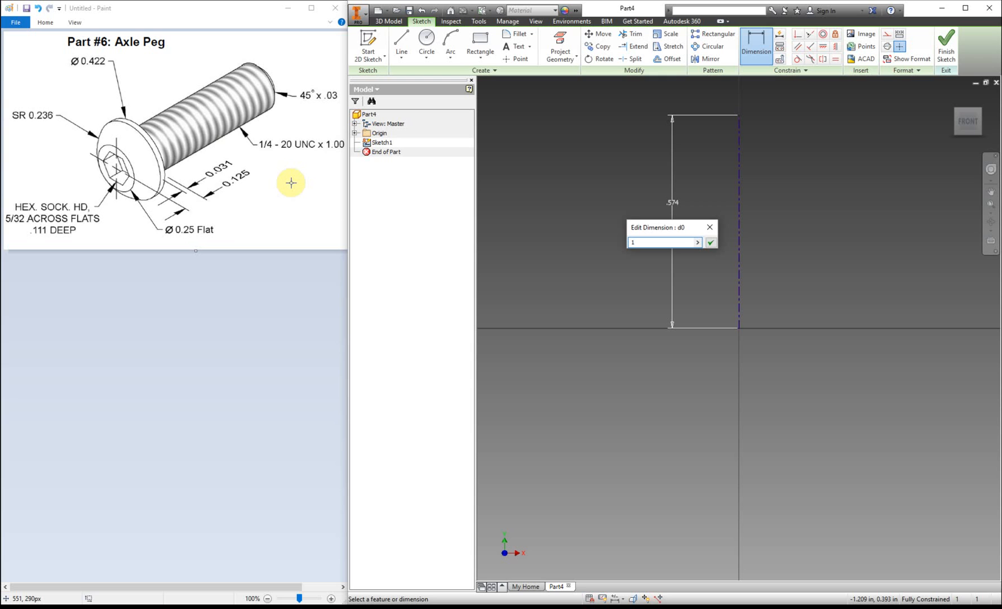
pyautogui.write('.')
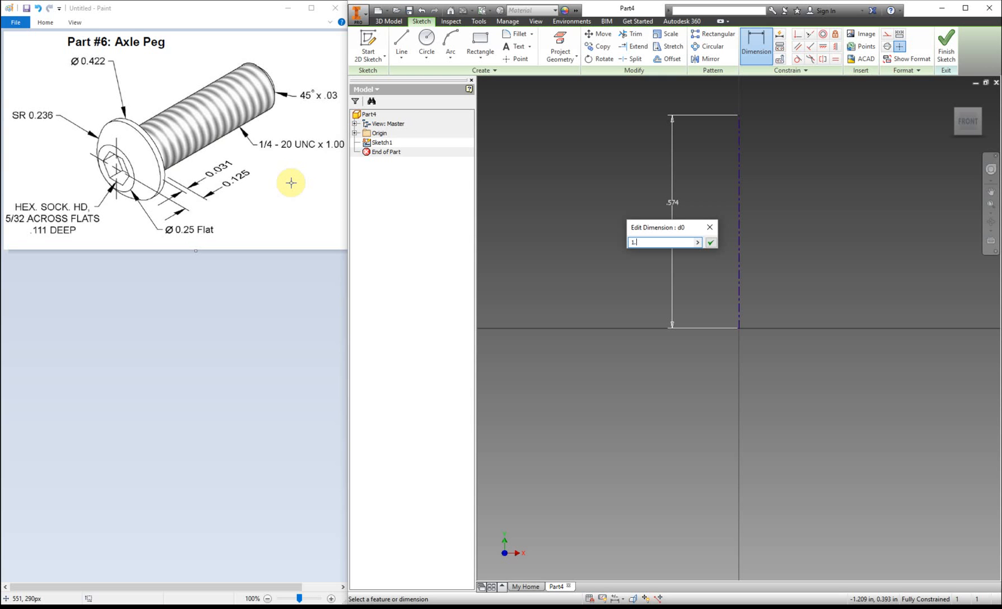
pyautogui.moveTo(318, 155)
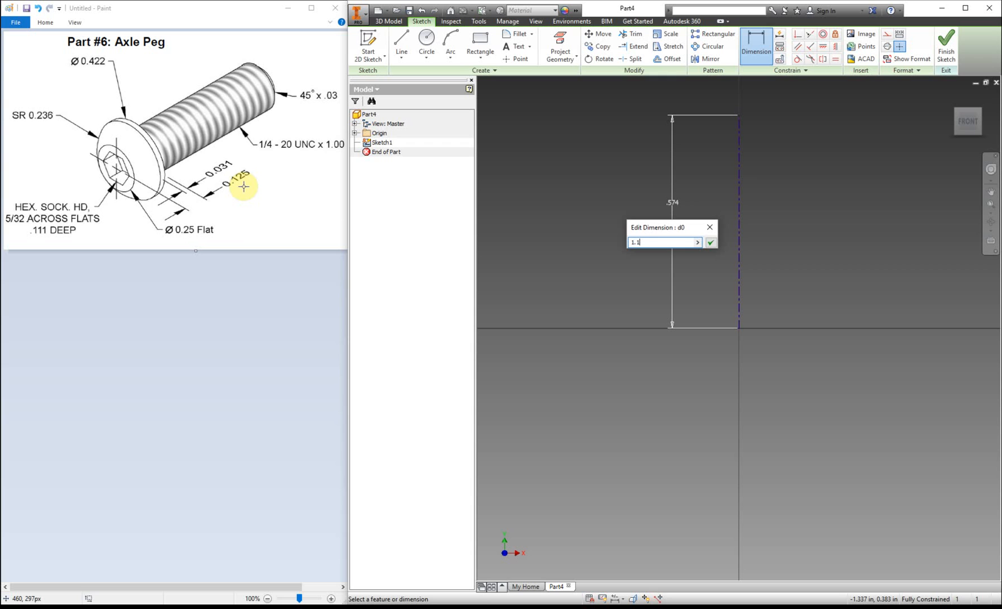
pyautogui.write('125')
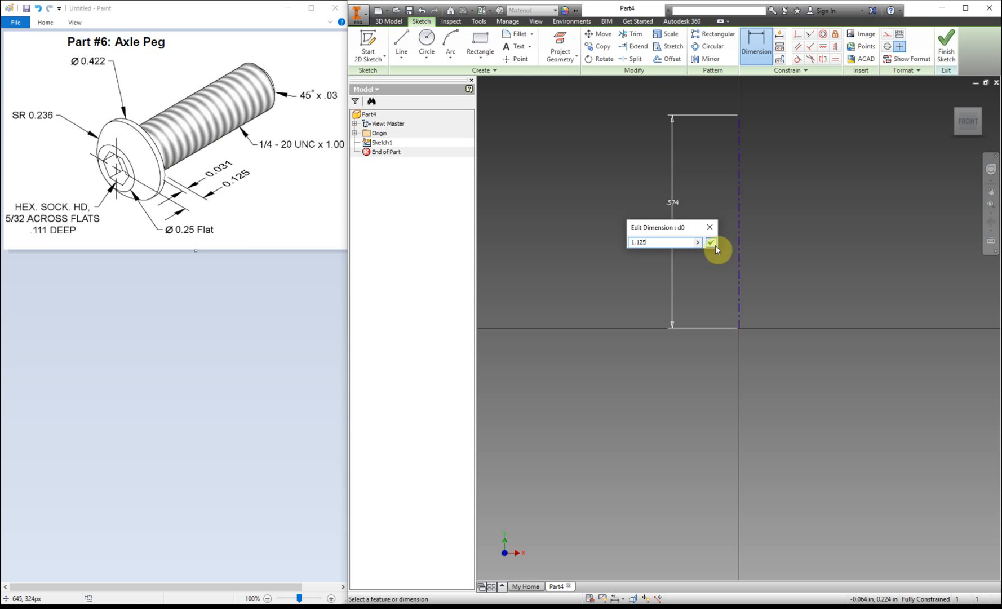
pyautogui.click(712, 242)
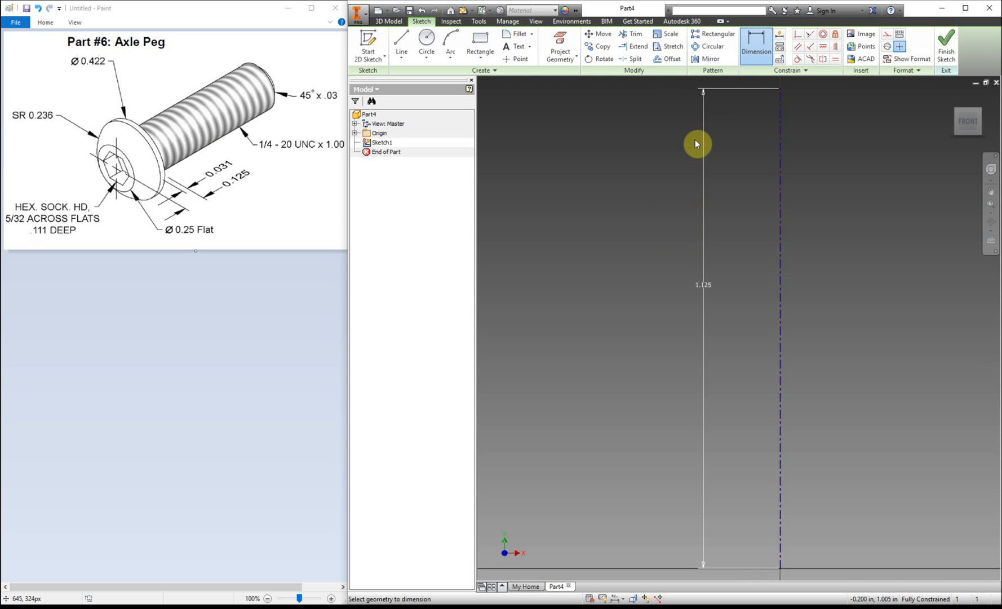
# Draw the peg's stepped half-profile lines from the centre line's bottom end up toward the head.
pyautogui.click(400, 43)
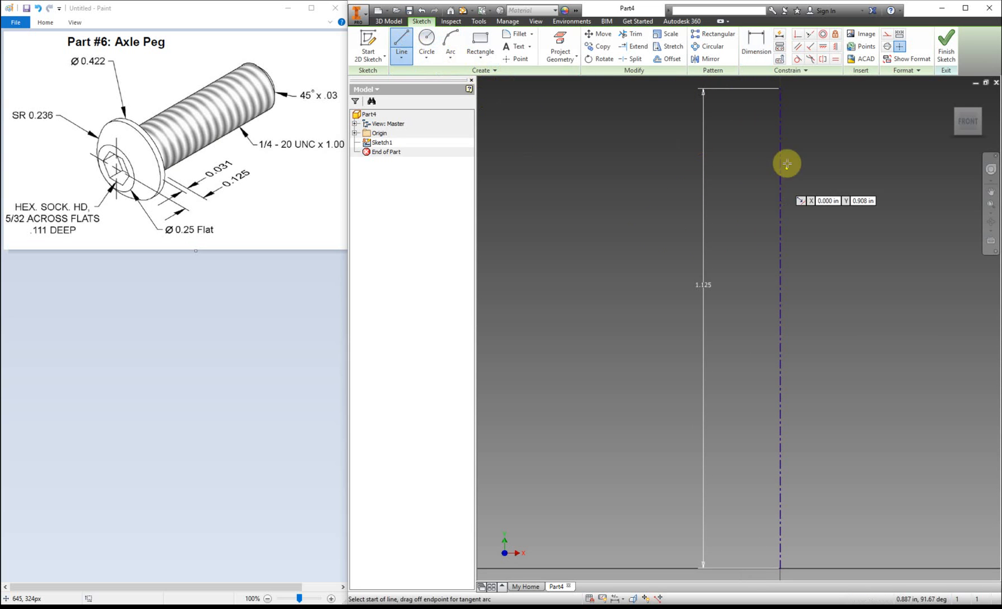
pyautogui.click(787, 163)
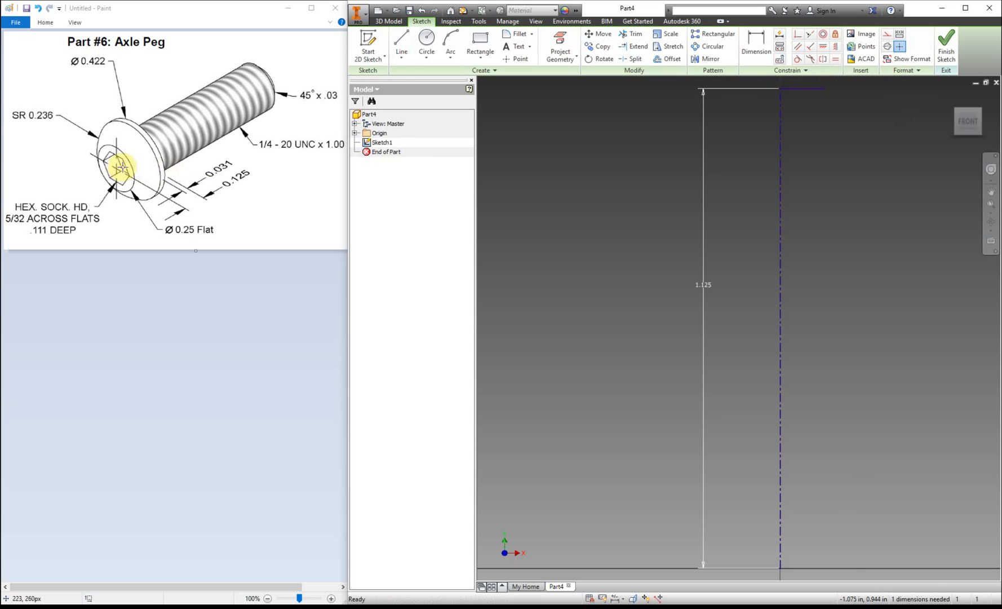
pyautogui.moveTo(223, 97)
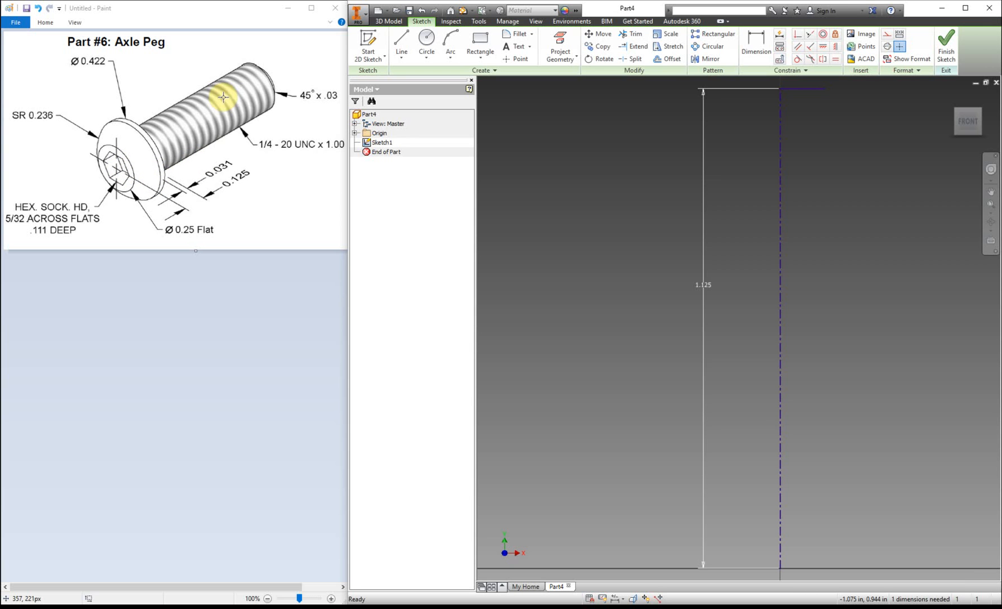
pyautogui.moveTo(168, 168)
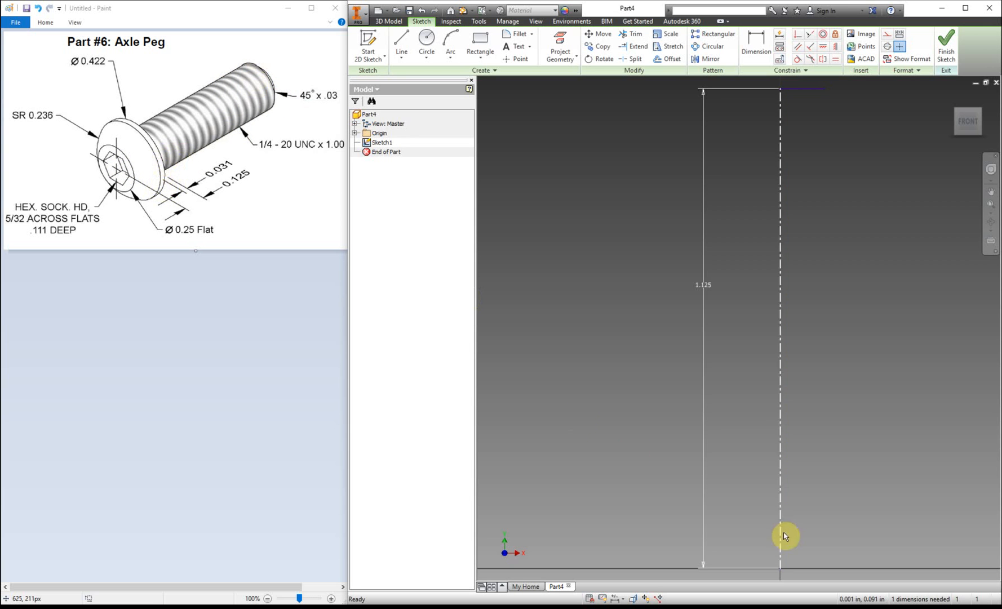
pyautogui.click(426, 45)
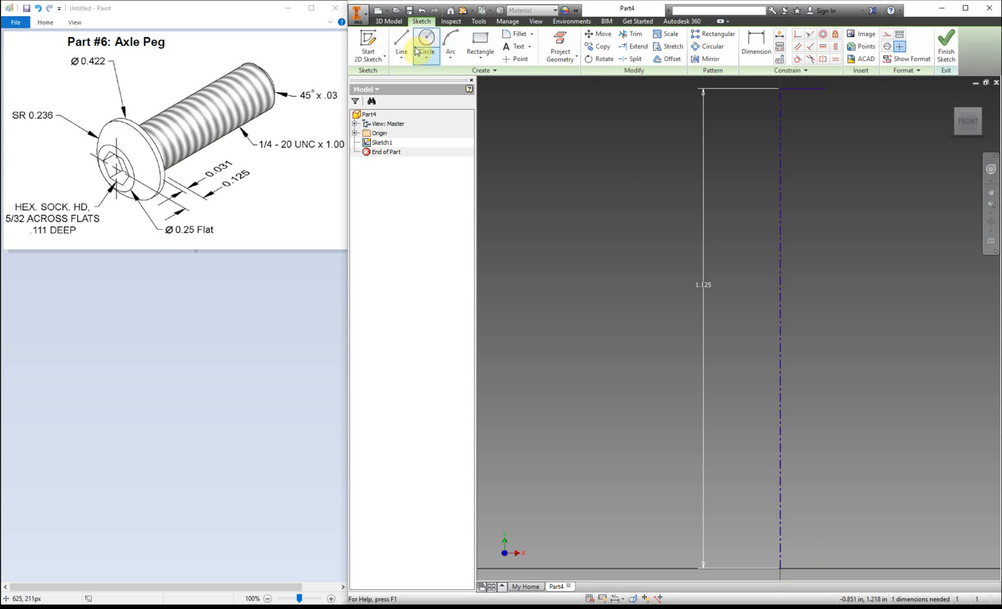
pyautogui.click(401, 44)
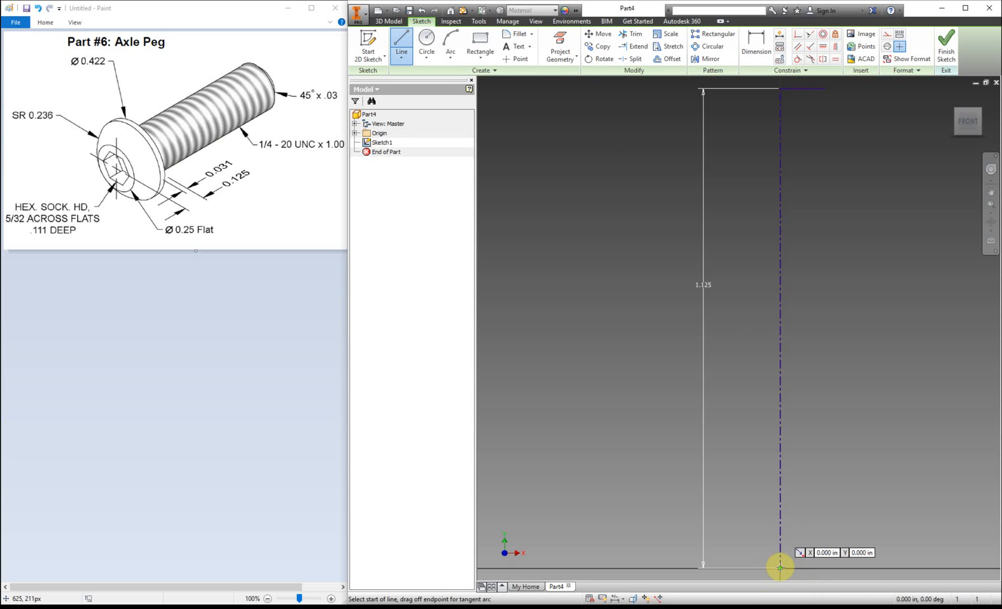
pyautogui.click(781, 567)
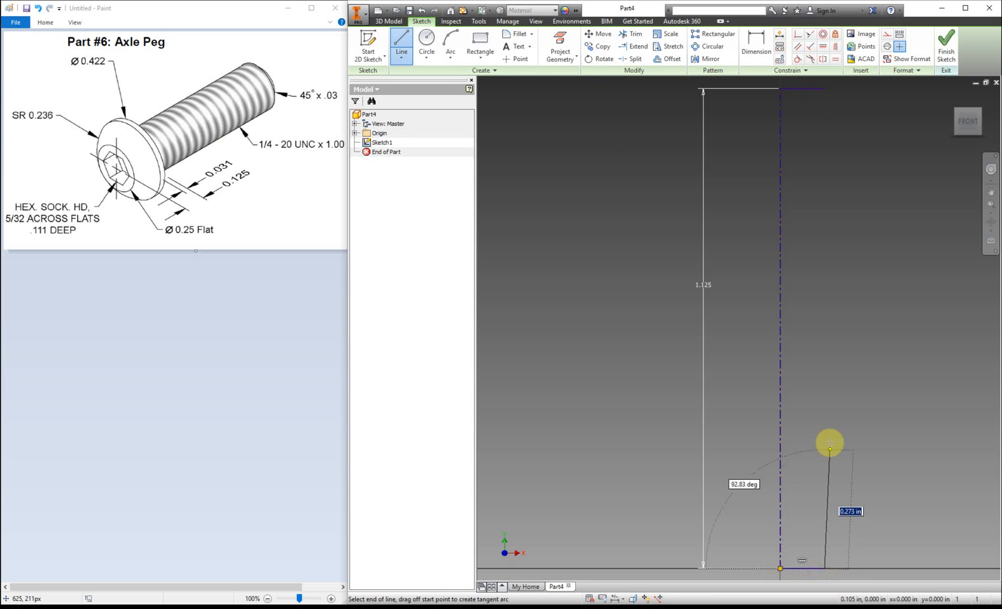
pyautogui.moveTo(824, 302)
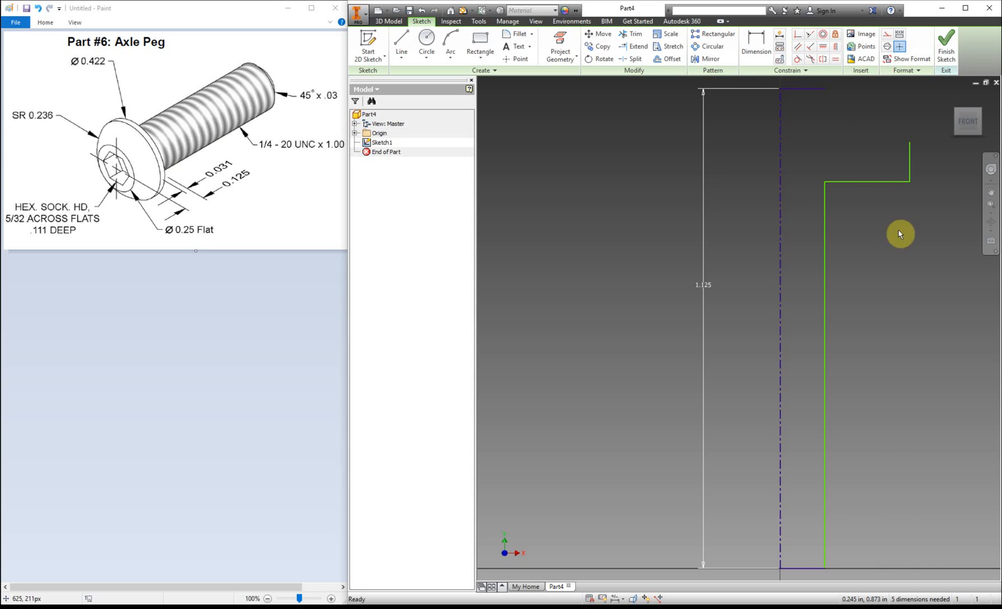
pyautogui.click(756, 39)
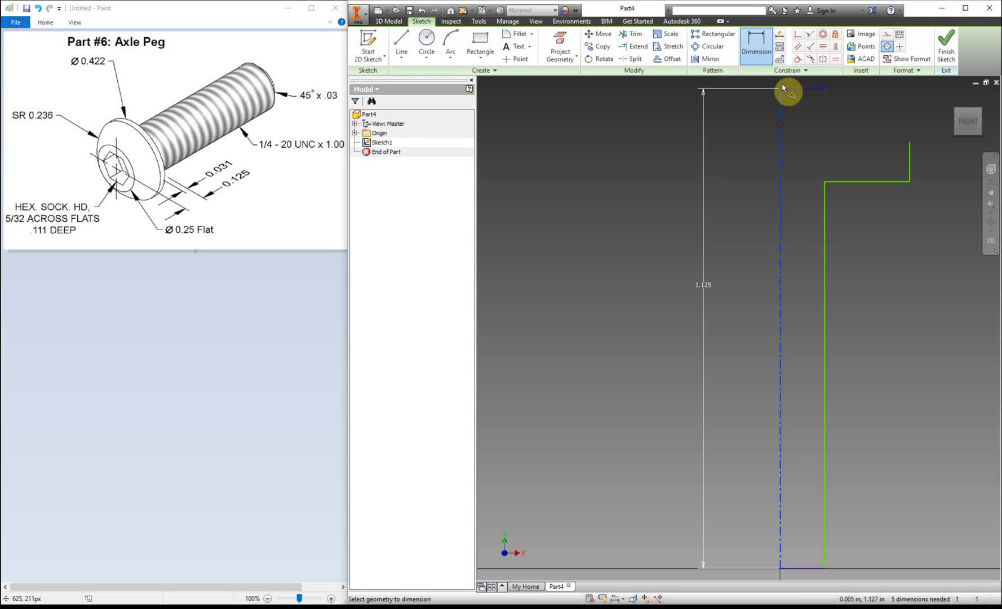
# Dimension the 0.250 shank diameter, the bottom end diameter and the 1.000 shank length.
pyautogui.click(786, 82)
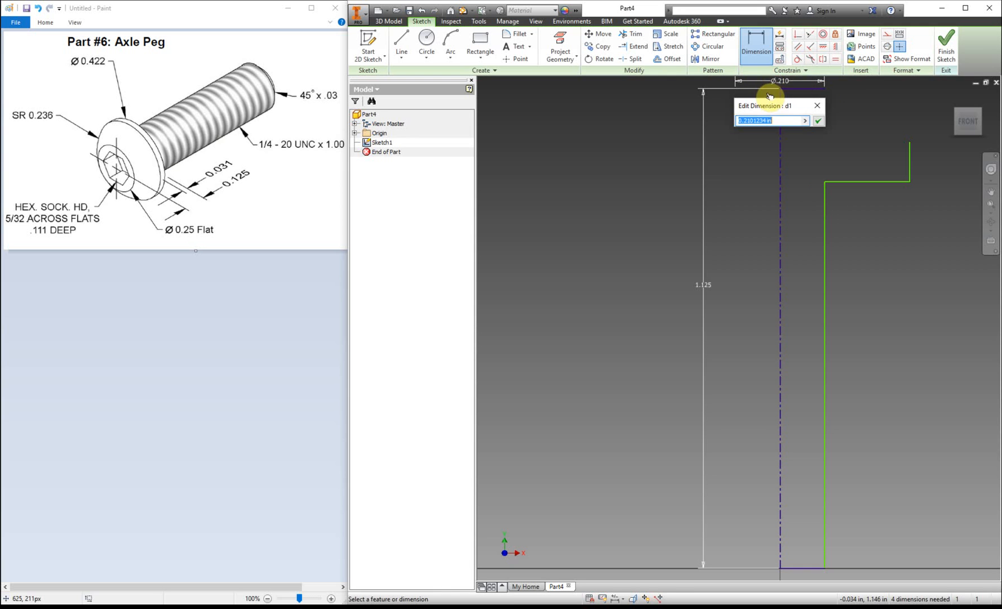
pyautogui.moveTo(785, 178)
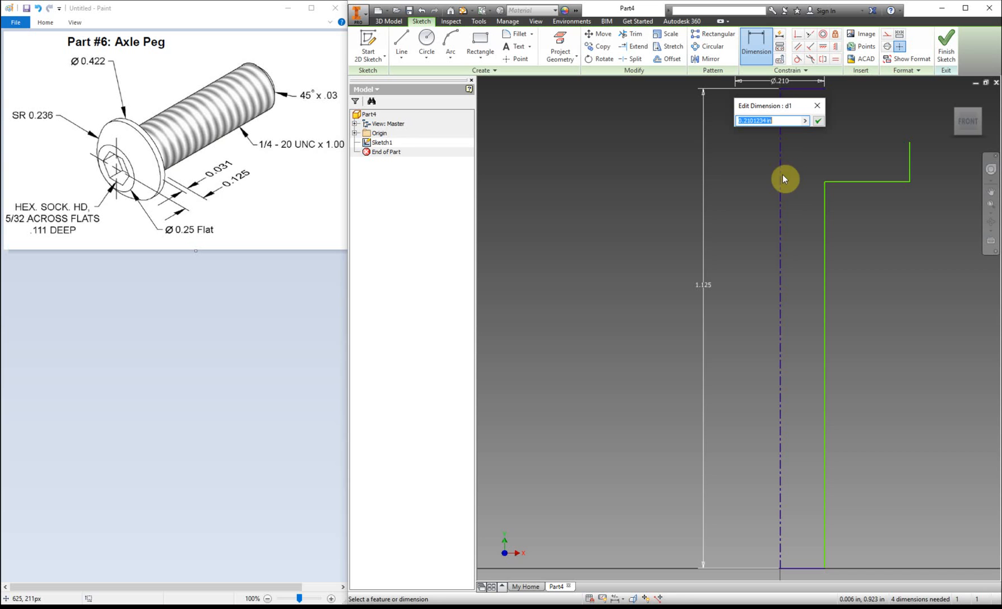
pyautogui.moveTo(827, 90)
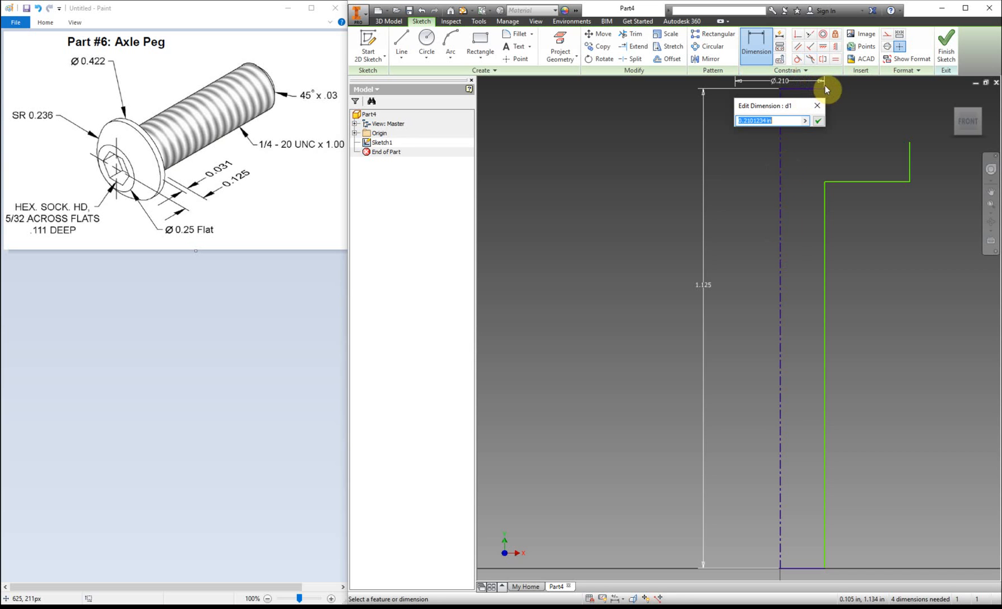
pyautogui.moveTo(780, 171)
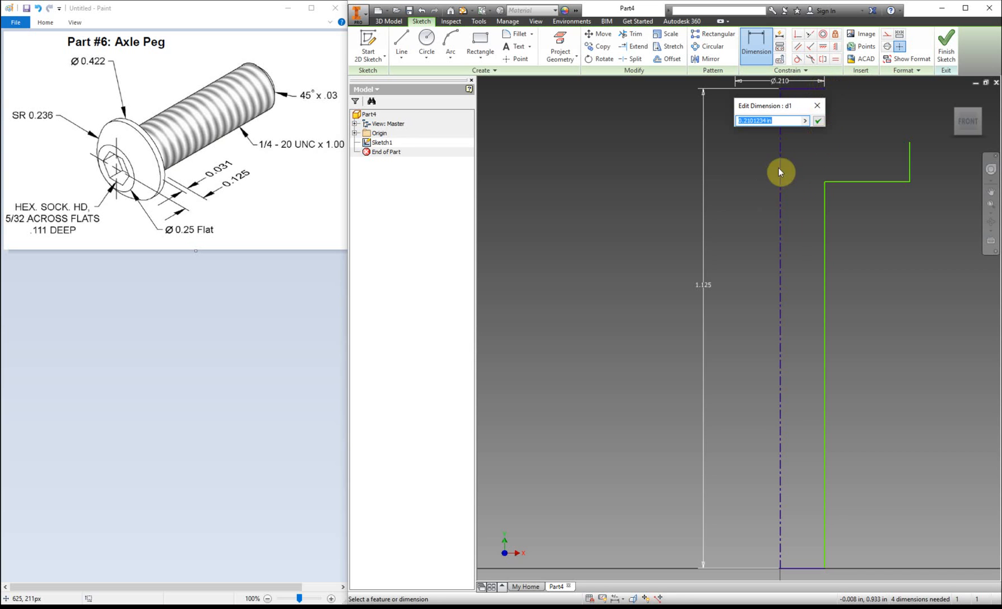
pyautogui.moveTo(735, 122)
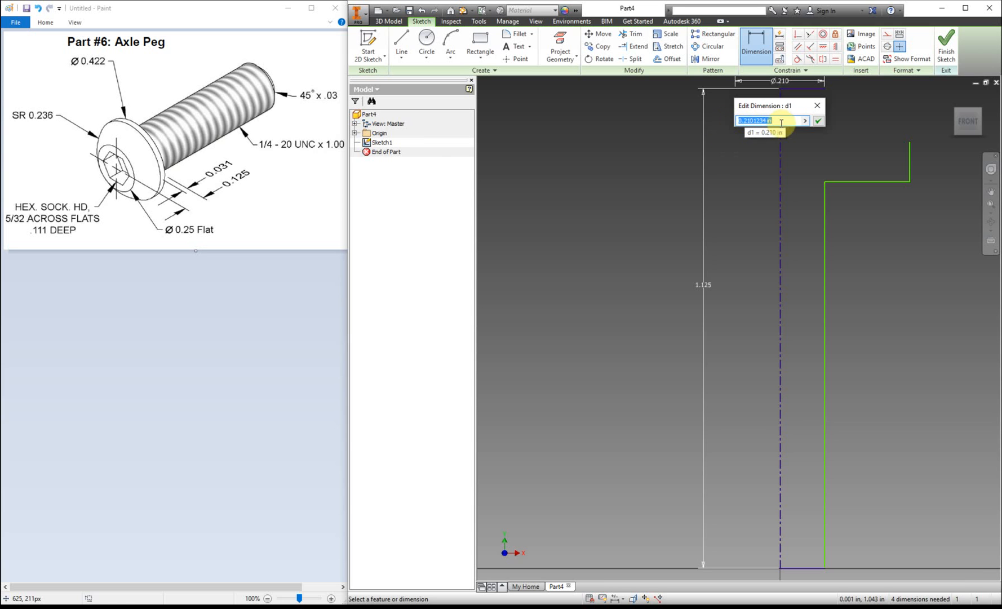
pyautogui.moveTo(139, 209)
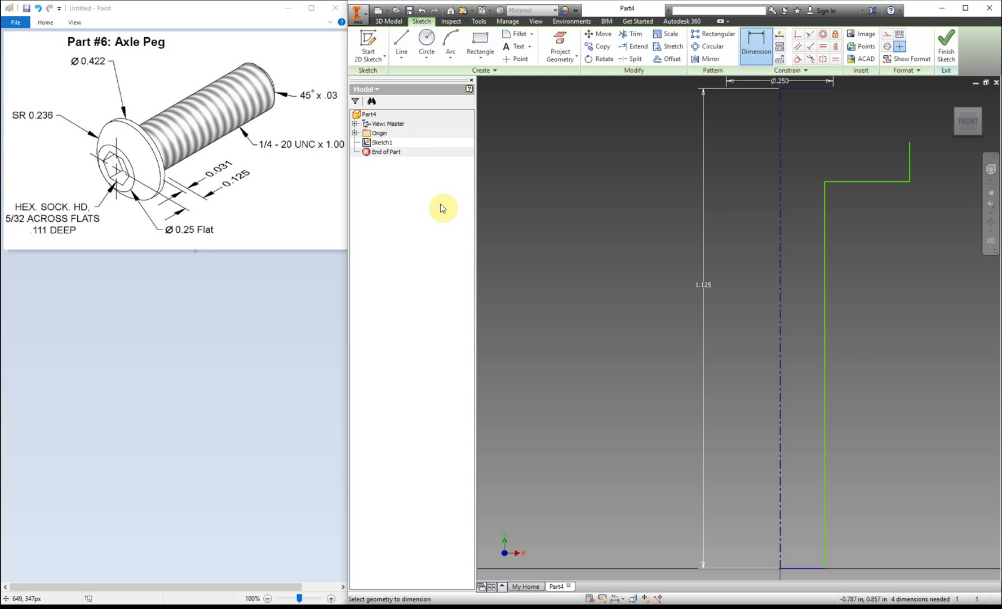
pyautogui.moveTo(184, 248)
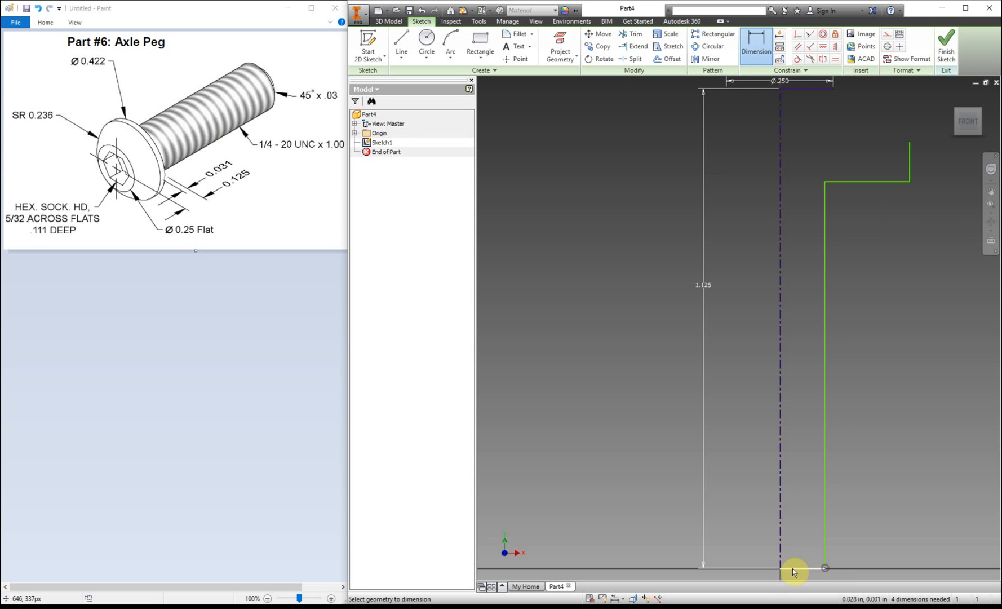
pyautogui.rightClick(795, 571)
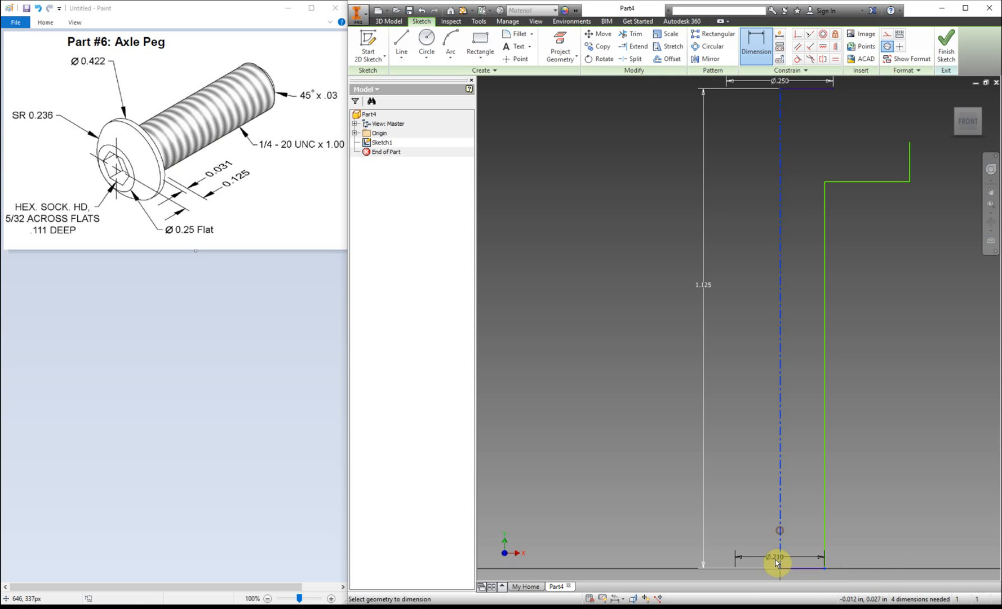
pyautogui.click(774, 561)
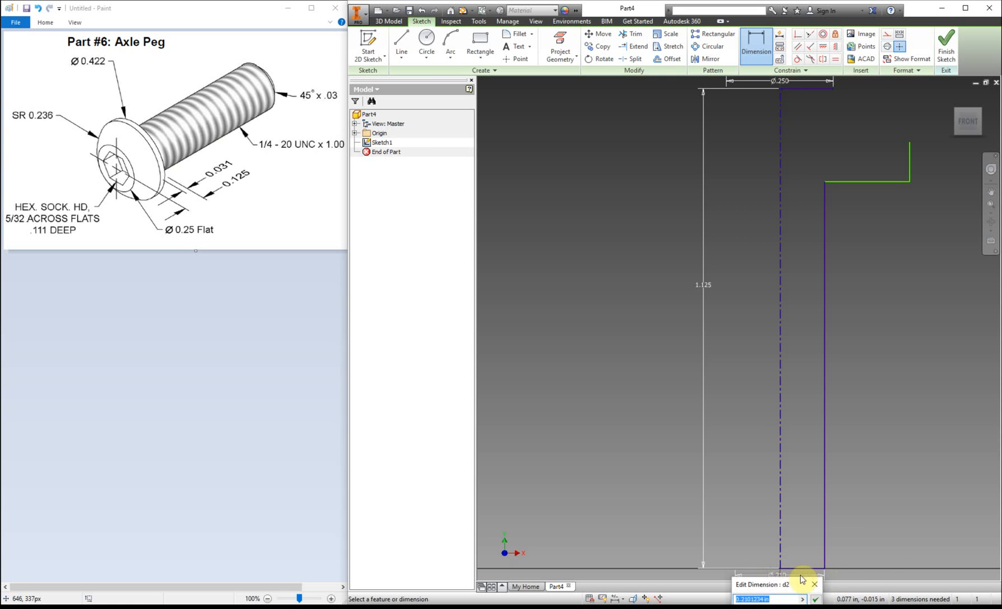
pyautogui.moveTo(306, 155)
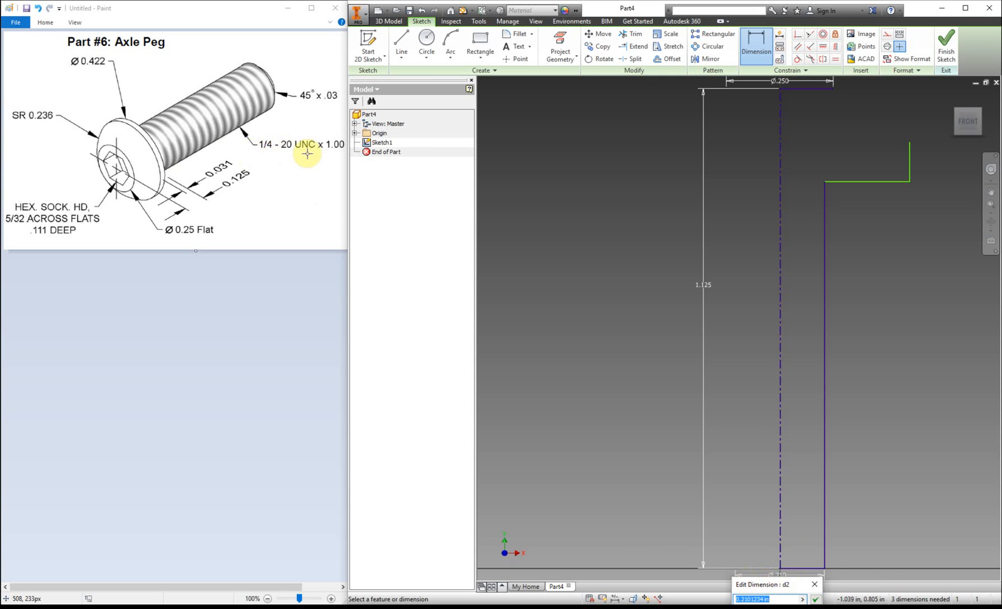
pyautogui.moveTo(261, 154)
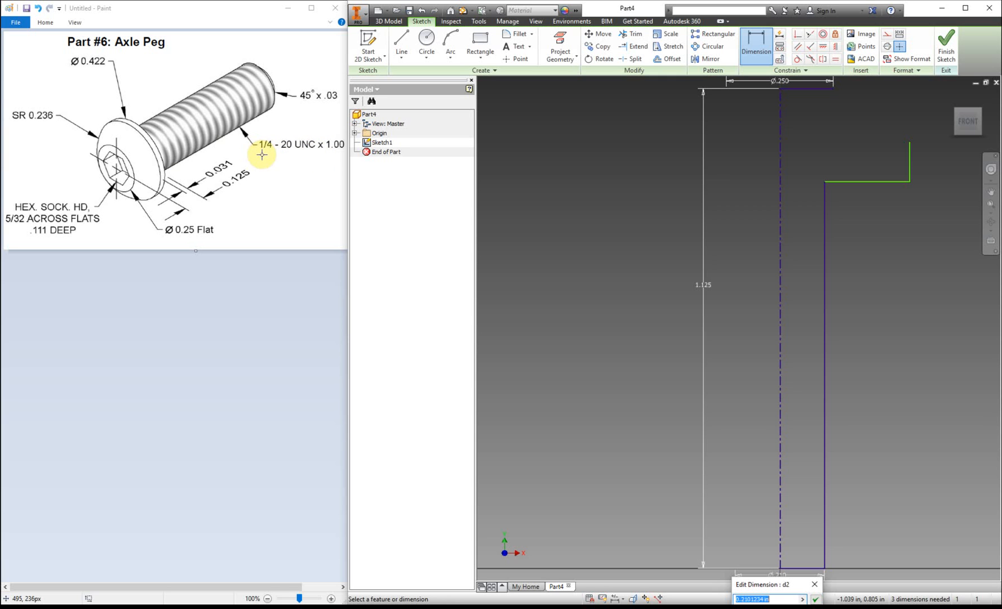
pyautogui.moveTo(270, 132)
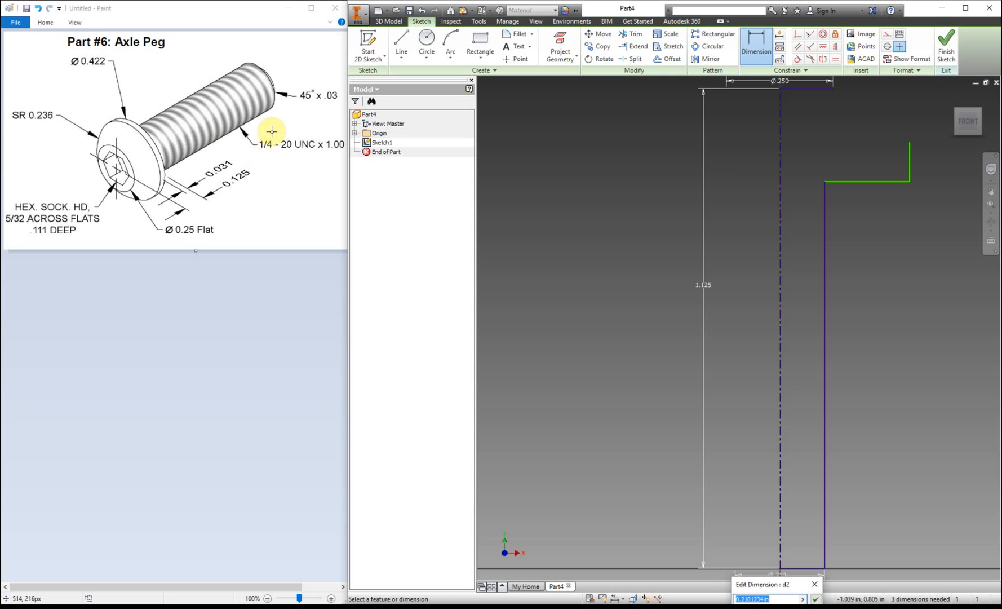
pyautogui.moveTo(279, 158)
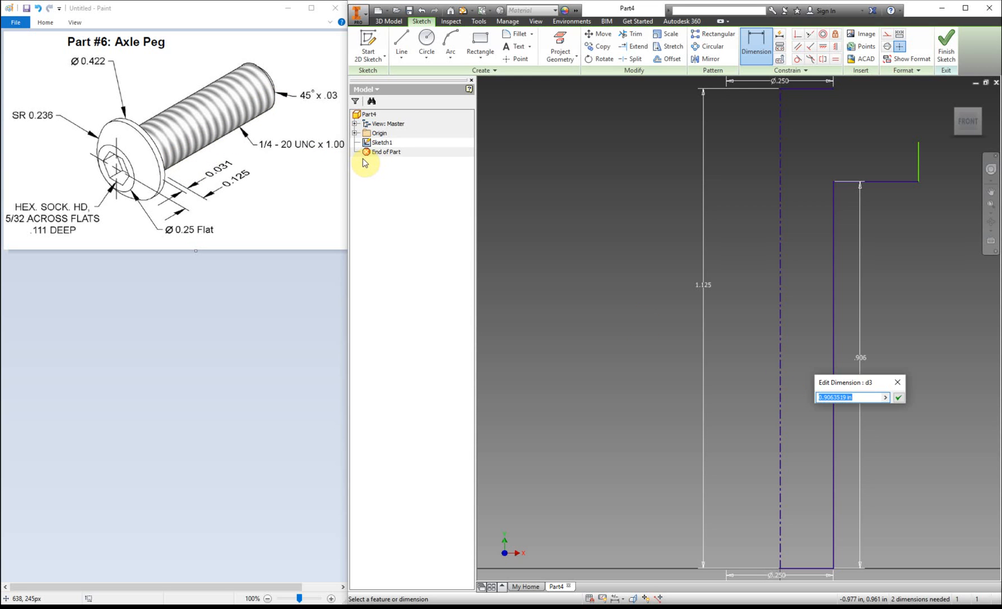
pyautogui.click(899, 397)
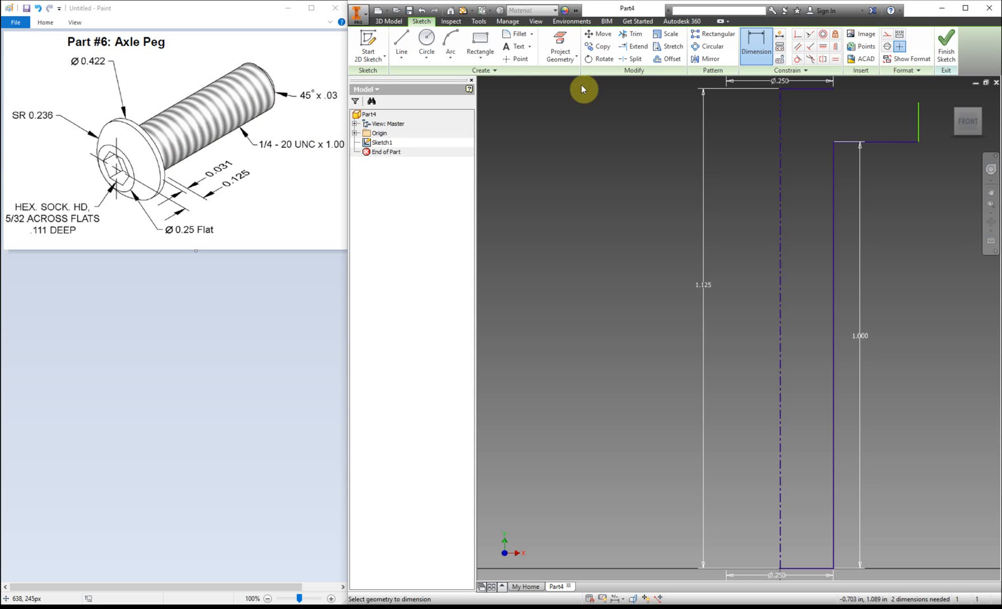
pyautogui.moveTo(920, 142)
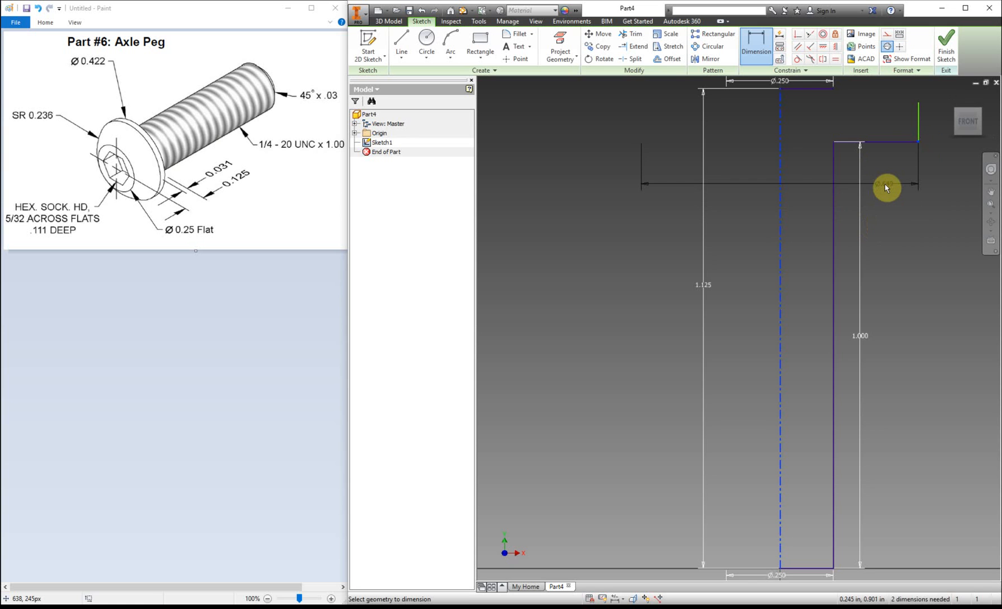
# Dimension the head to 0.422 diameter with a 0.031 thick edge step.
pyautogui.click(655, 171)
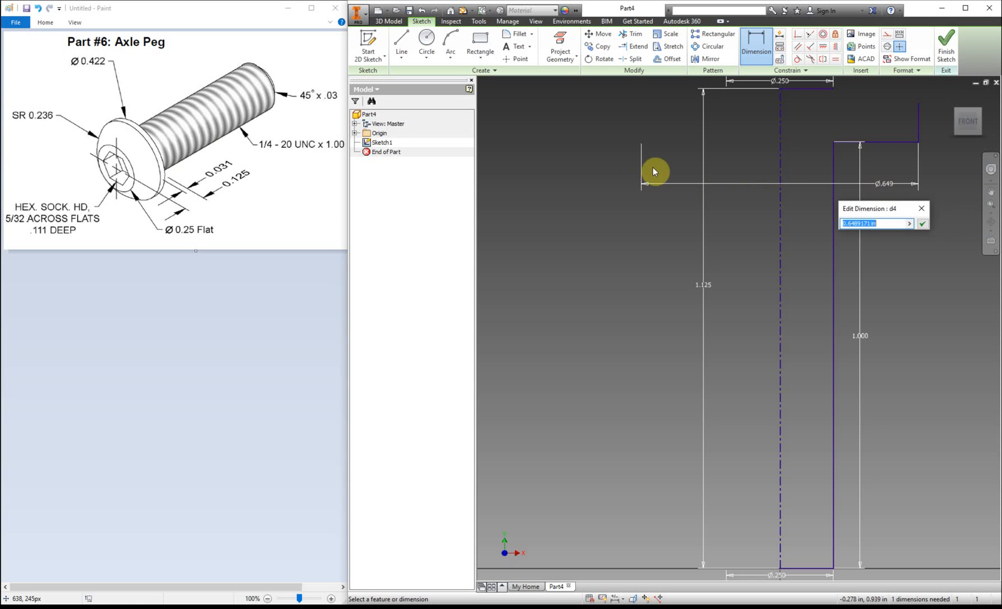
pyautogui.moveTo(159, 143)
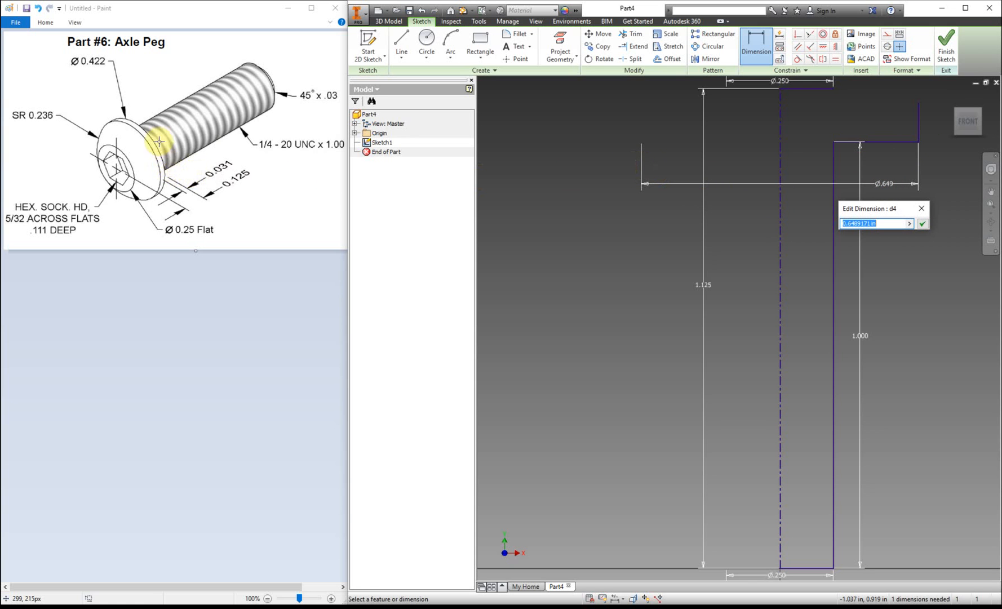
pyautogui.moveTo(115, 63)
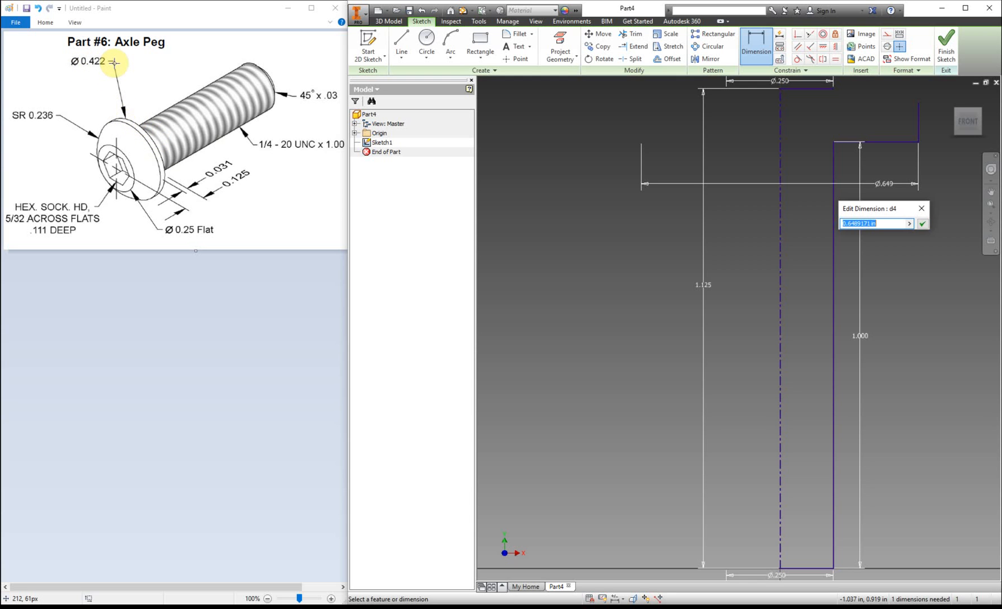
pyautogui.write('.4')
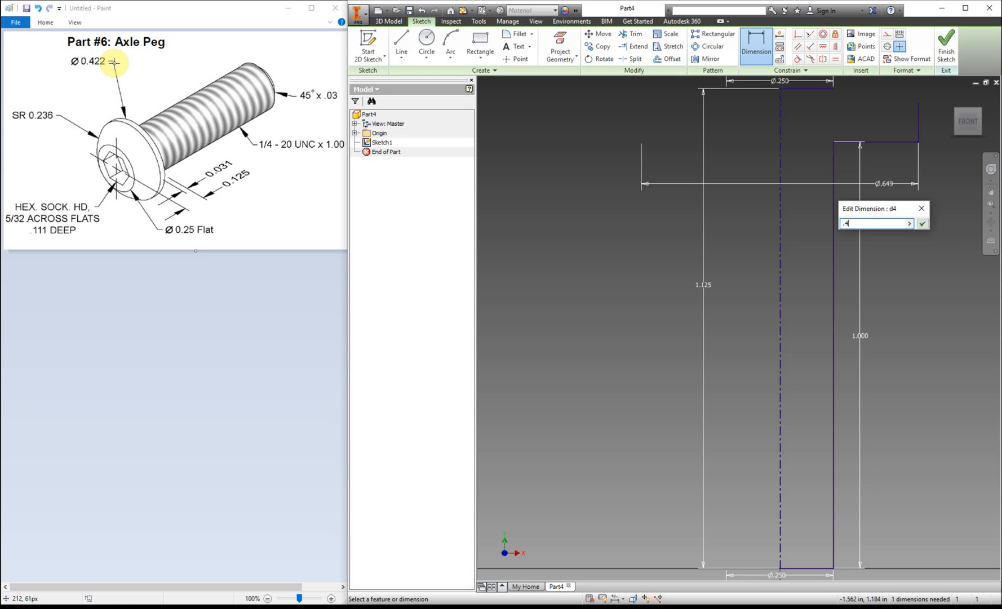
pyautogui.click(922, 224)
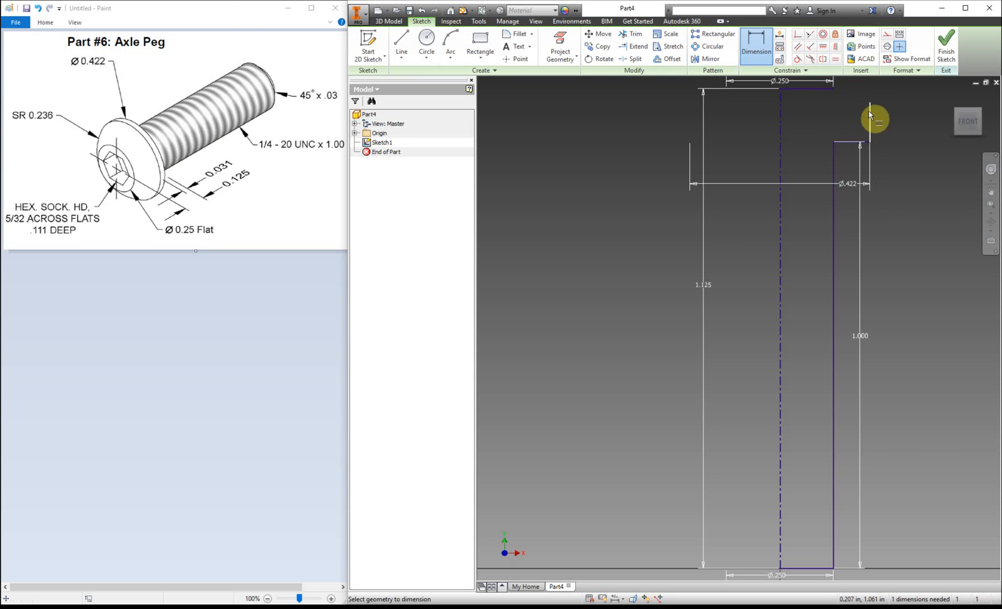
pyautogui.moveTo(833, 168)
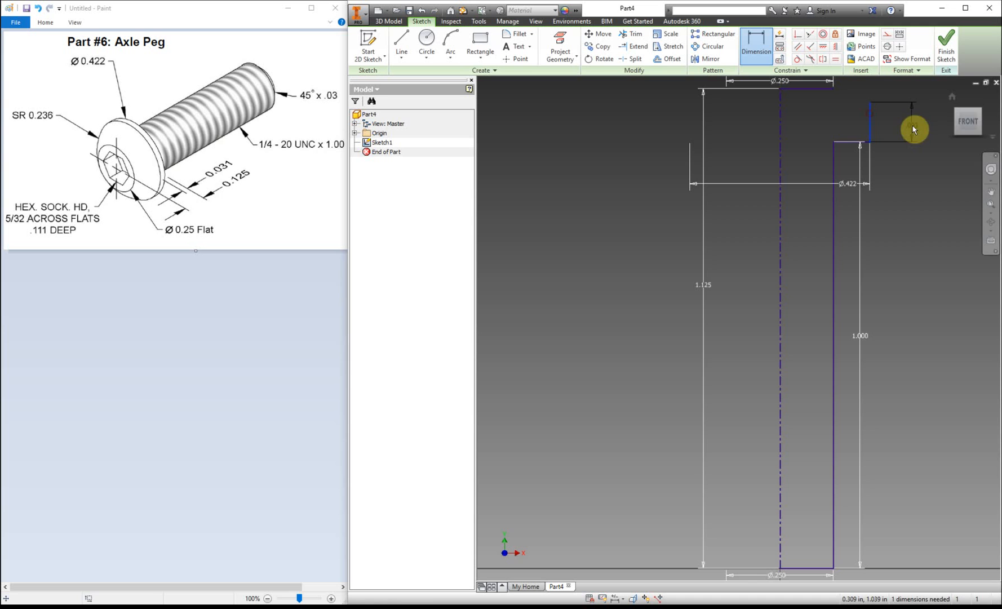
pyautogui.click(861, 131)
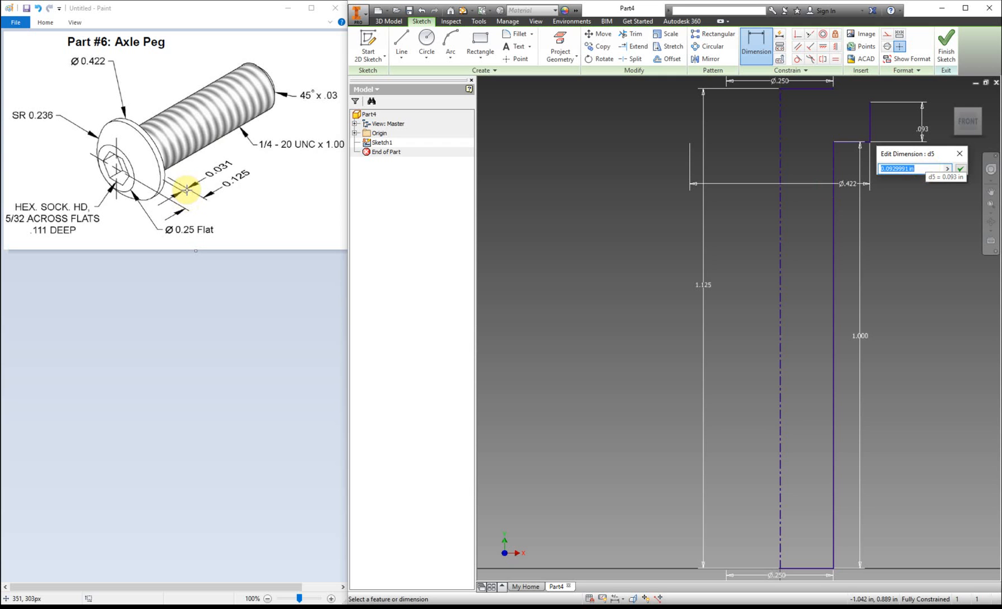
pyautogui.moveTo(166, 175)
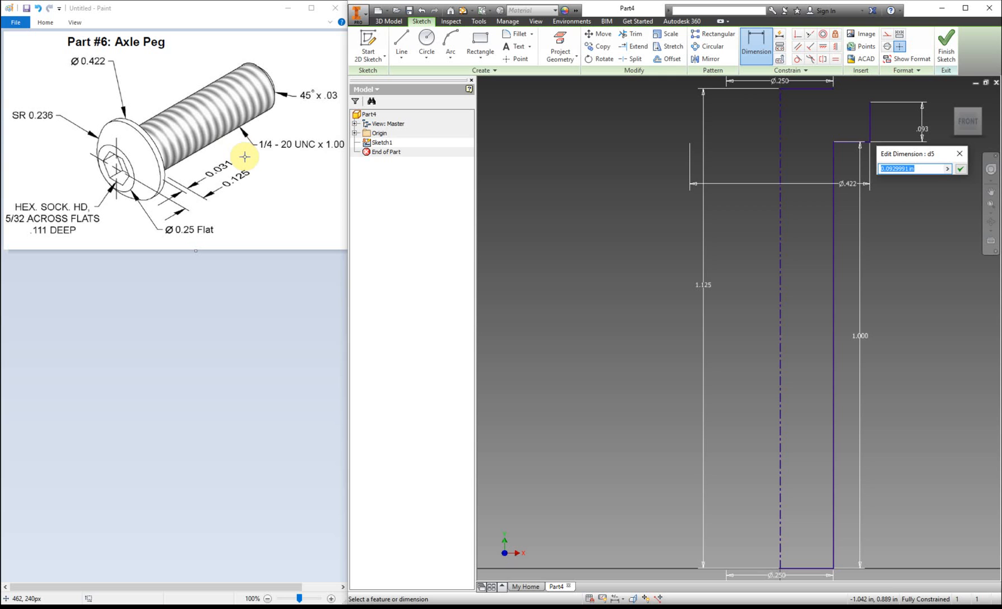
pyautogui.write('0.0')
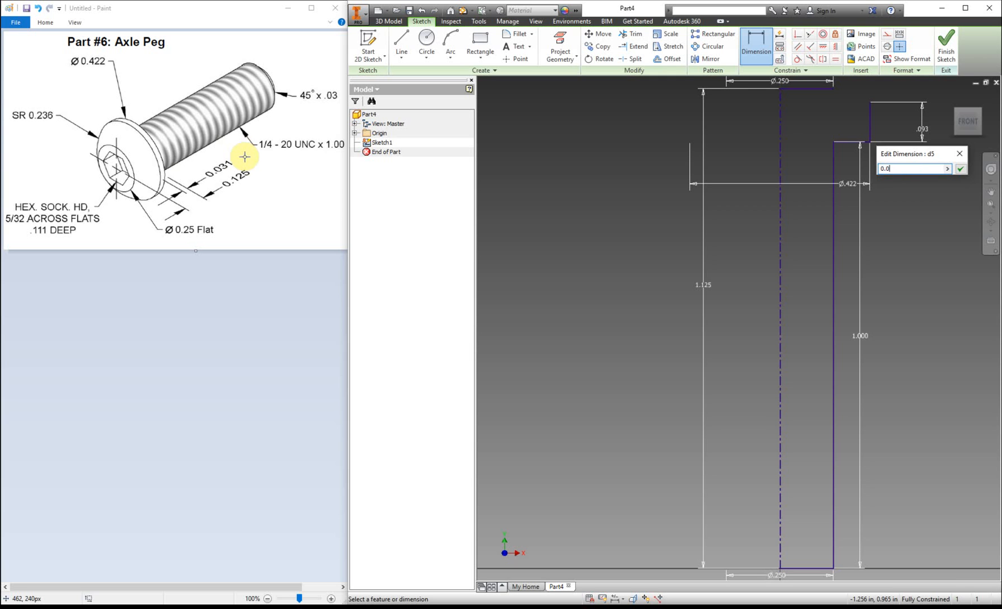
pyautogui.write('0.031')
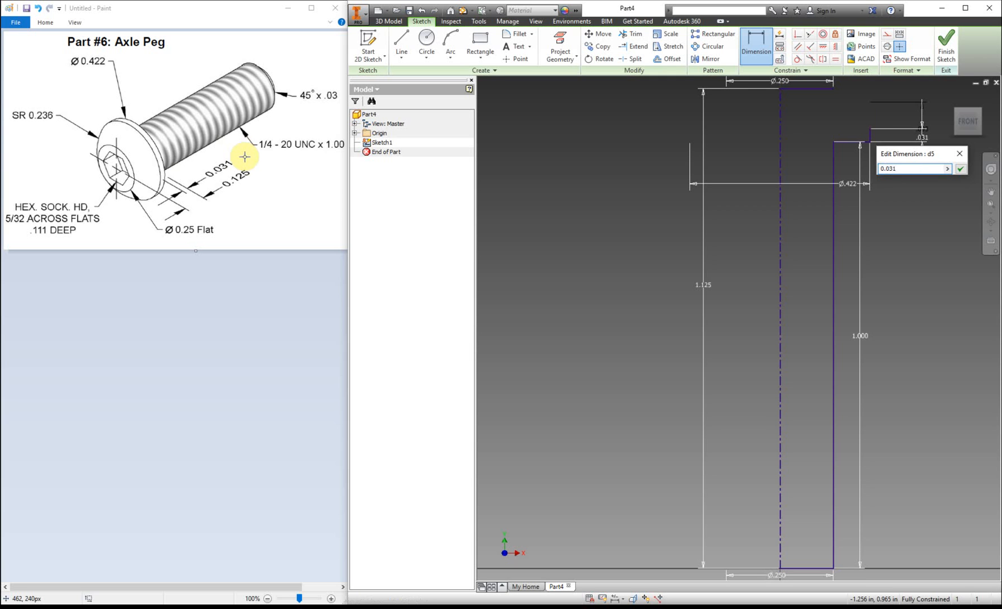
pyautogui.click(961, 169)
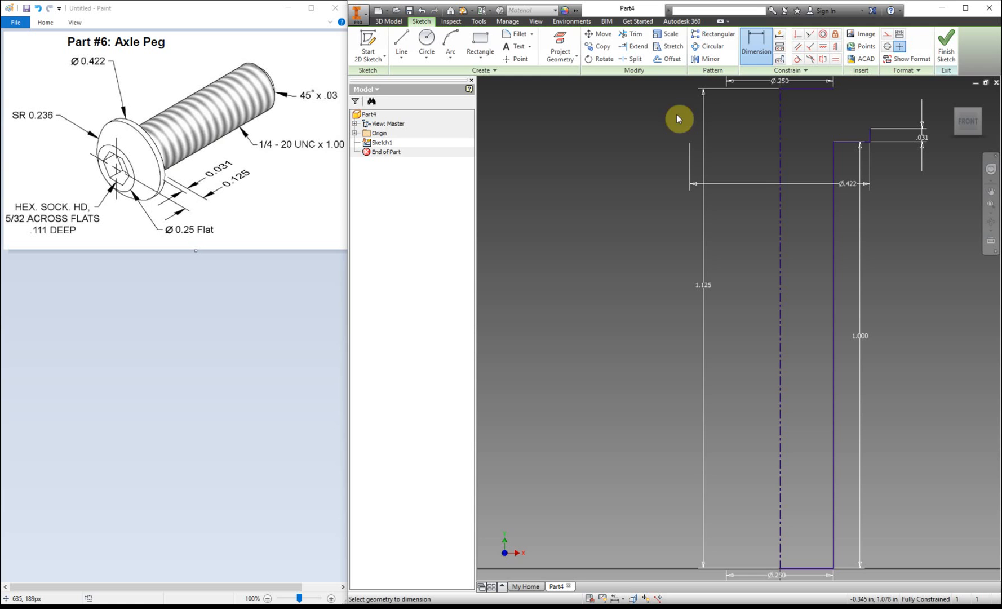
# Draw an arc from the head's flat top to its outer edge to round the corner.
pyautogui.click(451, 42)
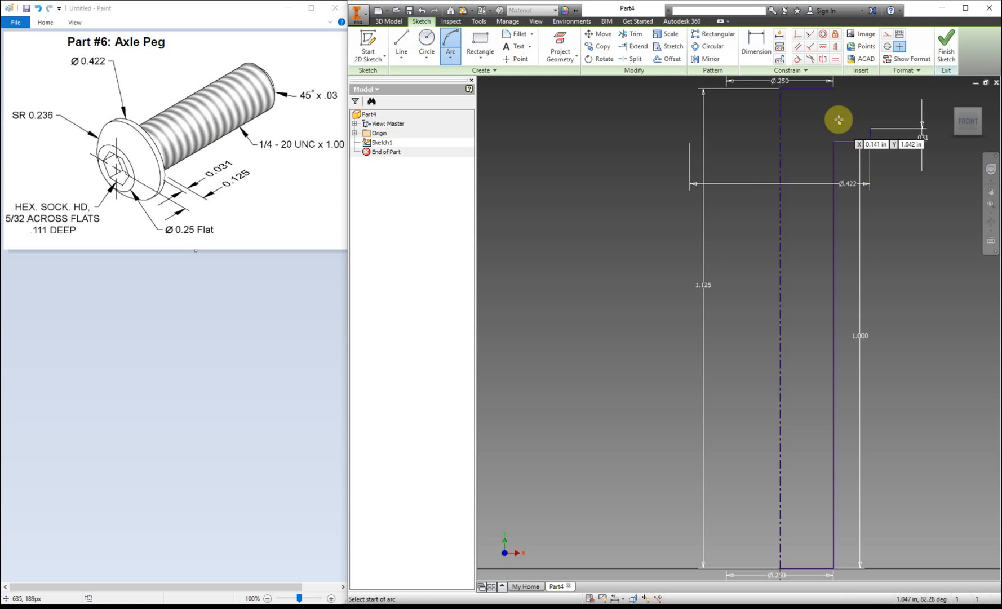
pyautogui.click(426, 45)
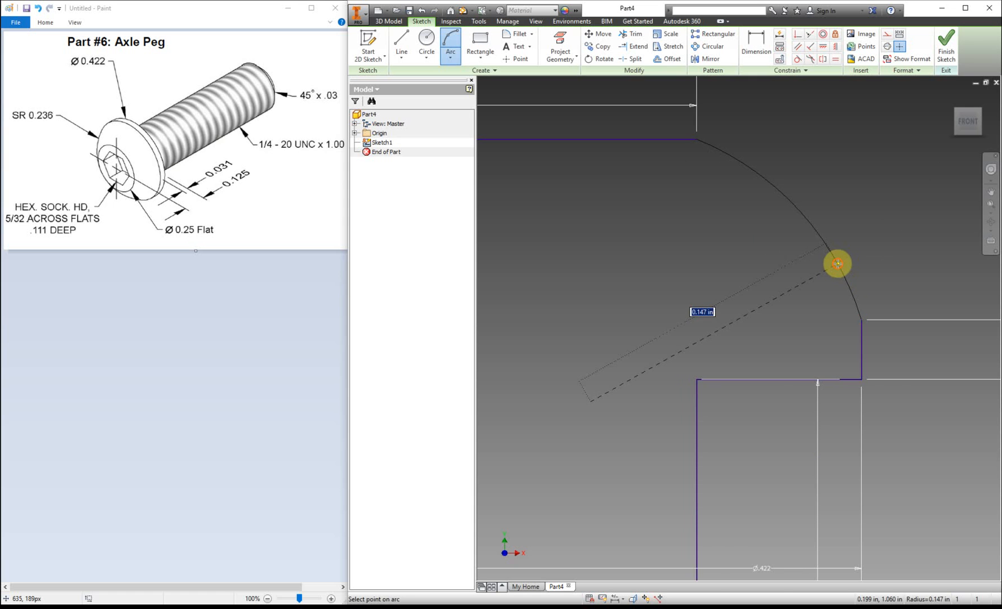
pyautogui.click(755, 45)
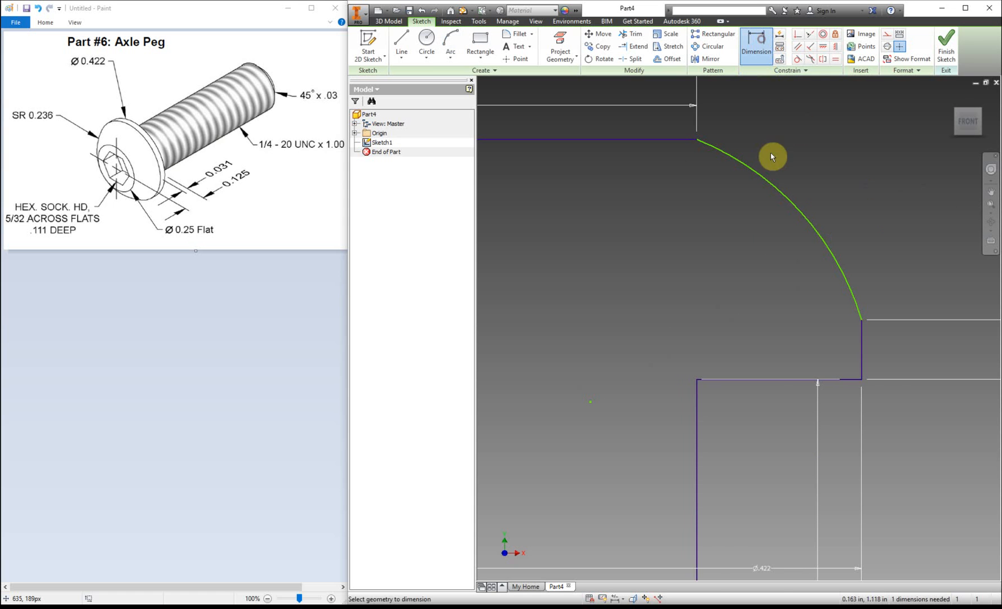
pyautogui.rightClick(772, 156)
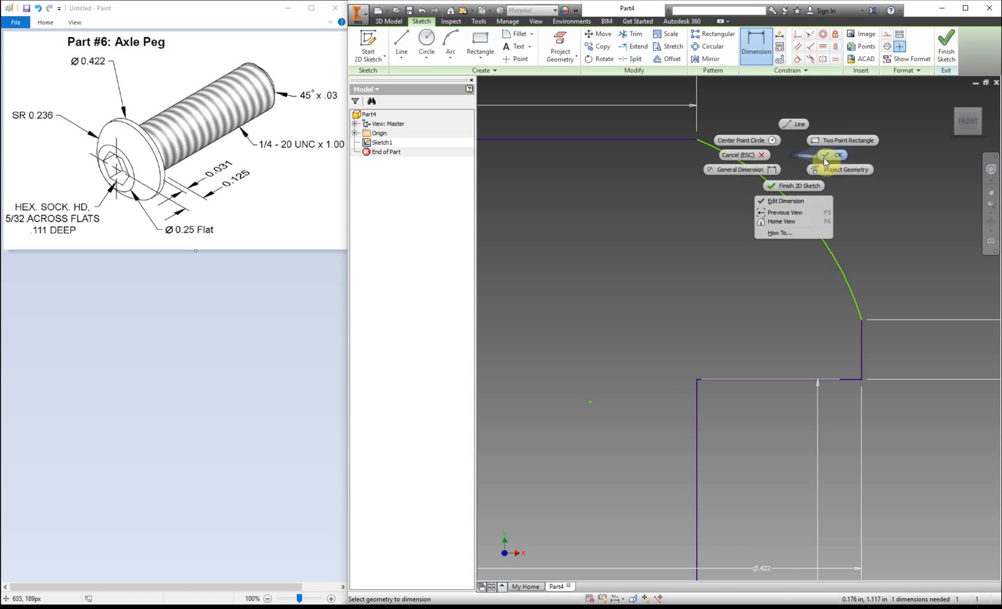
pyautogui.click(838, 155)
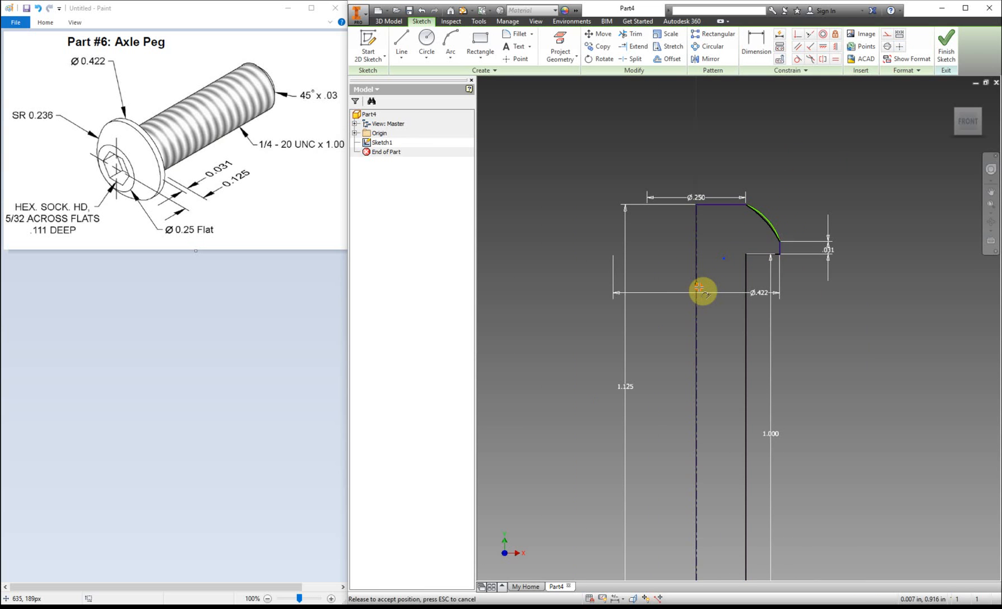
# Dimension the head arc to a 0.236 radius.
pyautogui.click(756, 42)
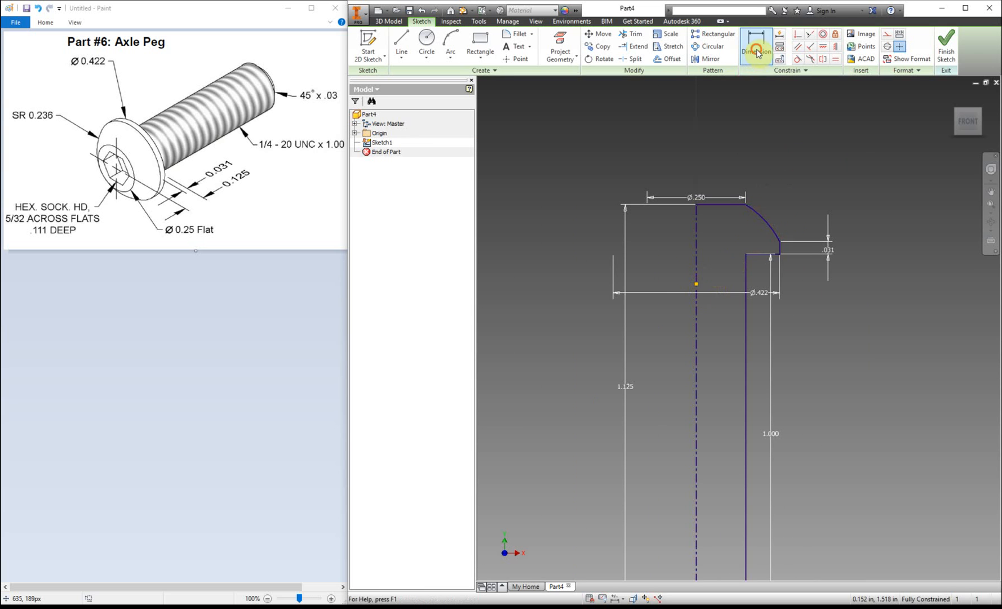
pyautogui.click(756, 41)
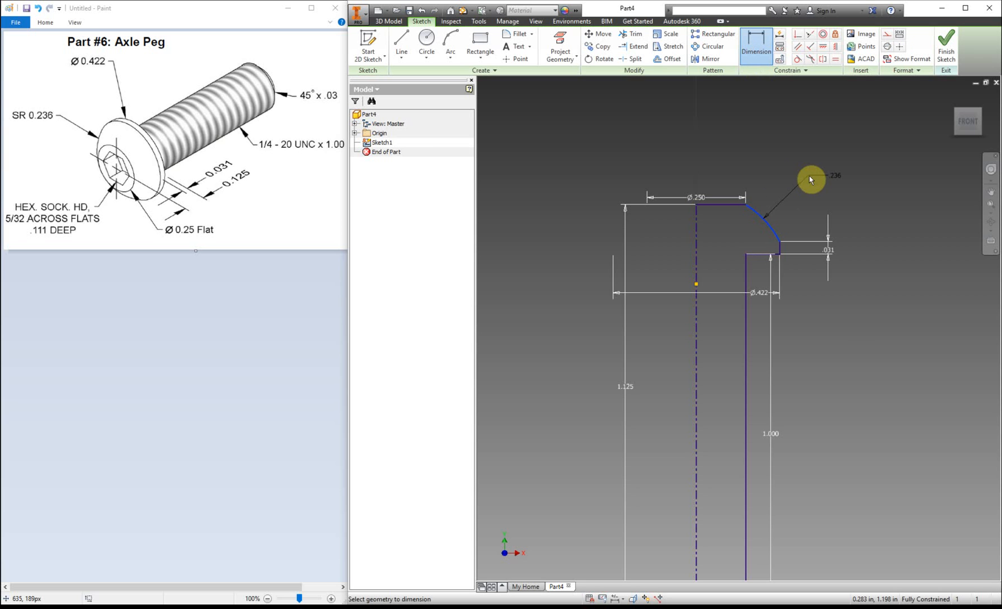
pyautogui.moveTo(803, 178)
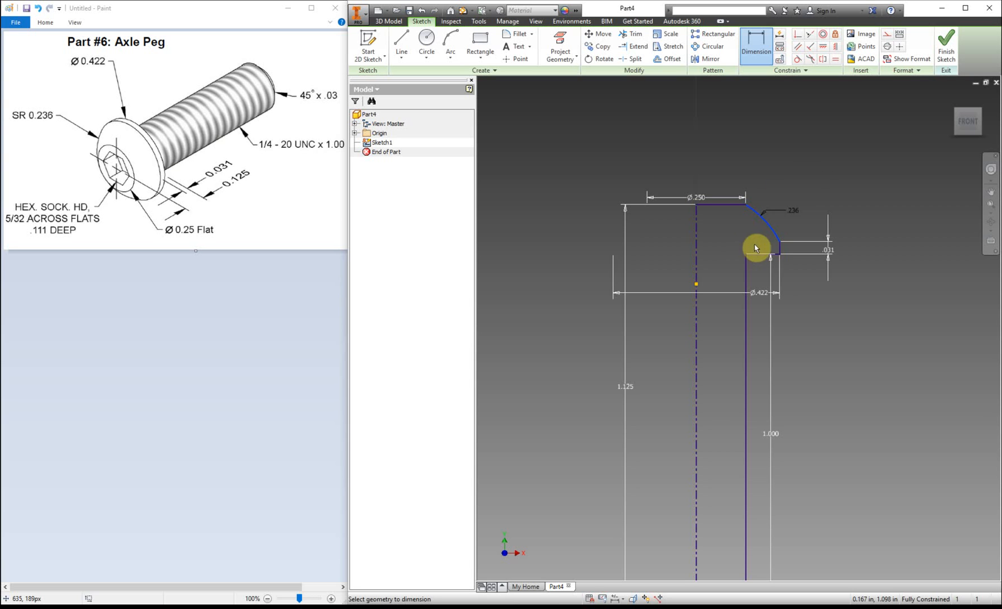
pyautogui.rightClick(757, 248)
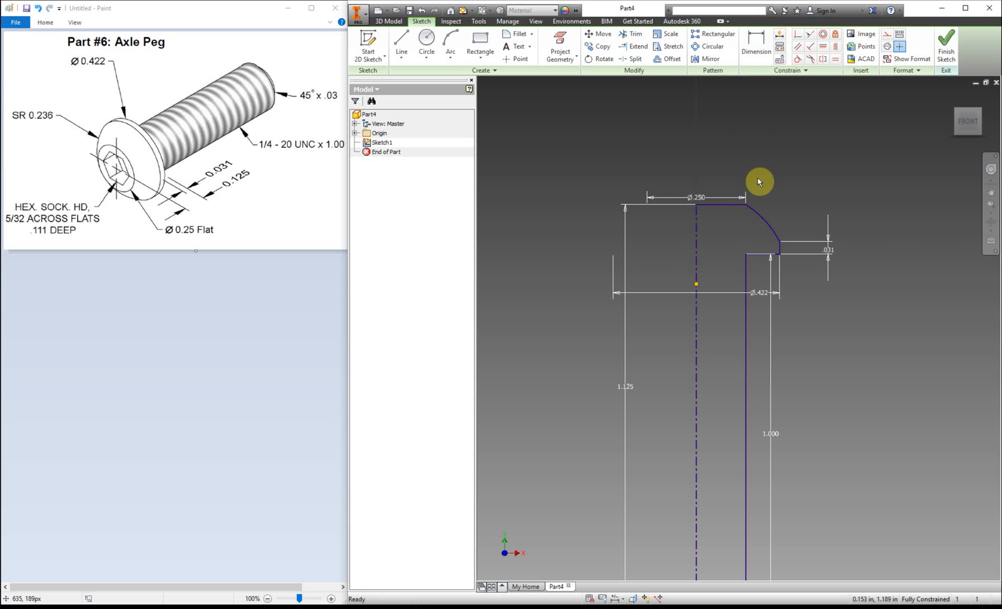
pyautogui.moveTo(698, 287)
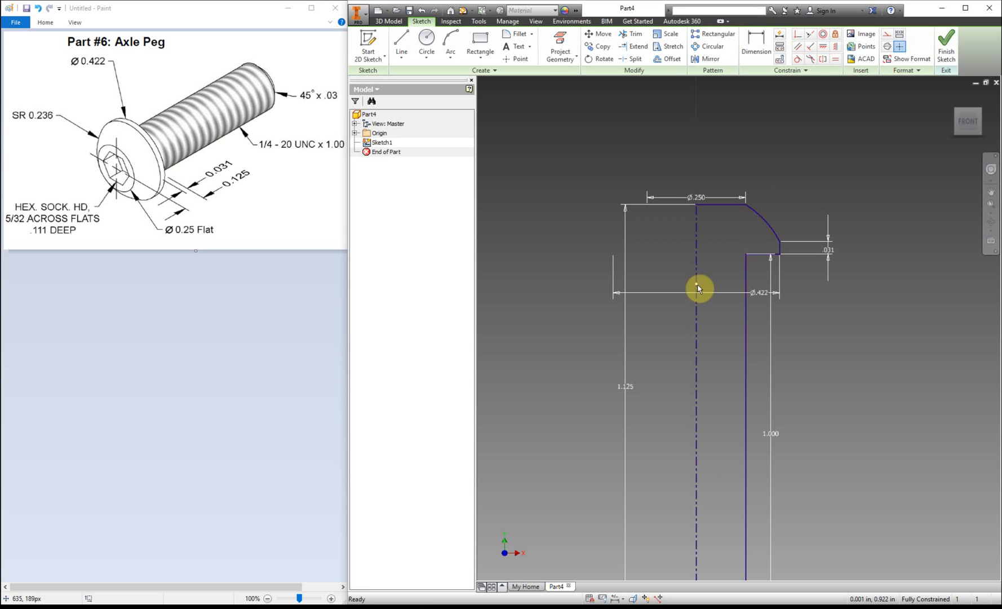
pyautogui.moveTo(767, 196)
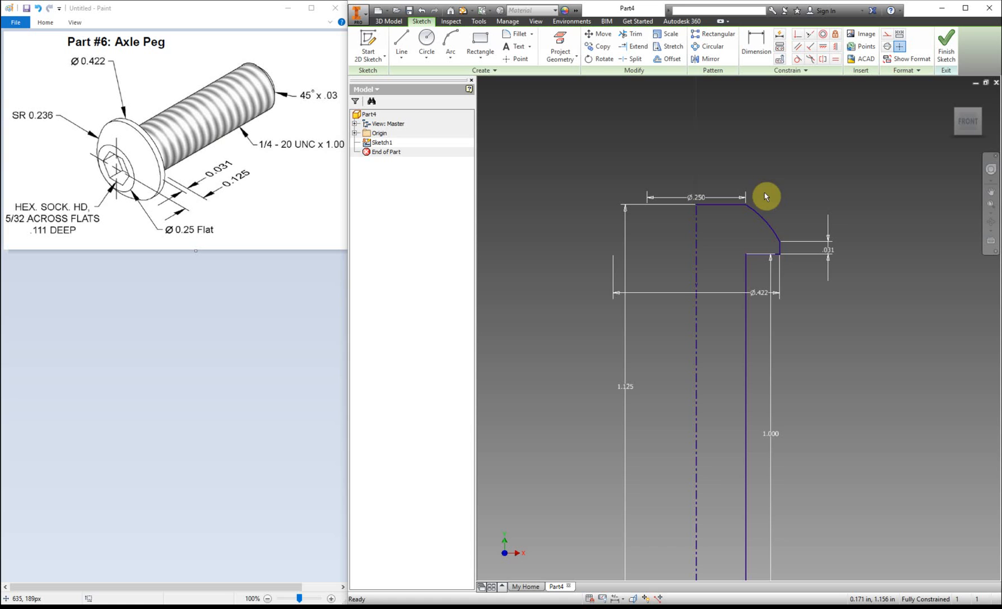
pyautogui.moveTo(868, 154)
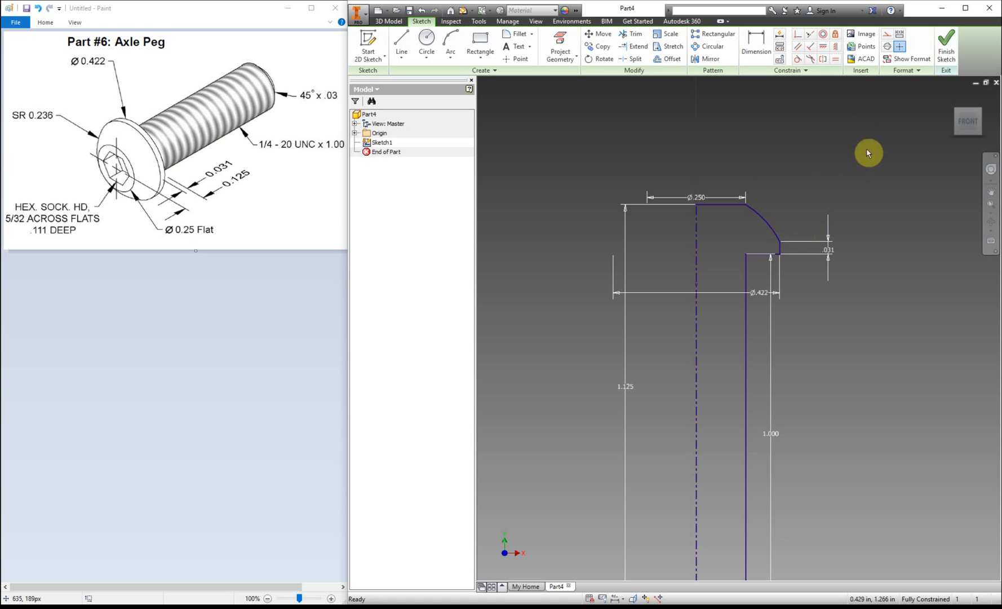
pyautogui.moveTo(33, 103)
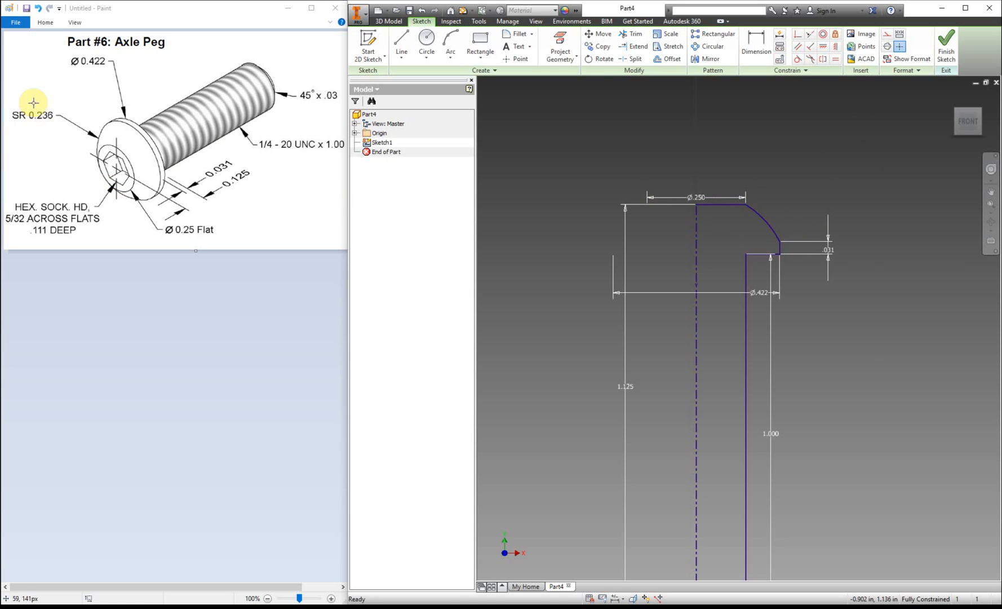
pyautogui.moveTo(341, 138)
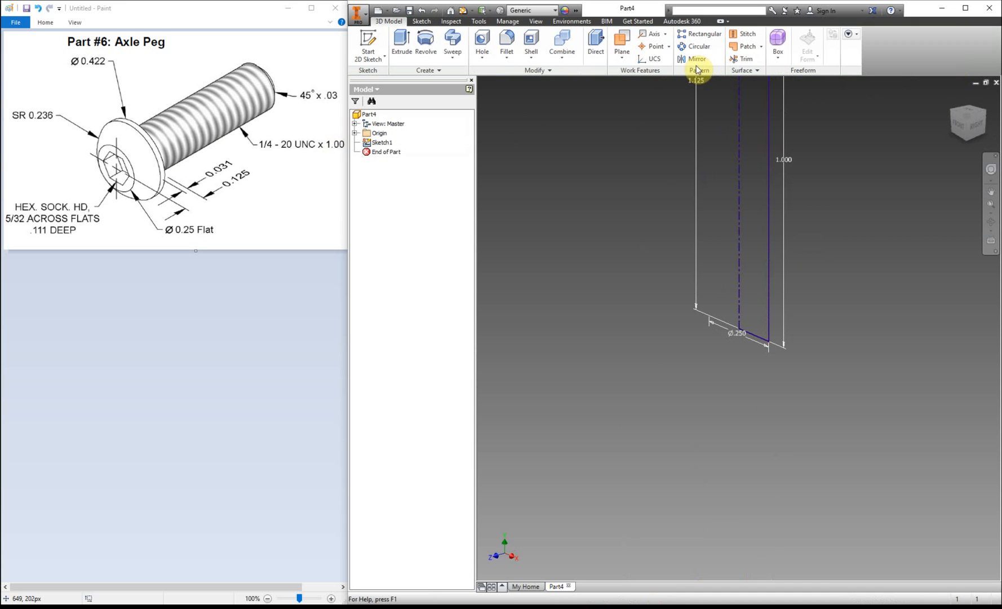
# Revolve the profile a full turn into a solid domed-head peg and begin a sketch on the head.
pyautogui.click(427, 41)
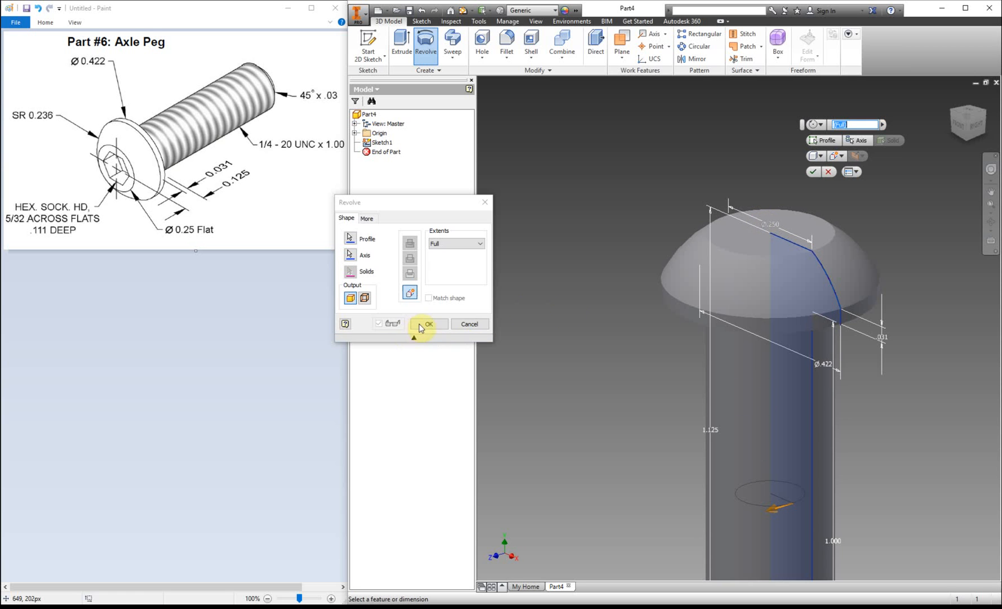
pyautogui.click(428, 324)
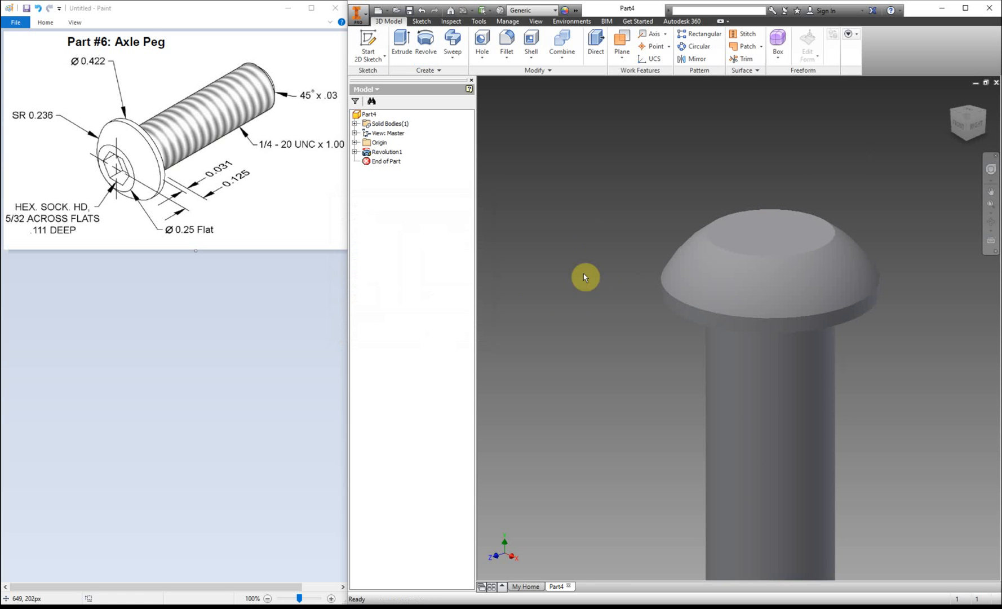
pyautogui.moveTo(535, 206)
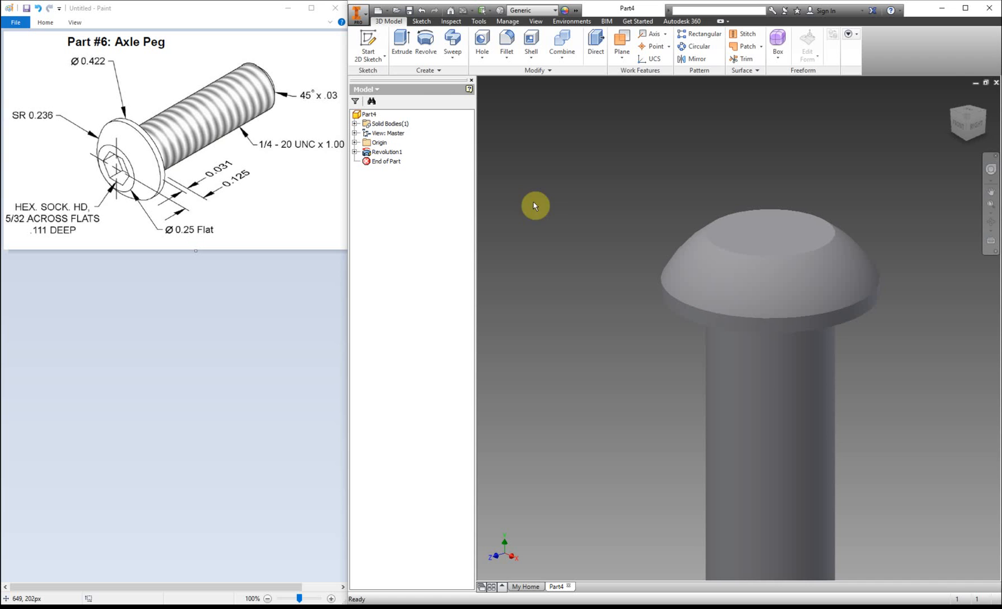
pyautogui.click(368, 44)
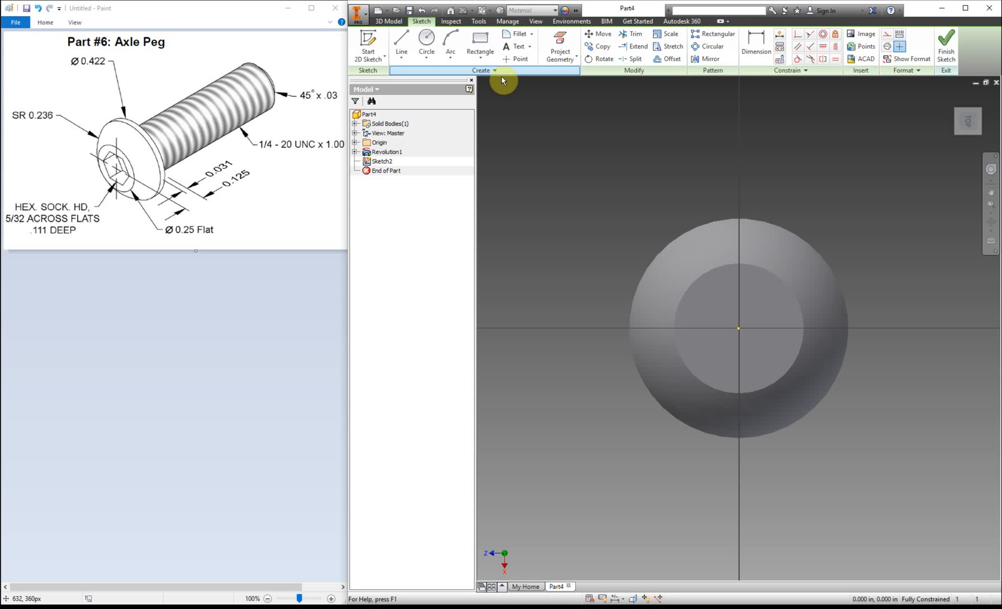
# Draw a six-sided polygon centred on the peg head's centre.
pyautogui.click(494, 46)
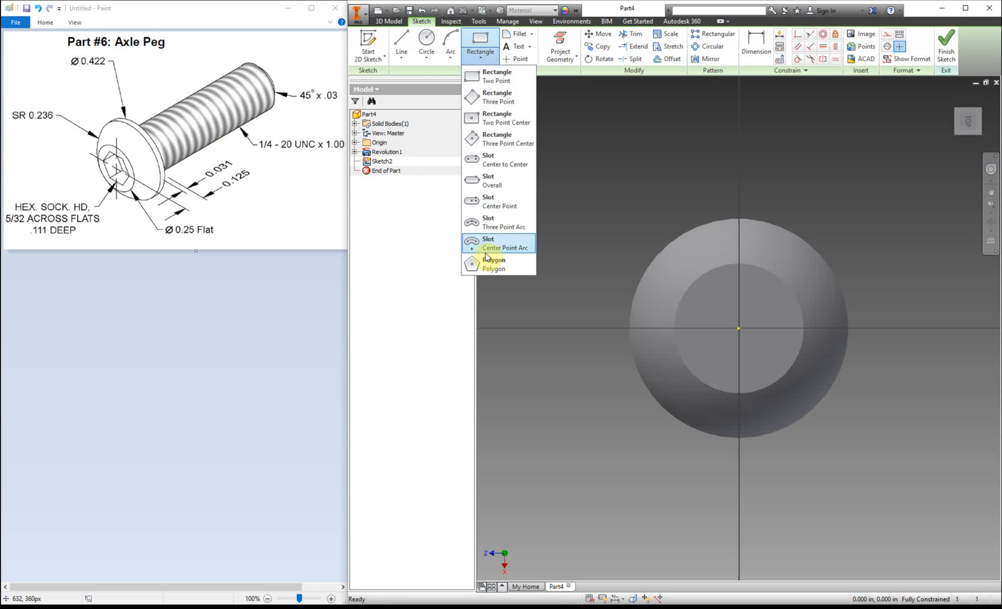
pyautogui.click(494, 263)
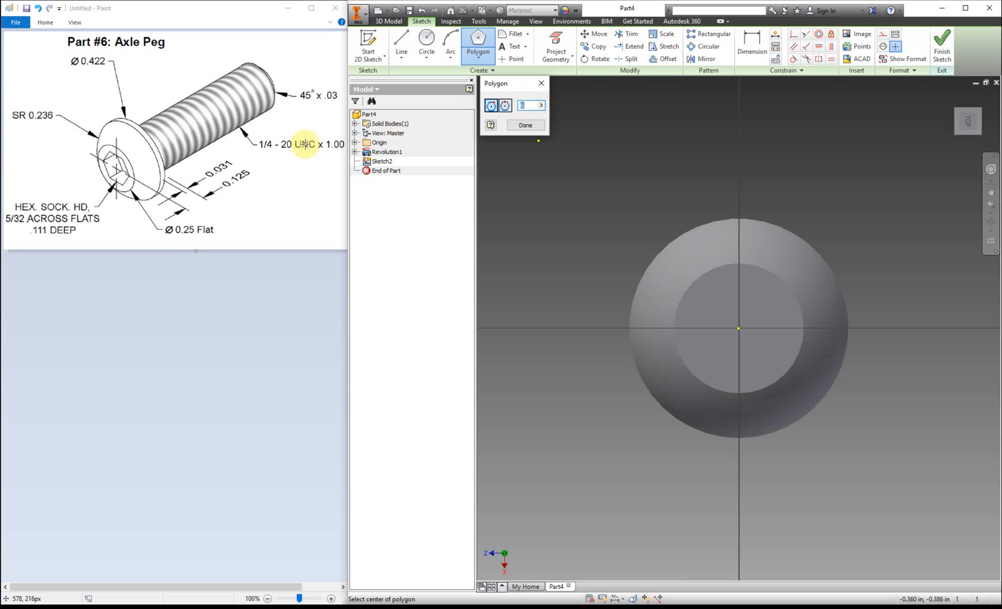
pyautogui.moveTo(27, 195)
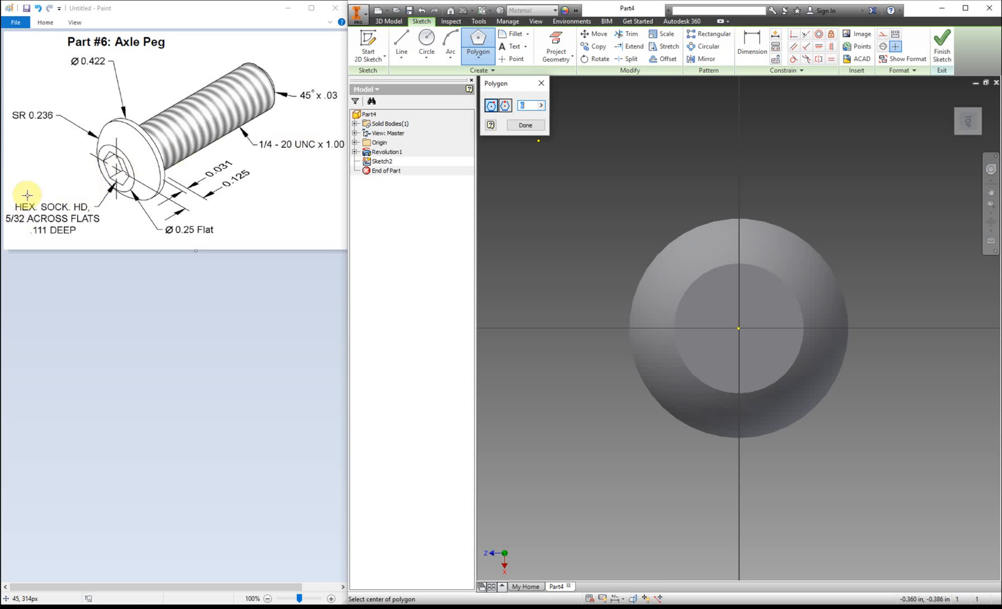
pyautogui.click(738, 330)
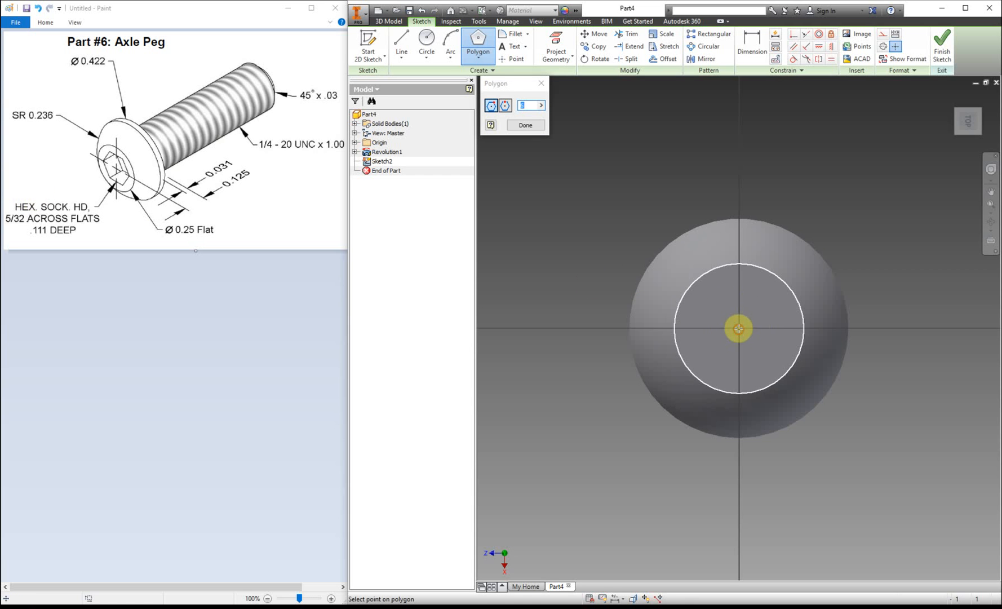
pyautogui.click(739, 329)
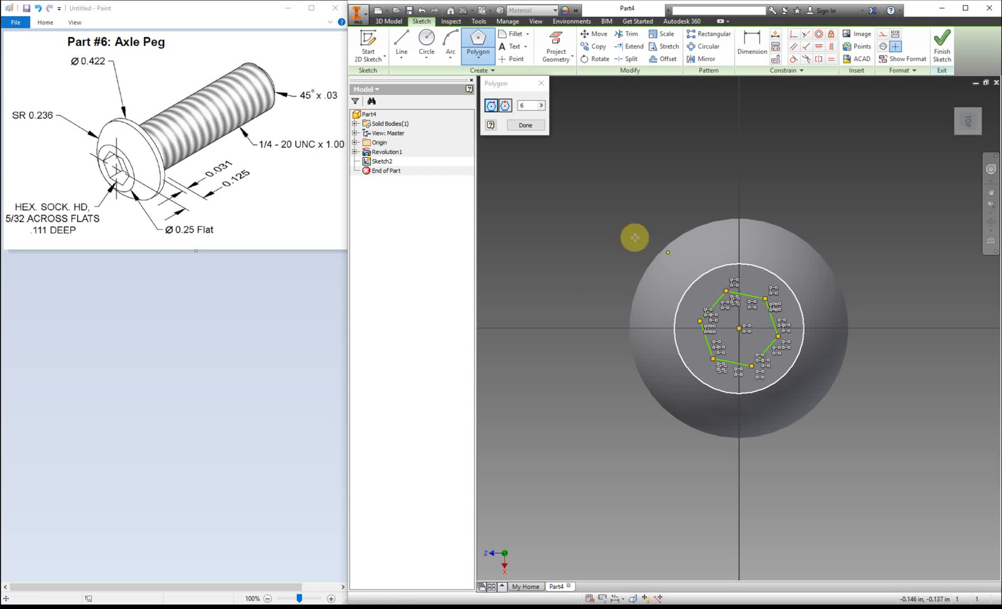
pyautogui.click(526, 125)
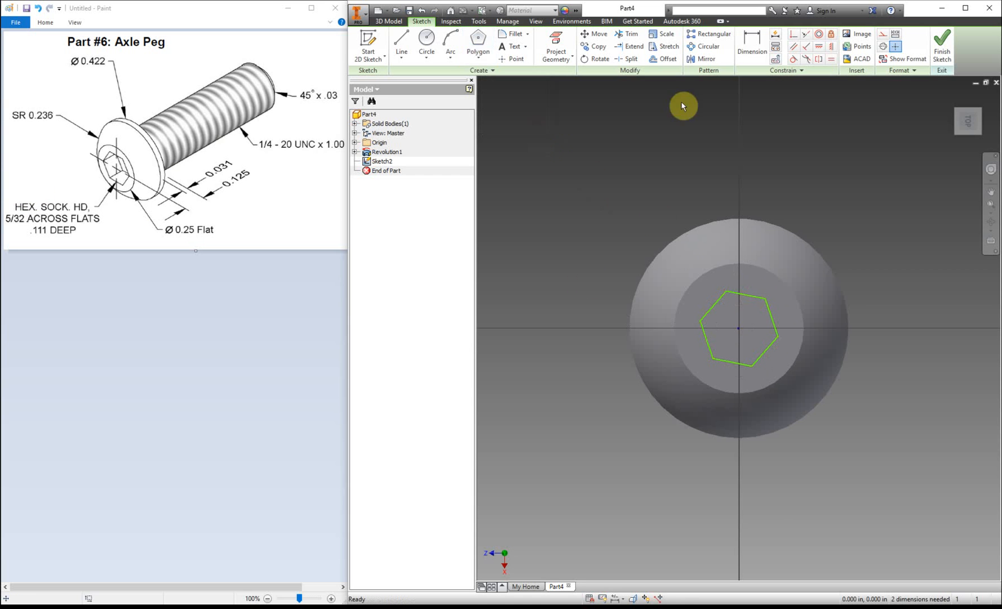
pyautogui.moveTo(798, 272)
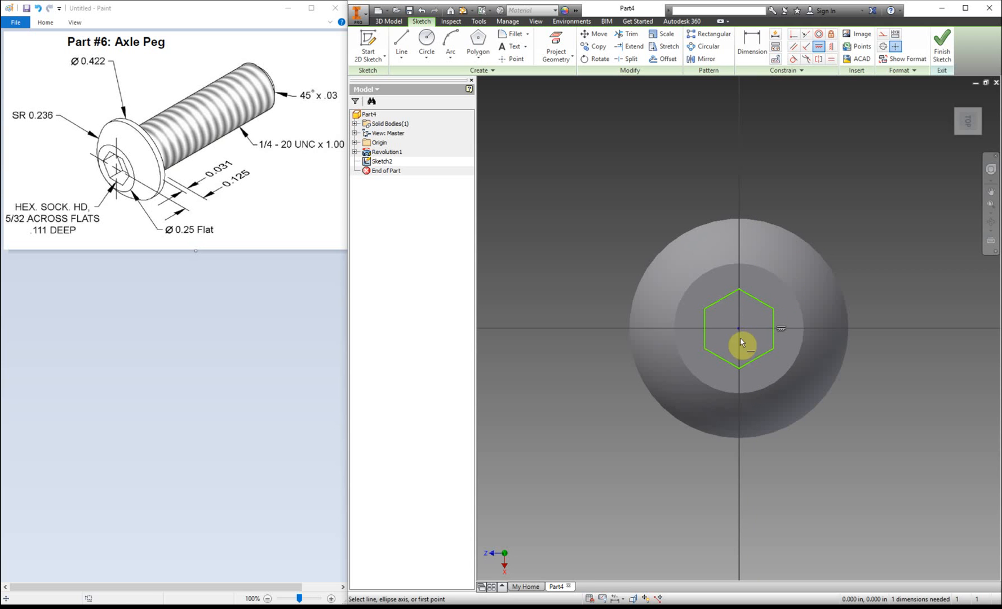
# Dimension the hexagon 5/32 across opposite flats and finish the sketch.
pyautogui.rightClick(740, 342)
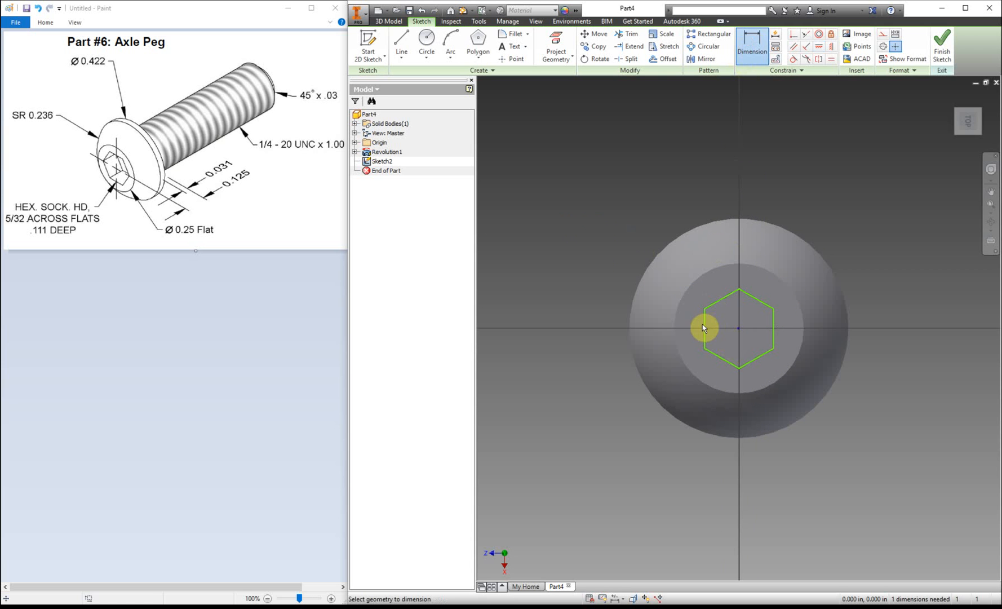
pyautogui.click(704, 328)
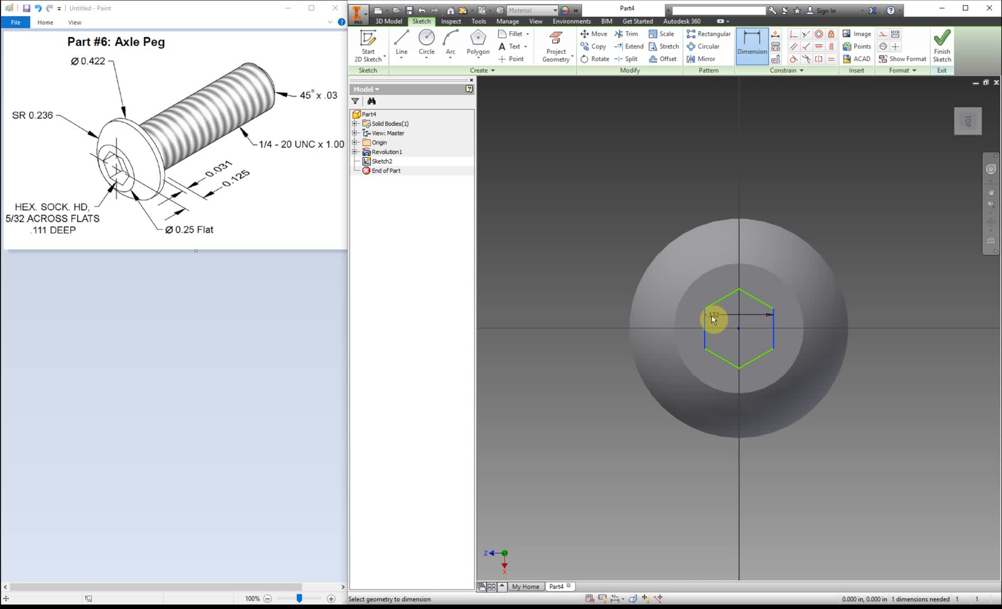
pyautogui.click(739, 315)
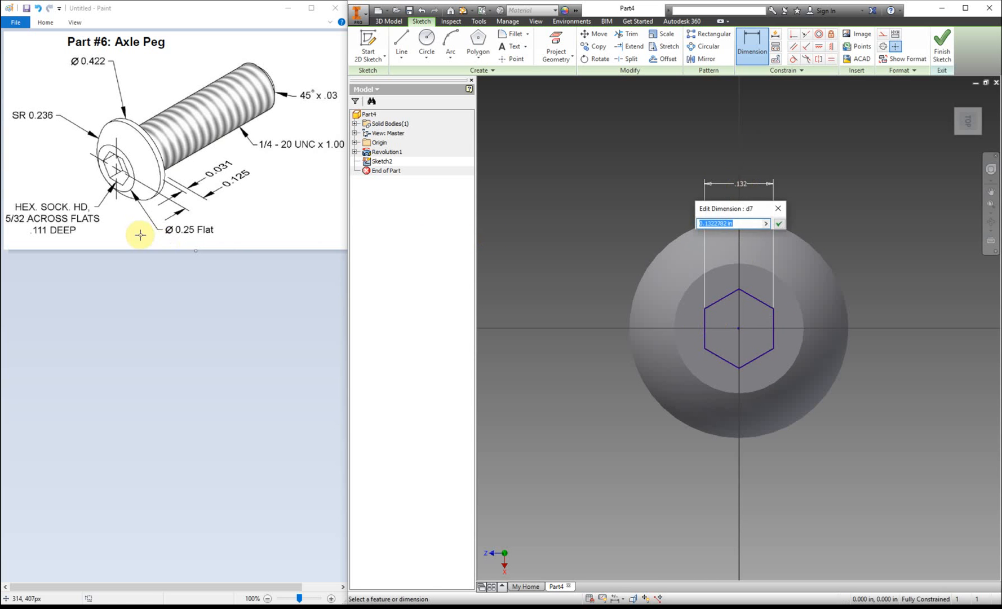
pyautogui.moveTo(39, 221)
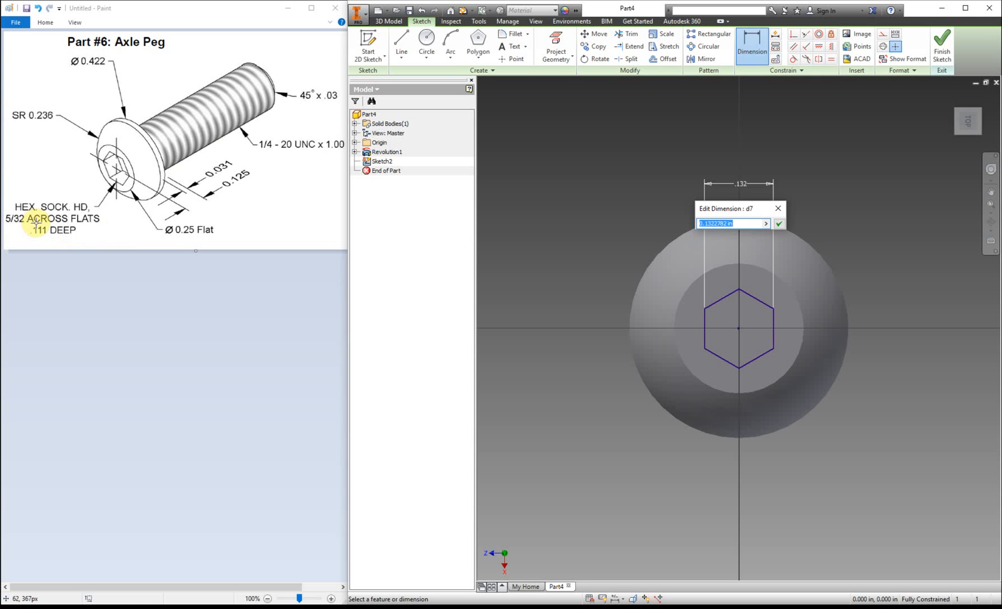
pyautogui.write('5')
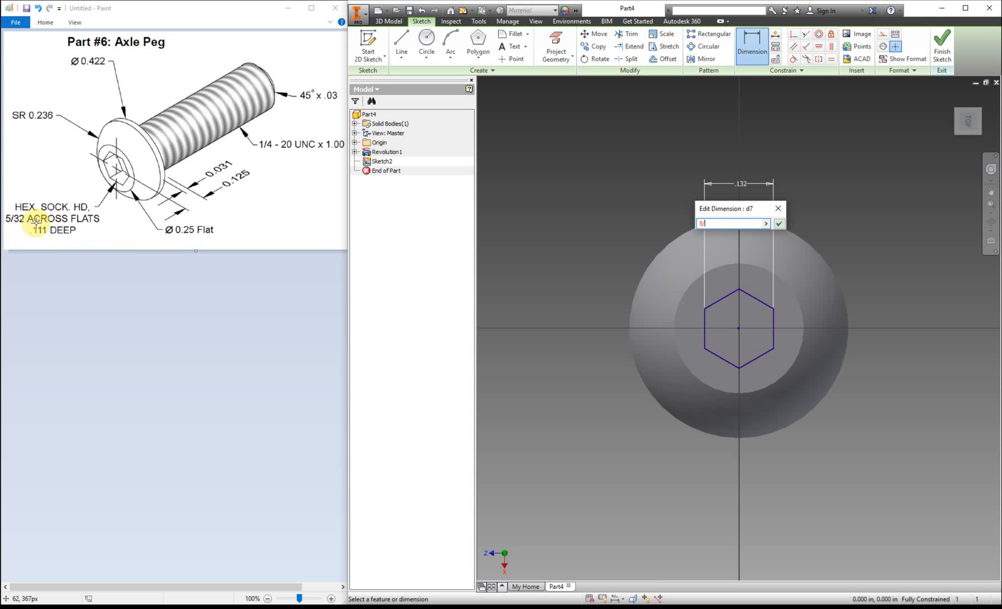
pyautogui.write('/32')
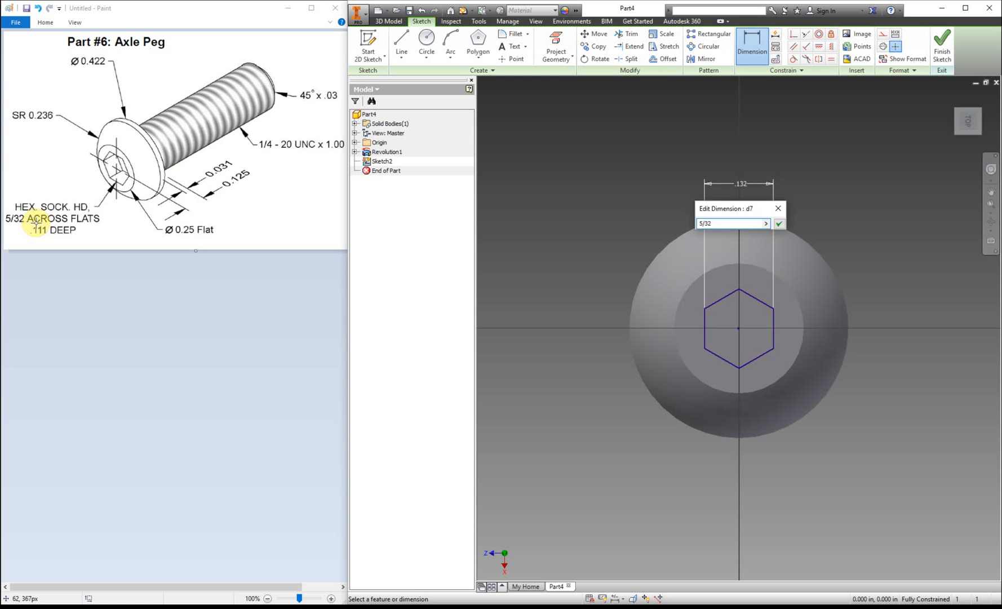
pyautogui.click(779, 223)
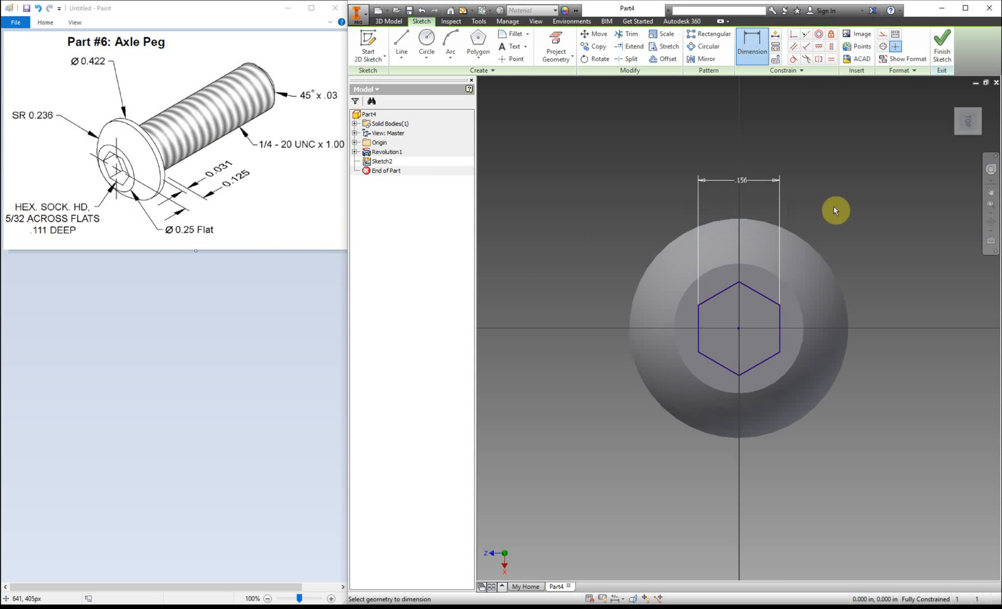
pyautogui.moveTo(780, 327)
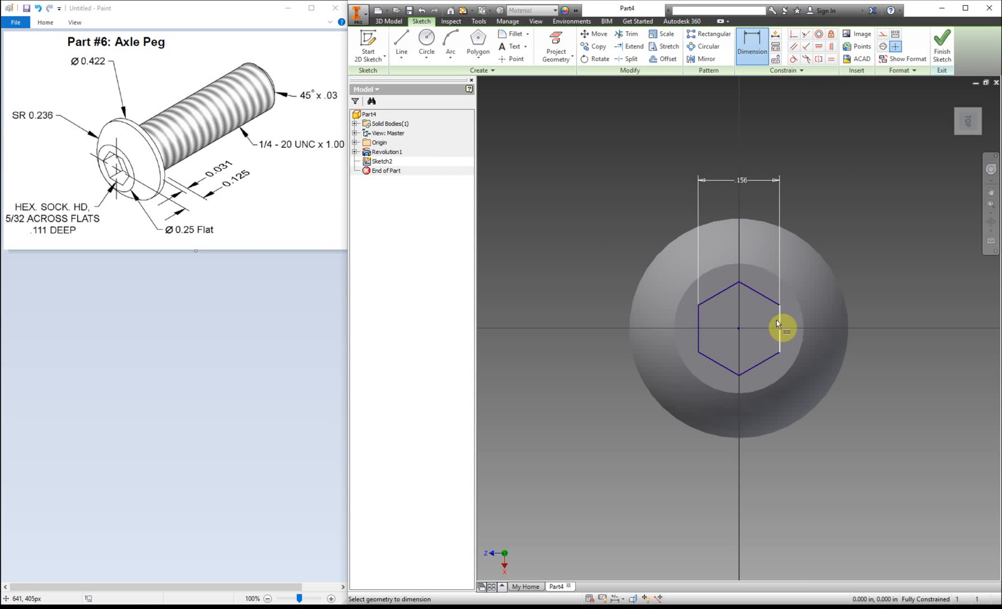
pyautogui.moveTo(739, 330)
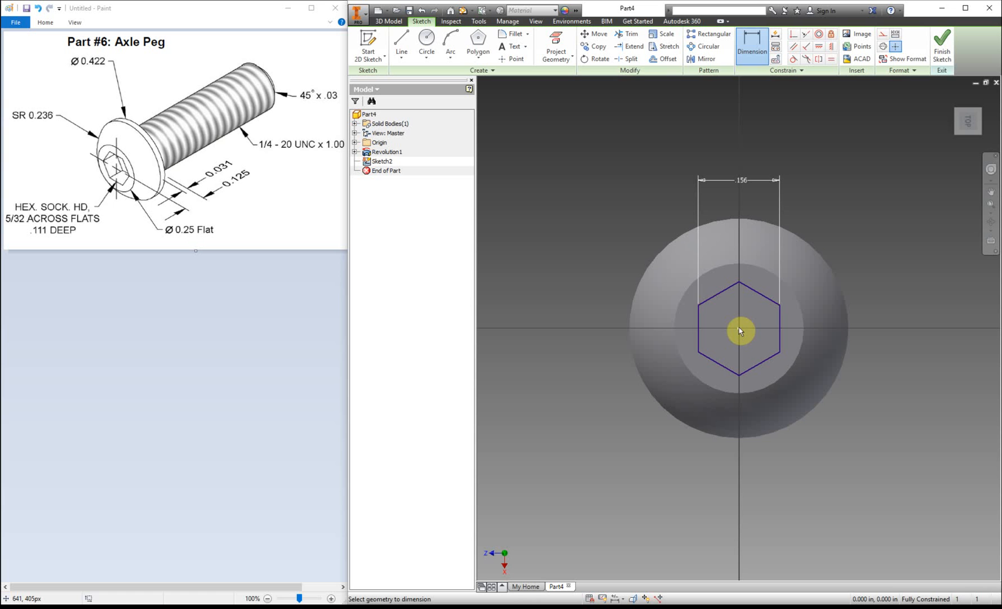
pyautogui.moveTo(740, 333)
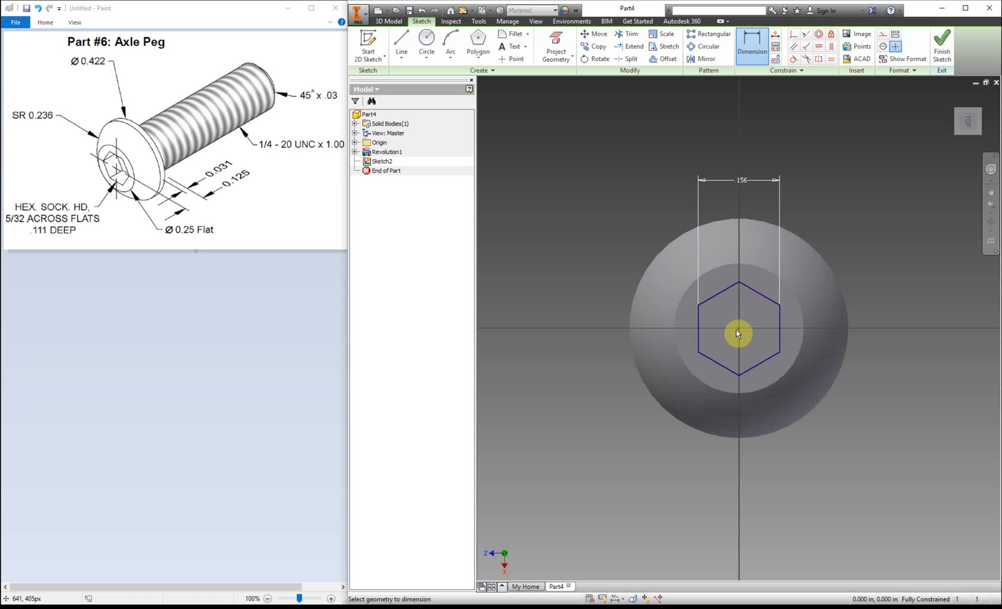
pyautogui.click(942, 45)
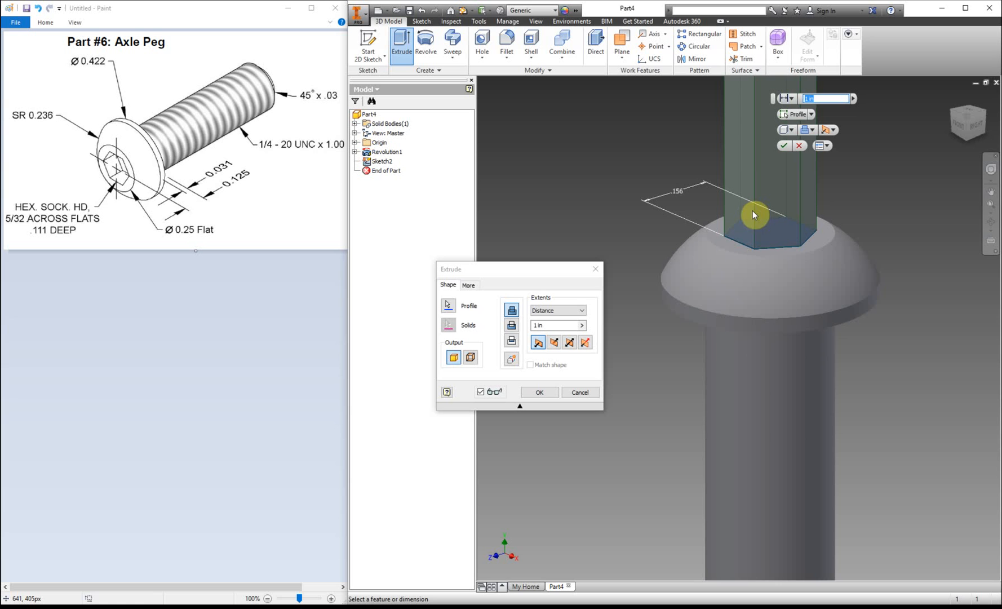
pyautogui.moveTo(556, 302)
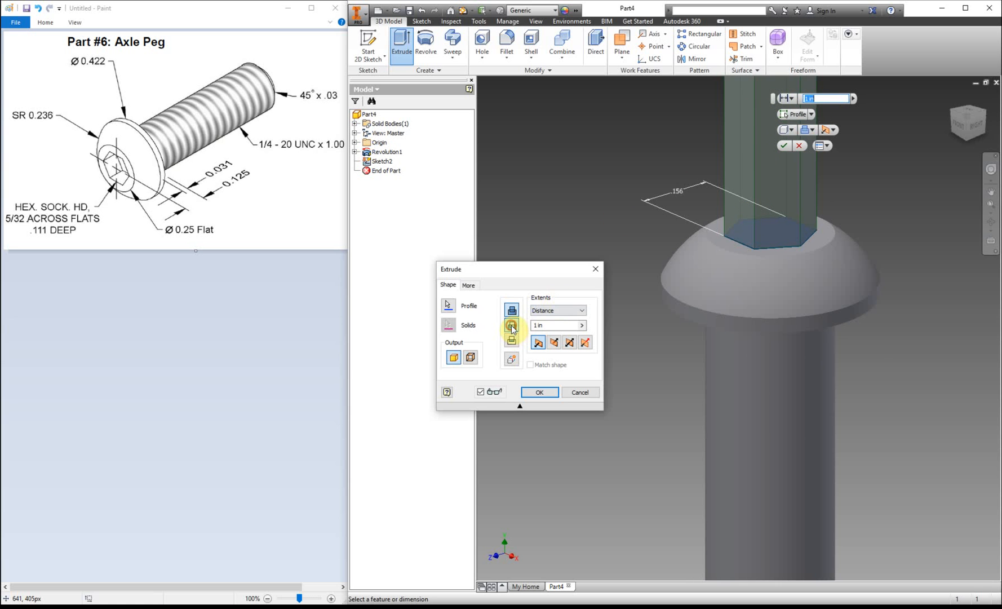
# Extrude the hexagon as a 0.111-deep cut into the head to form the hex socket.
pyautogui.click(512, 325)
pyautogui.write('.')
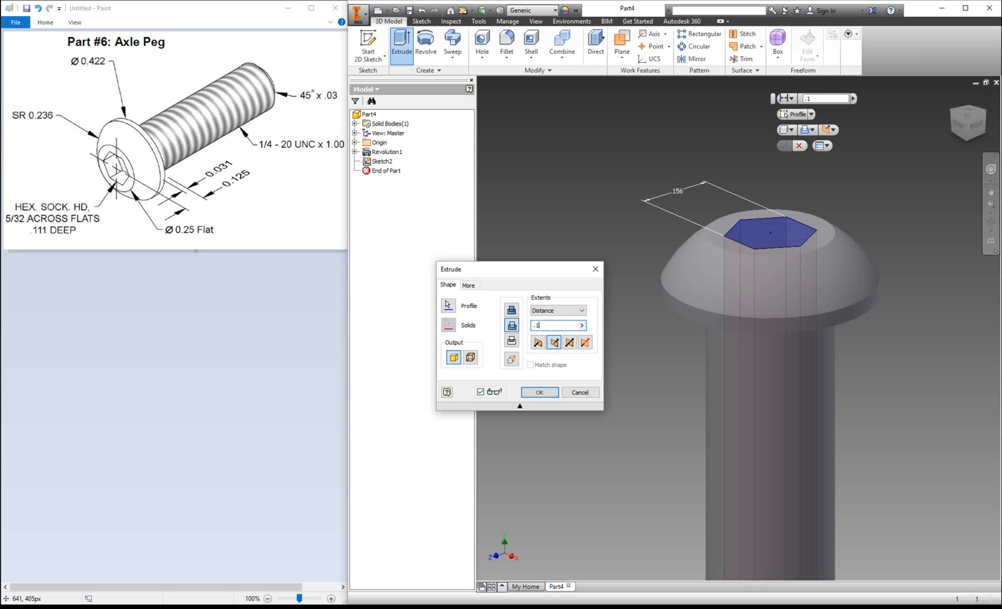
pyautogui.write('111')
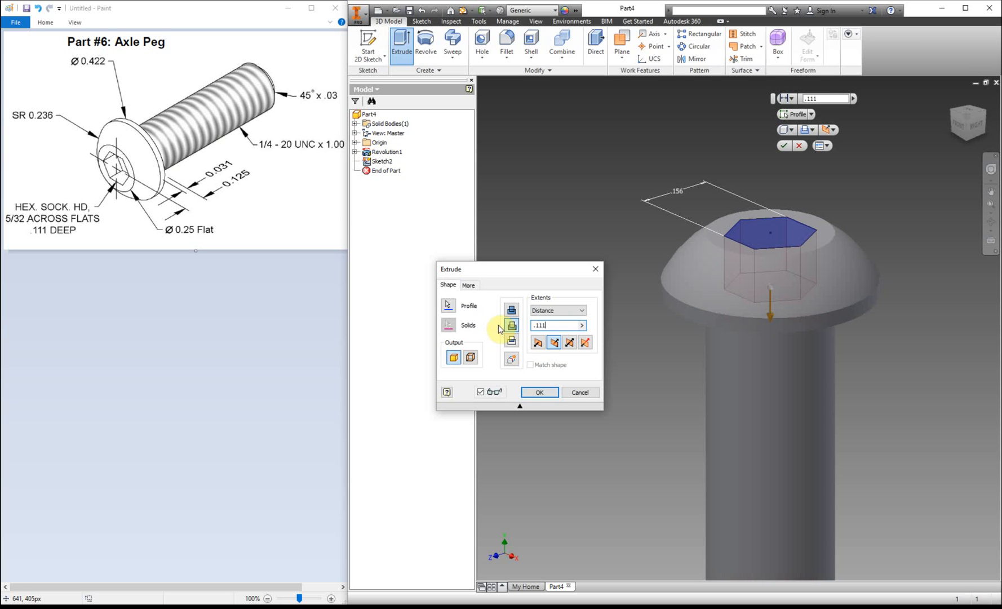
pyautogui.click(539, 392)
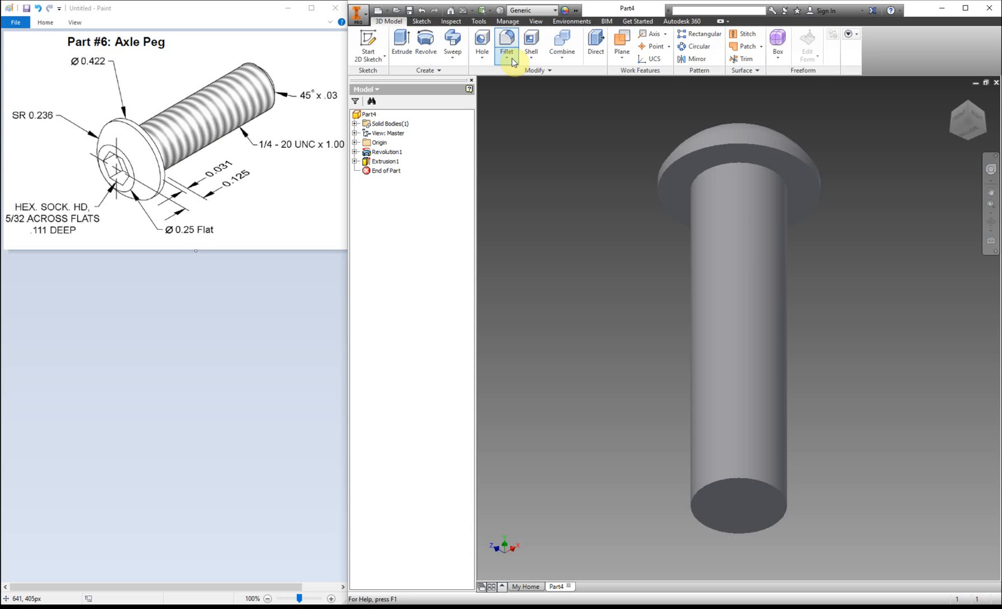
# Set up a distance-and-angle chamfer of 0.03 at 45° on the shank's bottom edge.
pyautogui.click(505, 42)
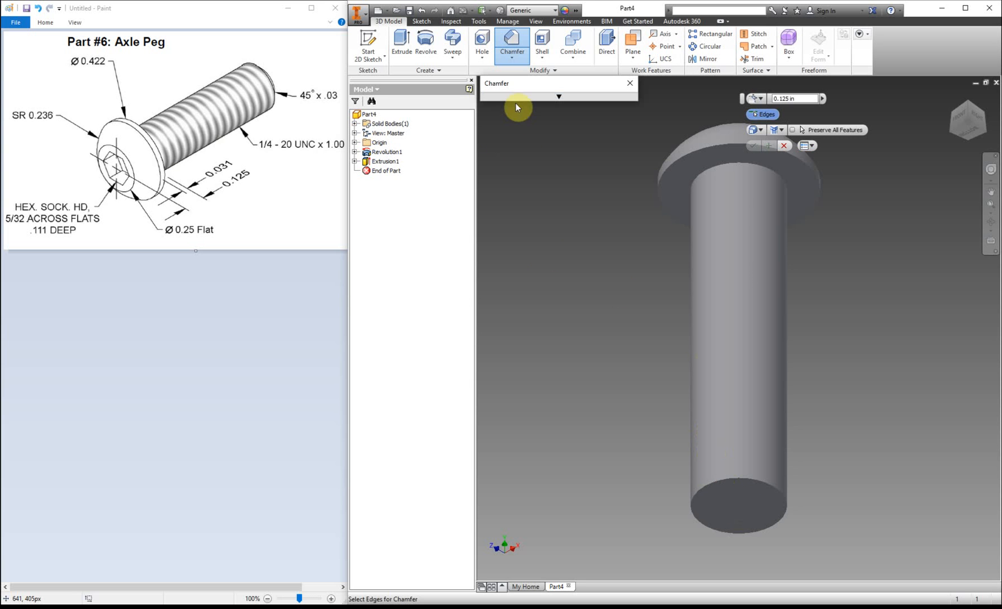
pyautogui.click(558, 97)
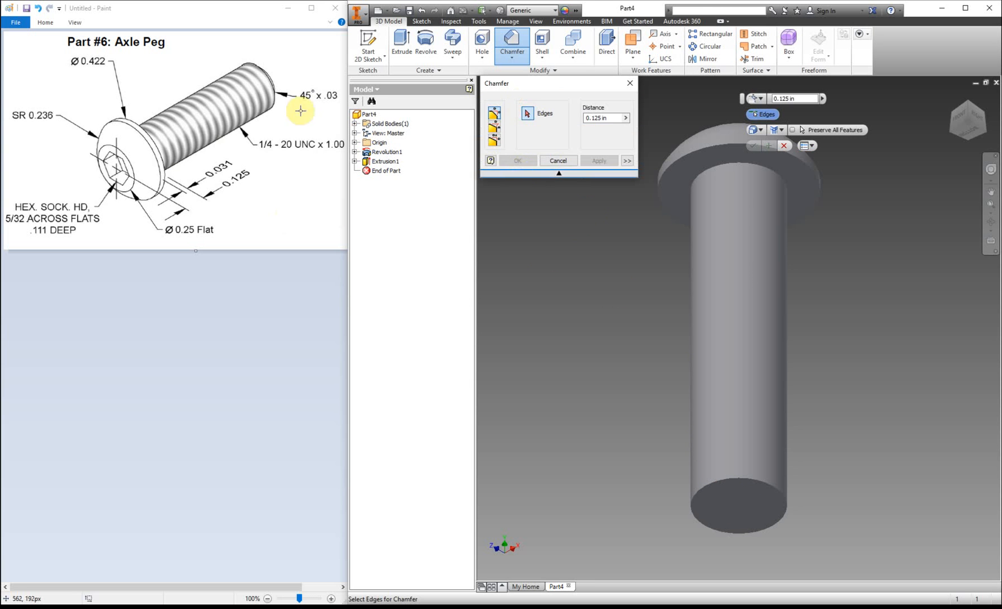
pyautogui.moveTo(309, 104)
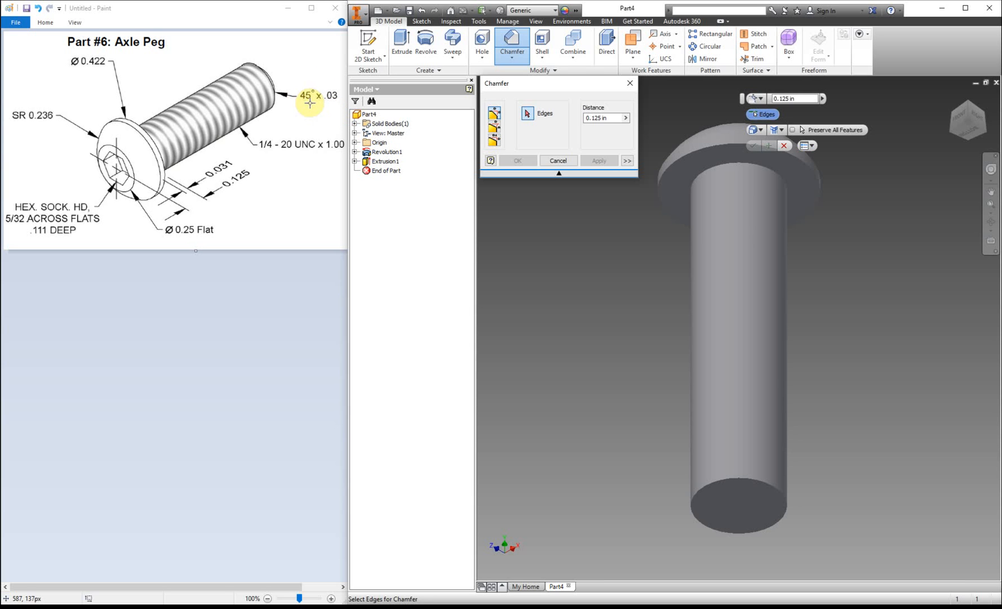
pyautogui.moveTo(312, 101)
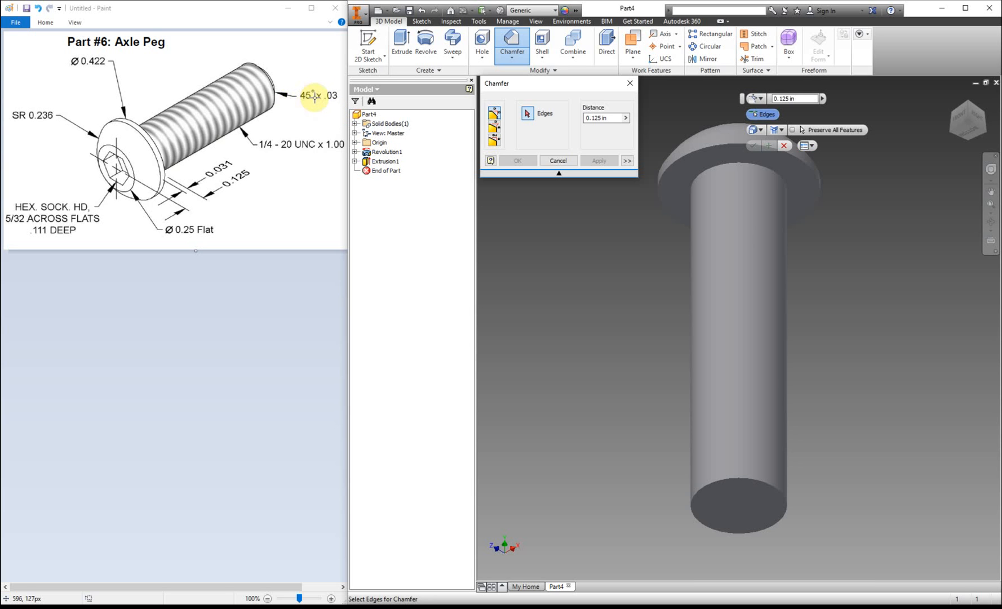
pyautogui.moveTo(324, 102)
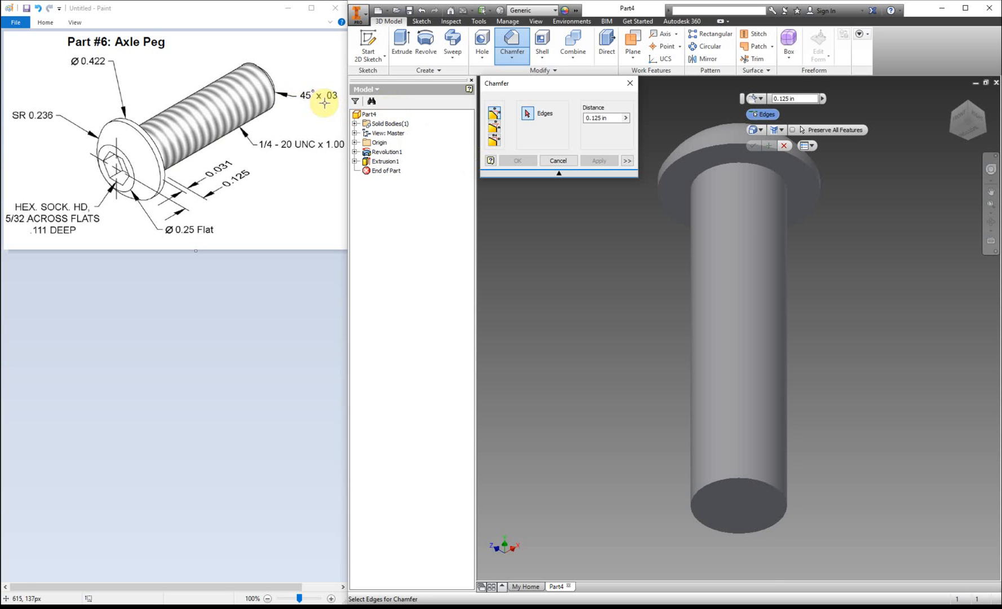
pyautogui.moveTo(328, 106)
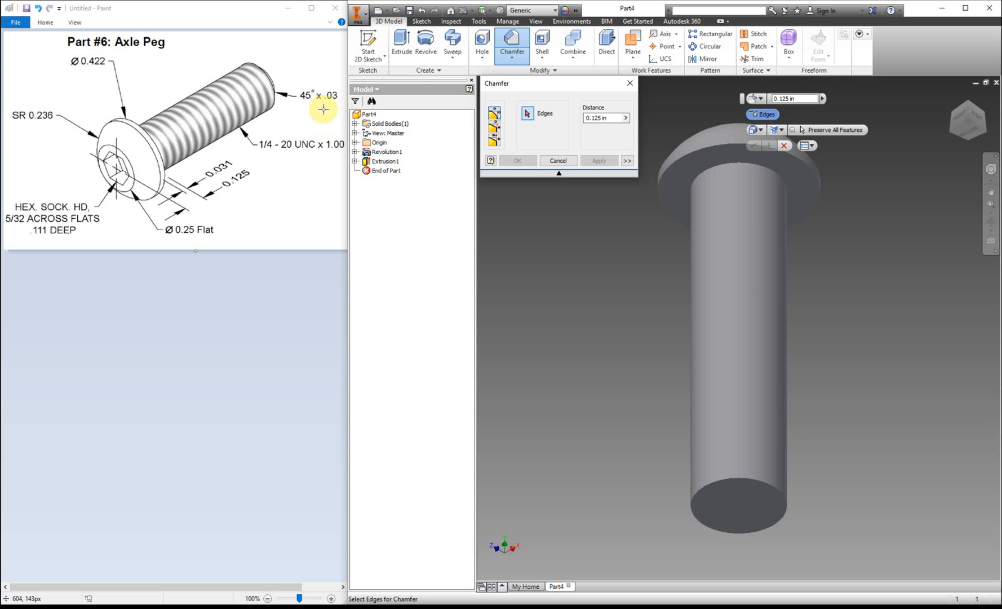
pyautogui.moveTo(323, 104)
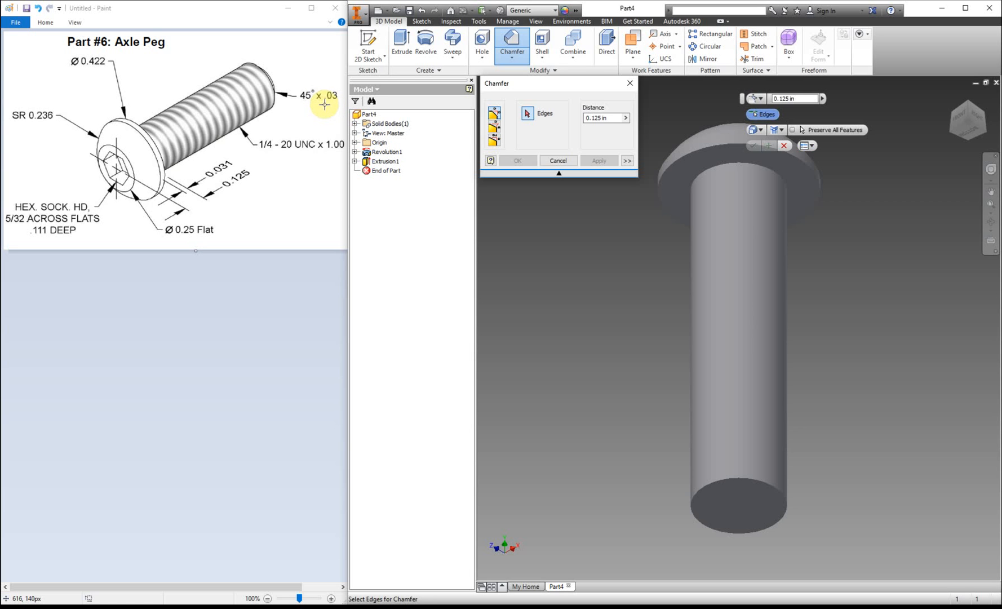
pyautogui.moveTo(480, 141)
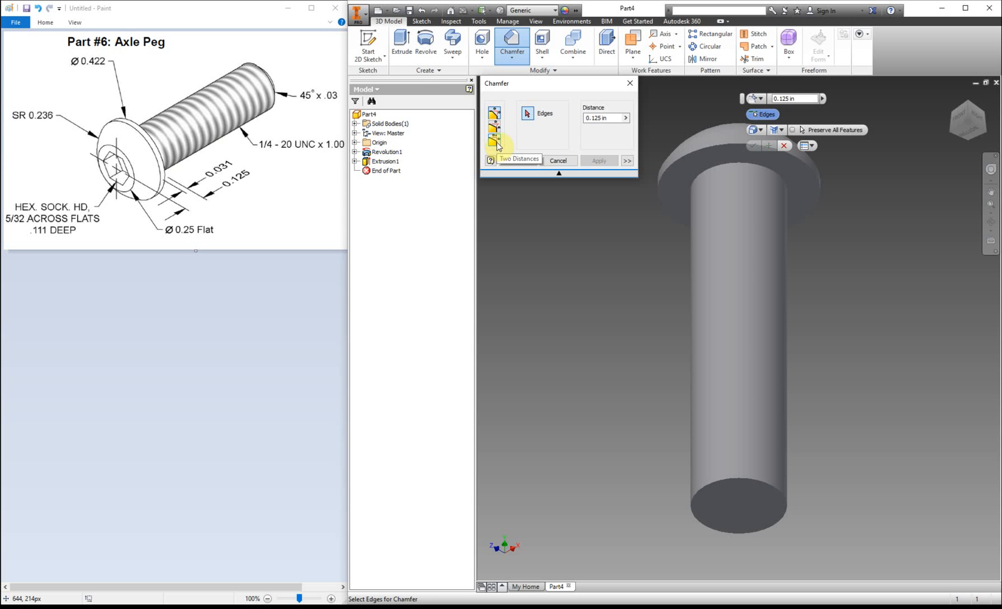
pyautogui.moveTo(495, 122)
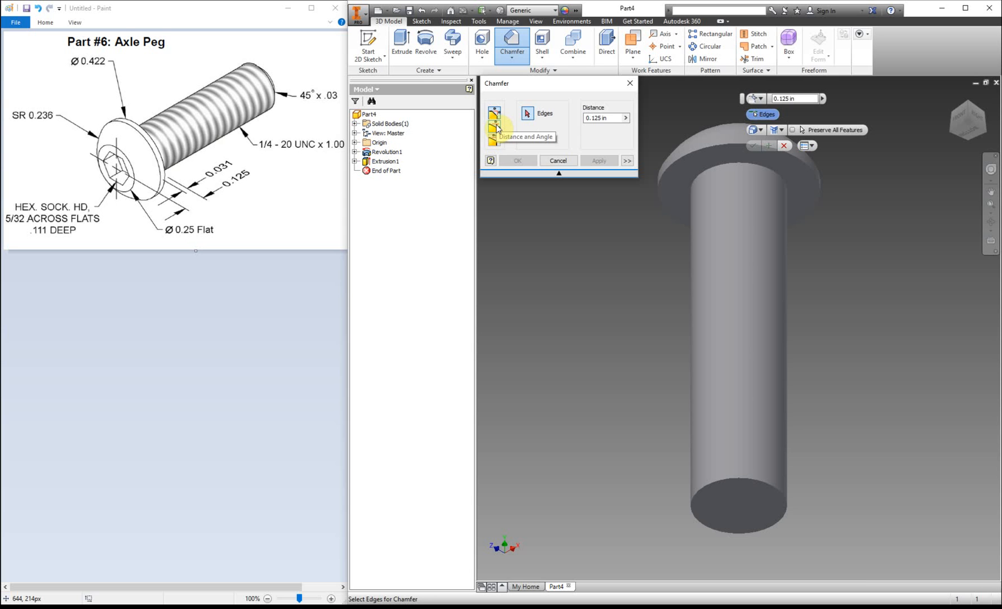
pyautogui.click(495, 125)
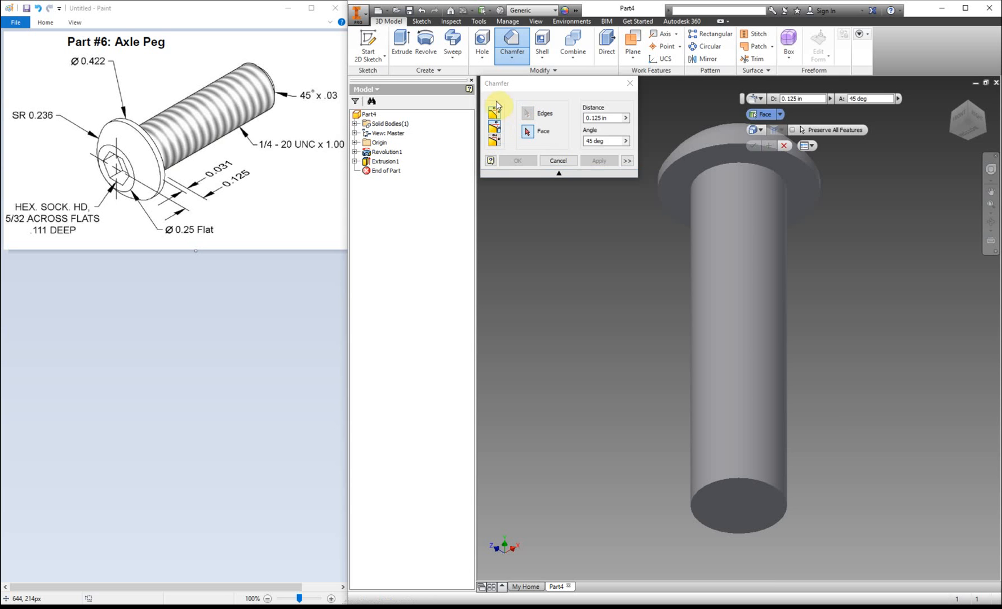
pyautogui.click(494, 113)
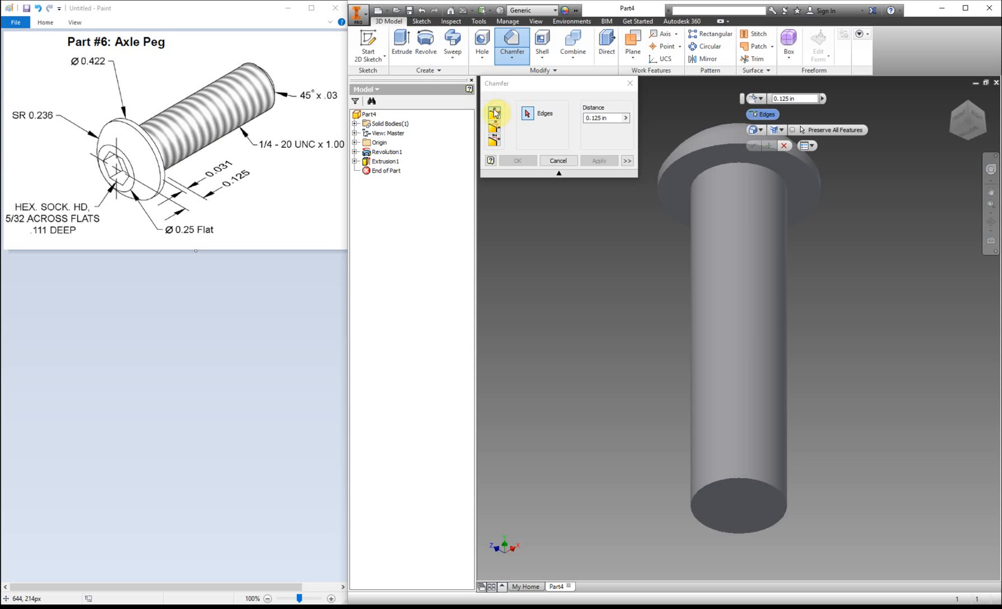
pyautogui.moveTo(497, 114)
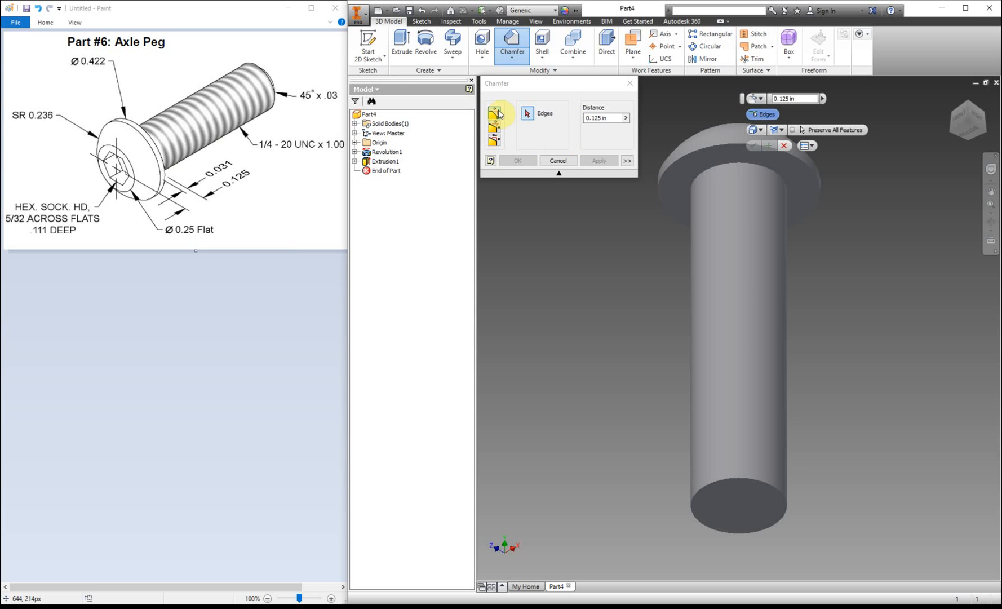
pyautogui.click(495, 125)
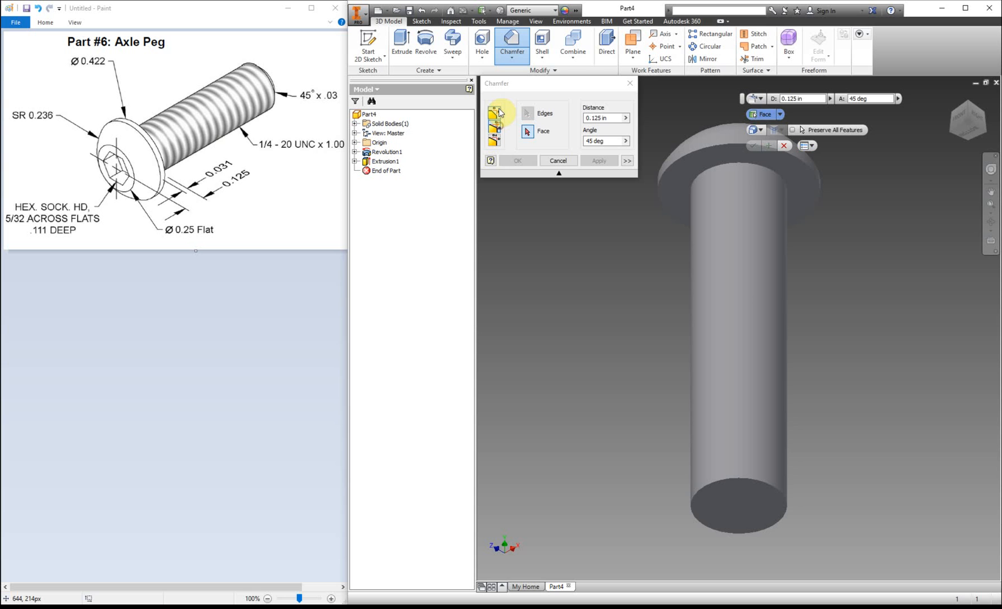
pyautogui.moveTo(539, 103)
pyautogui.write('0.03')
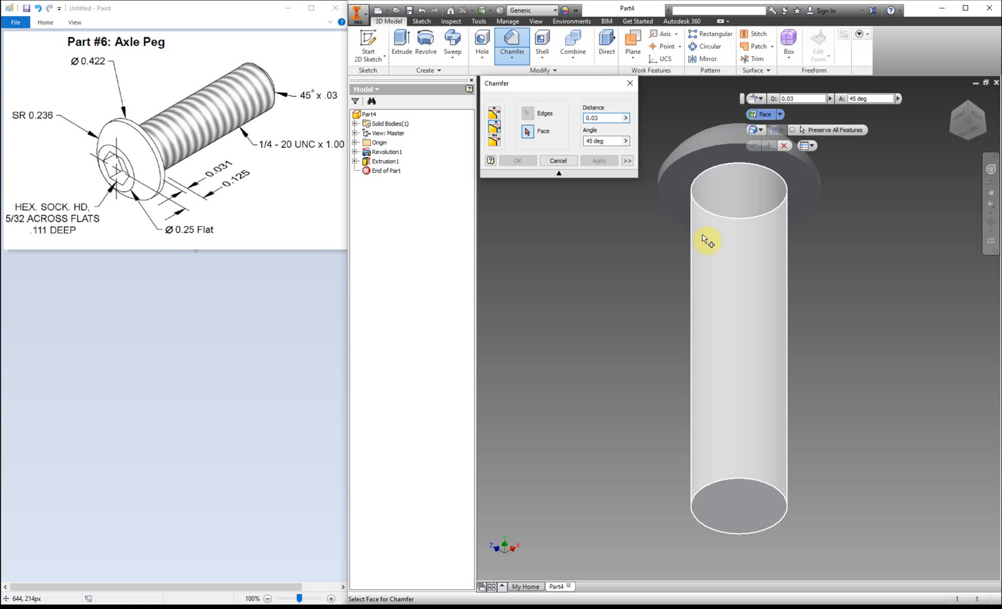
pyautogui.moveTo(757, 484)
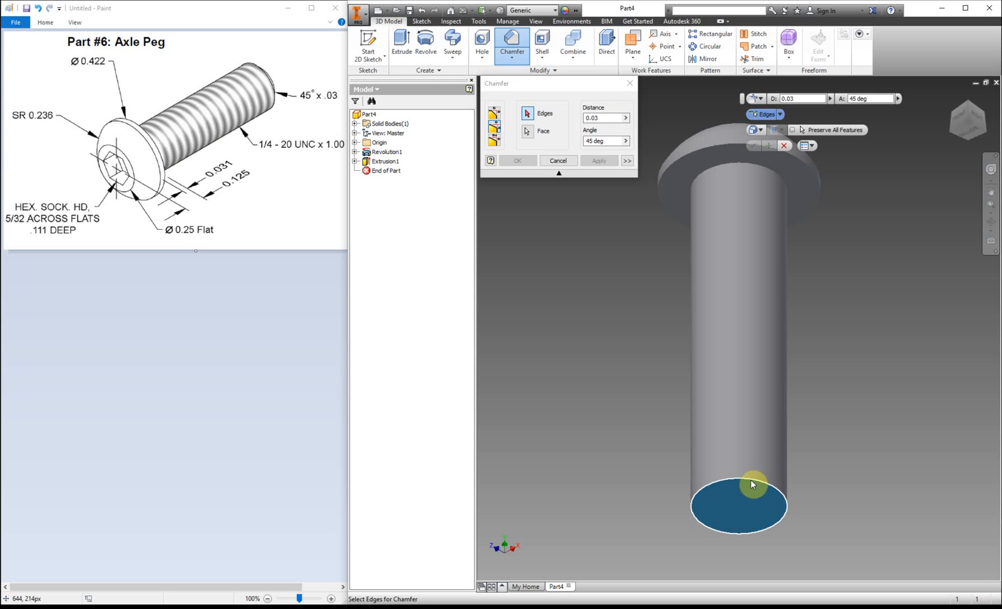
pyautogui.click(753, 484)
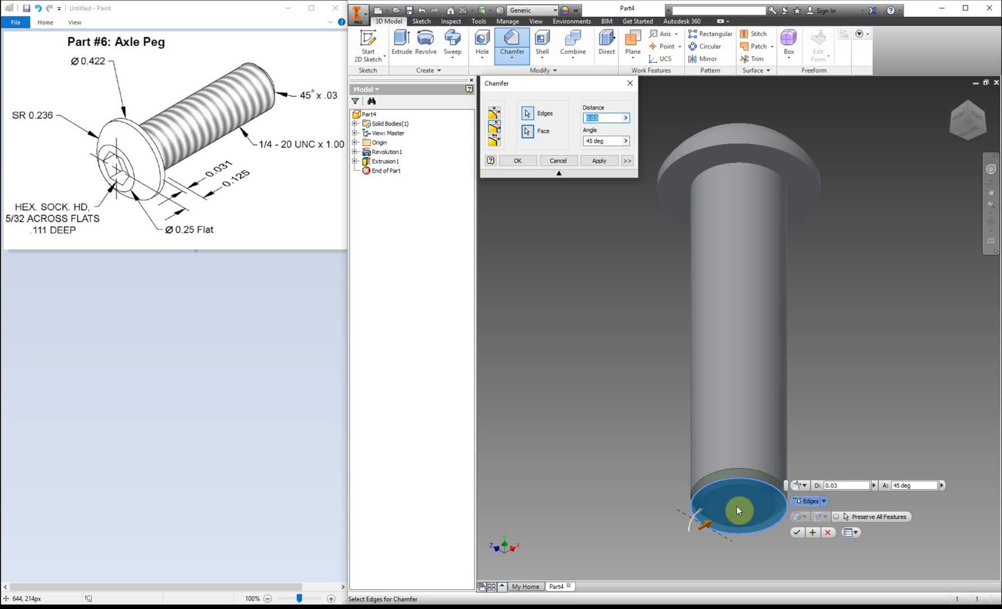
pyautogui.moveTo(722, 432)
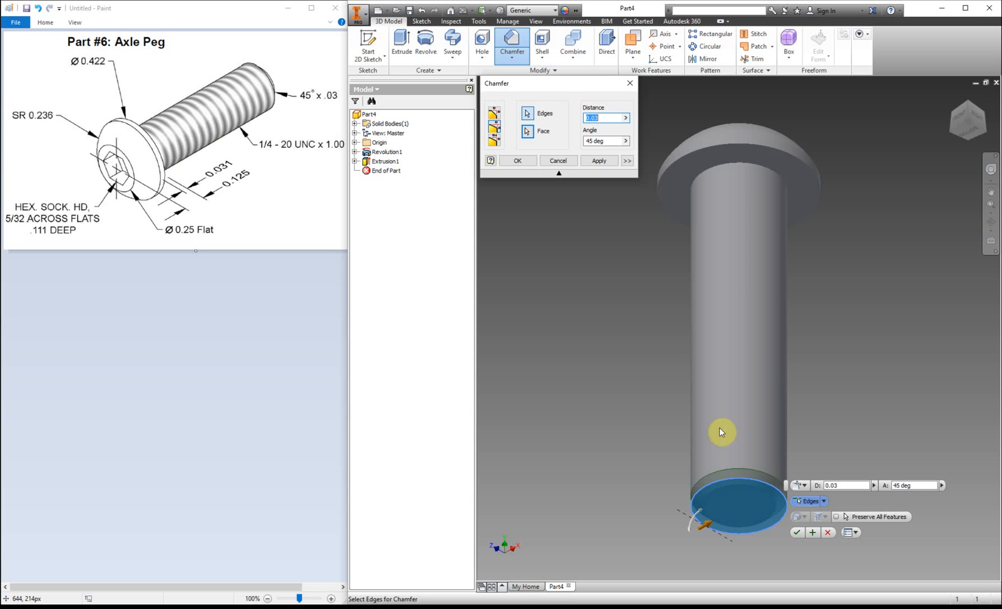
pyautogui.moveTo(738, 511)
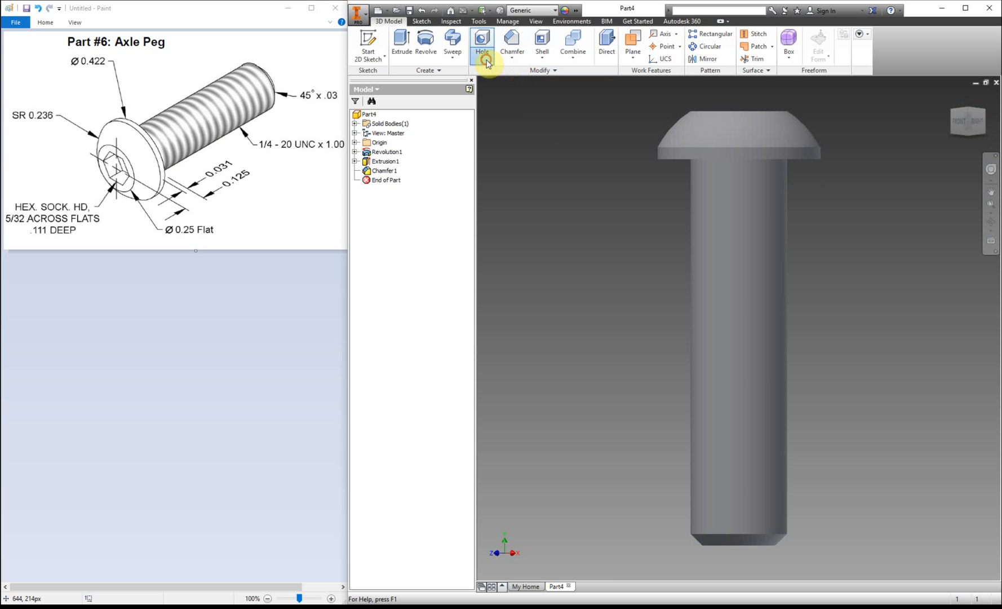
pyautogui.moveTo(627, 232)
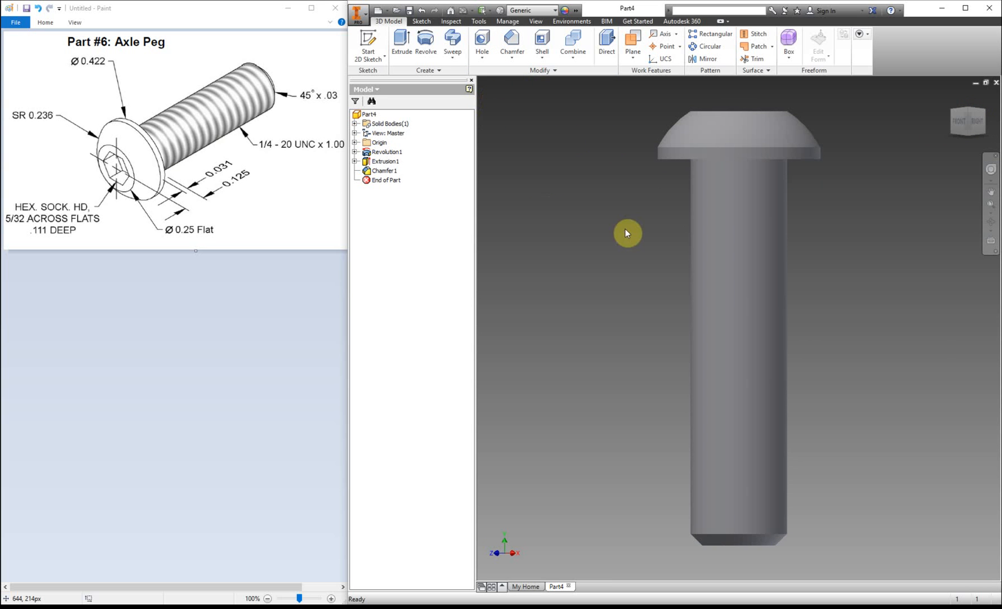
# Apply a full-length right-hand ANSI 0.25 in, 1/4-20 UNC thread to the shaft's cylindrical face.
pyautogui.click(485, 43)
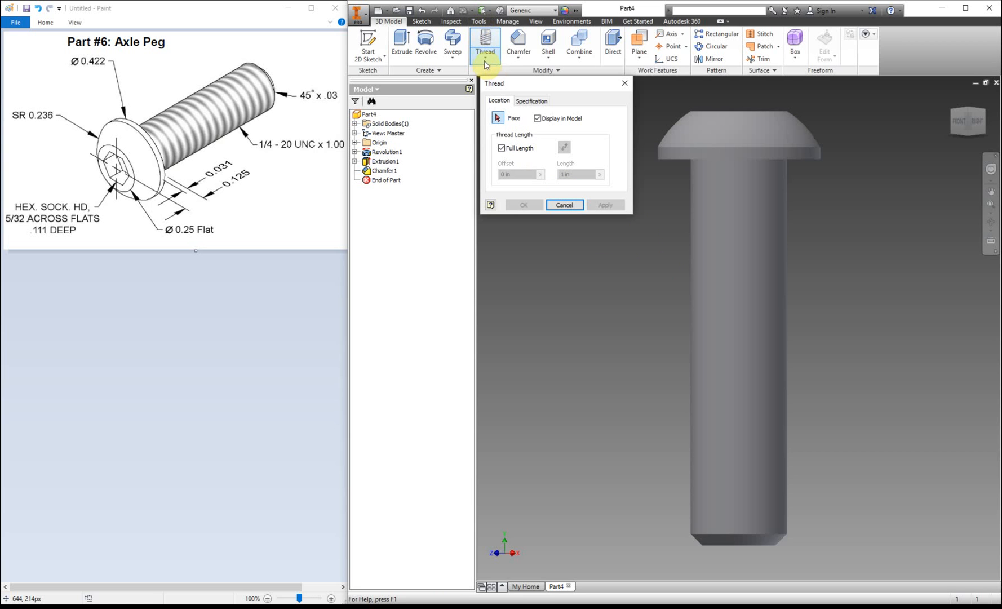
pyautogui.moveTo(559, 178)
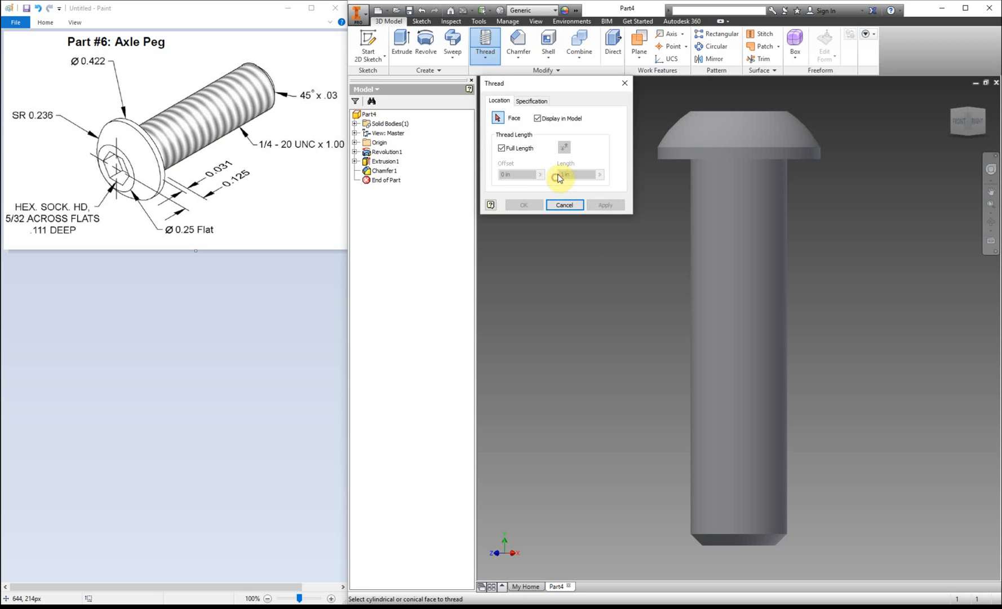
pyautogui.click(739, 336)
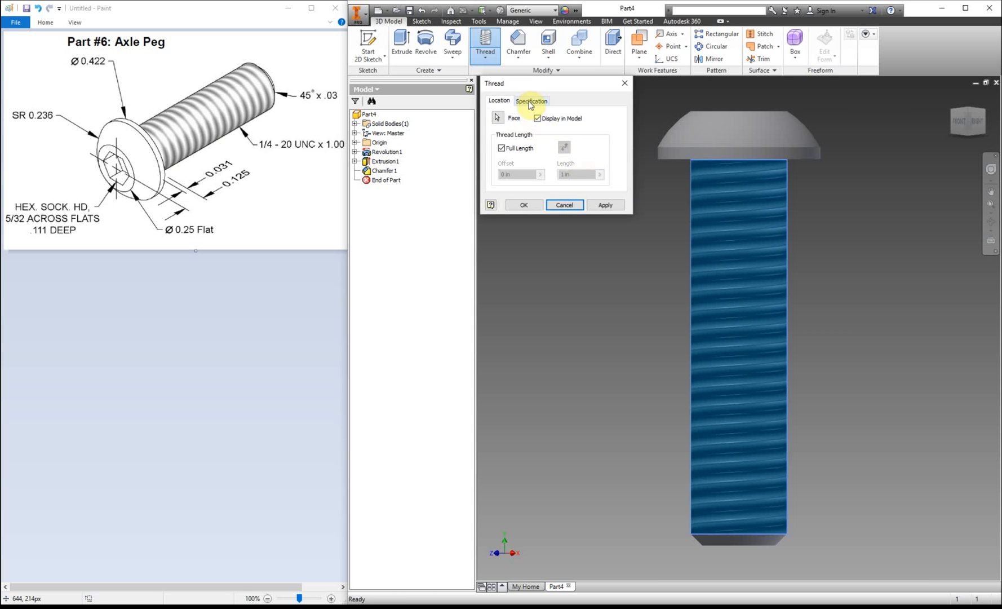
pyautogui.moveTo(505, 41)
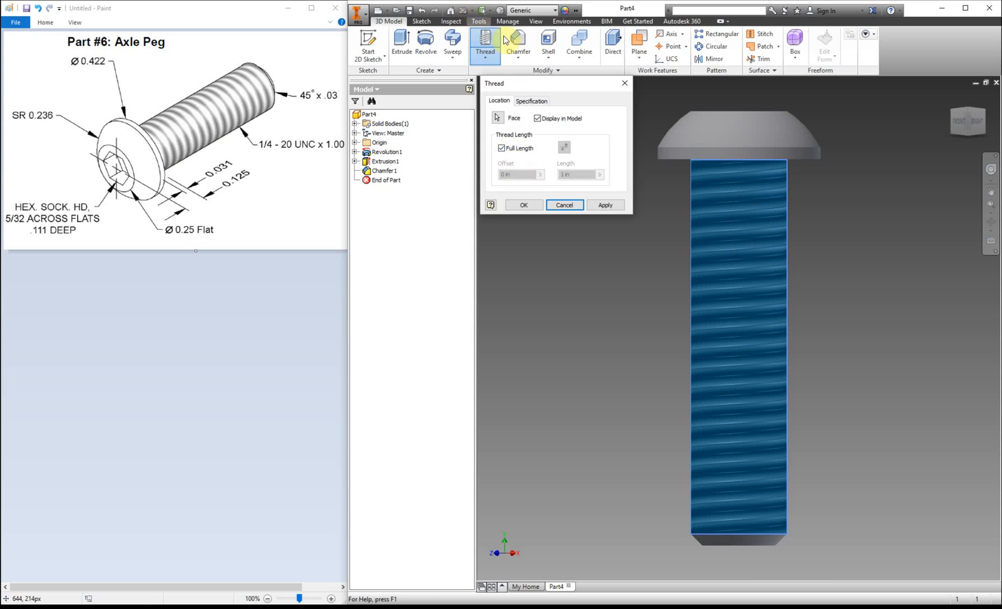
pyautogui.click(531, 100)
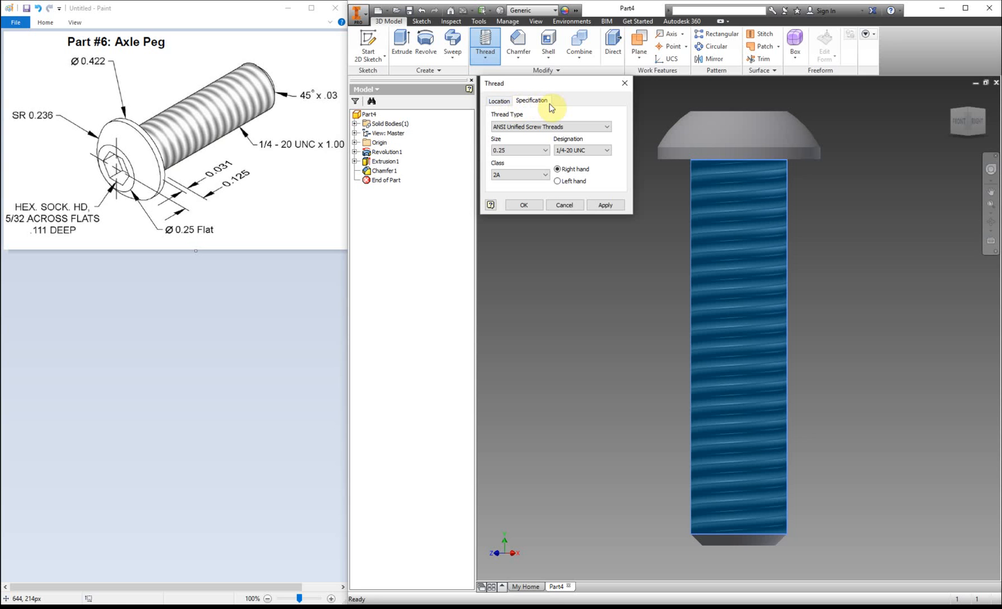
pyautogui.moveTo(714, 233)
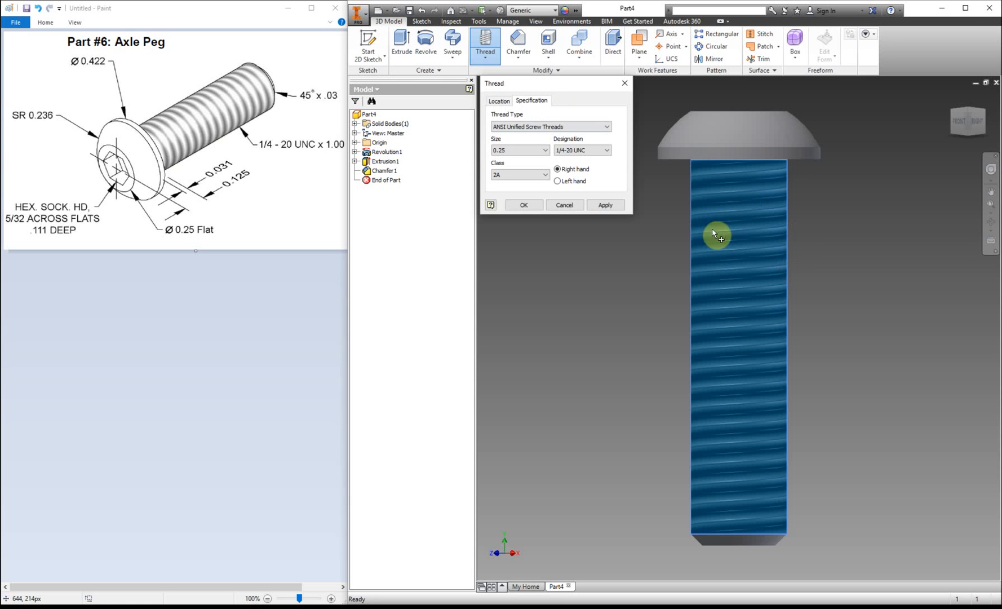
pyautogui.moveTo(784, 217)
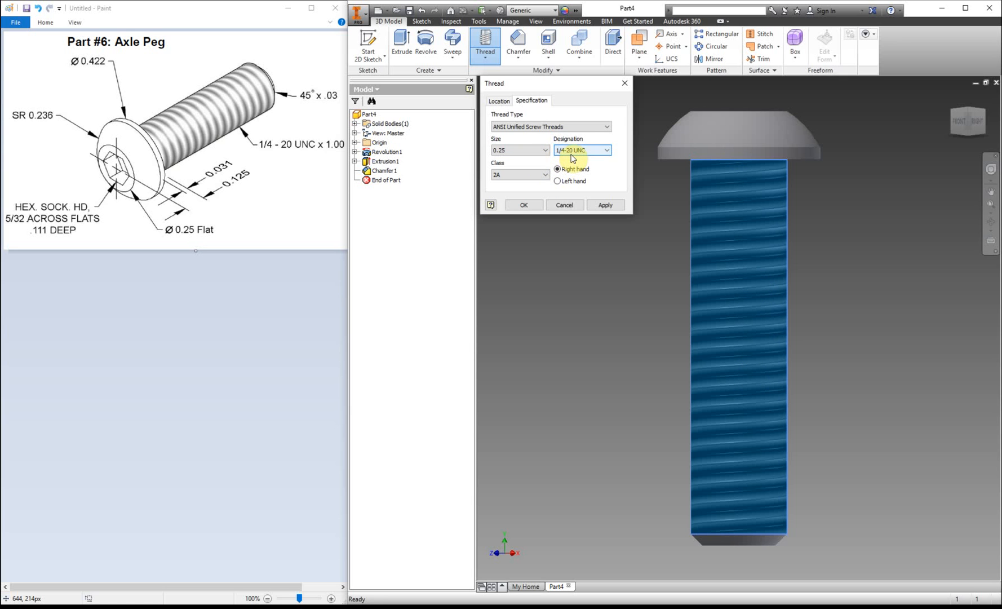
pyautogui.moveTo(567, 176)
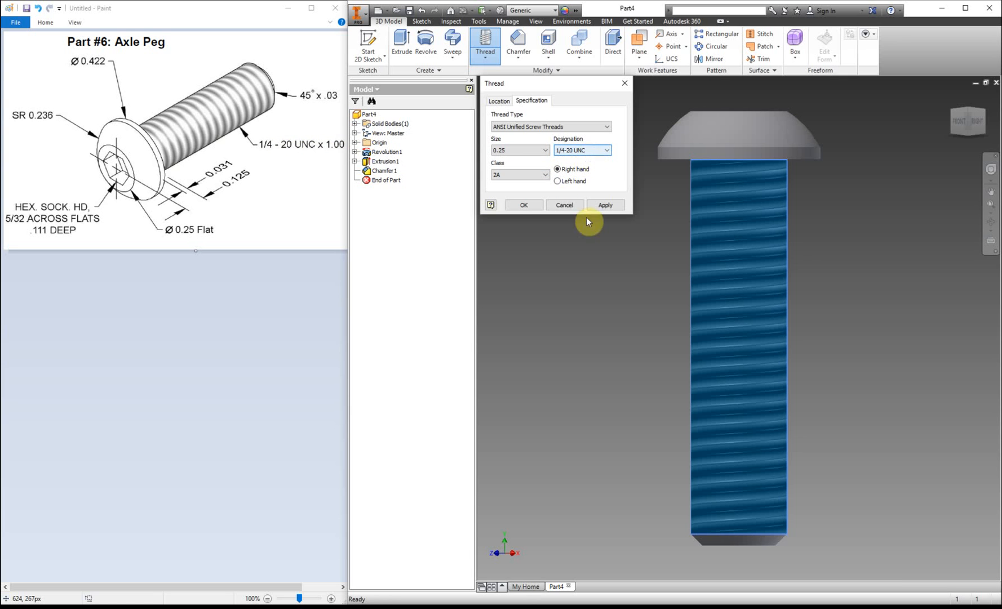
pyautogui.click(523, 205)
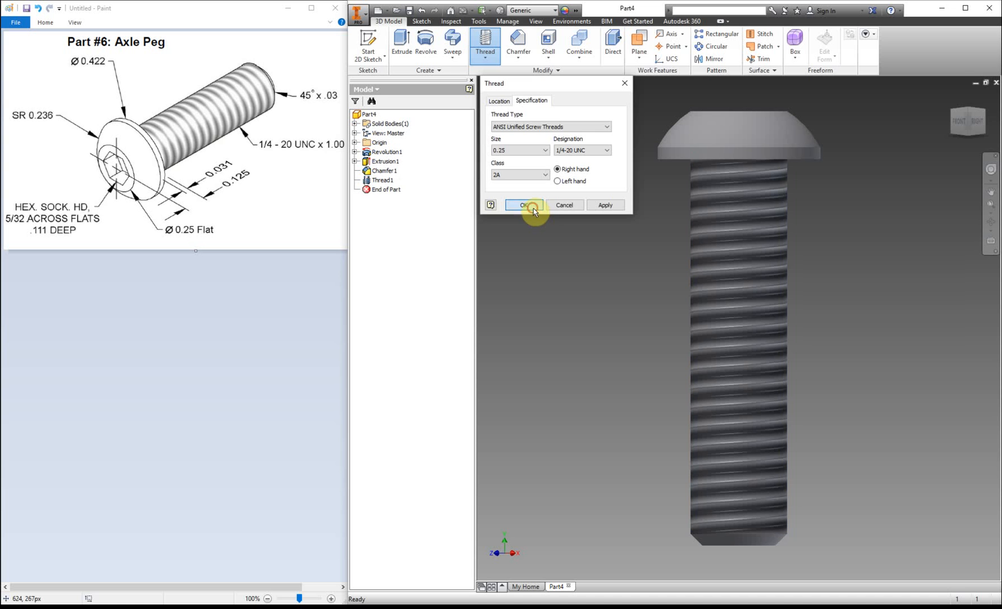
pyautogui.click(523, 206)
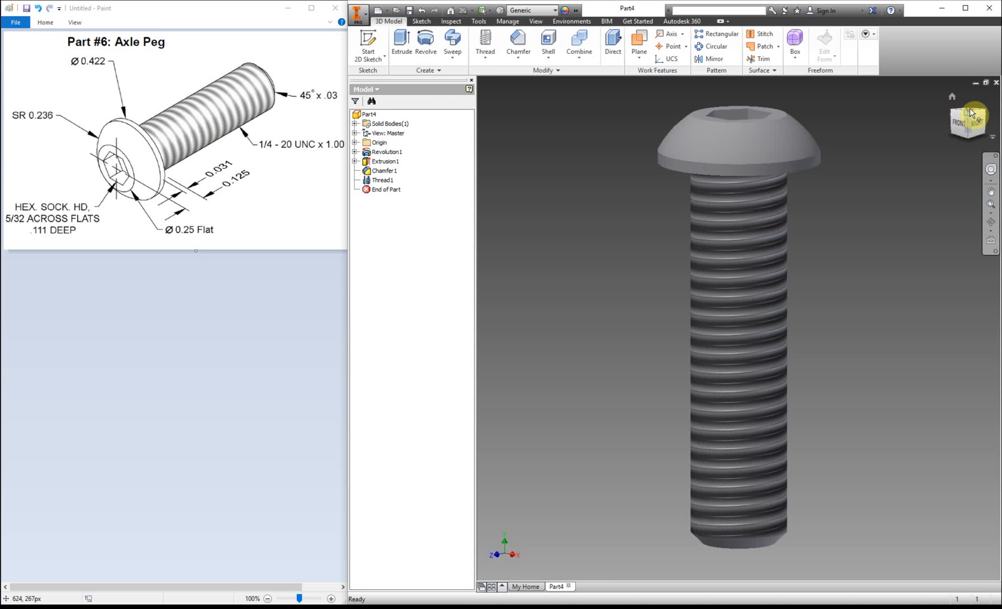